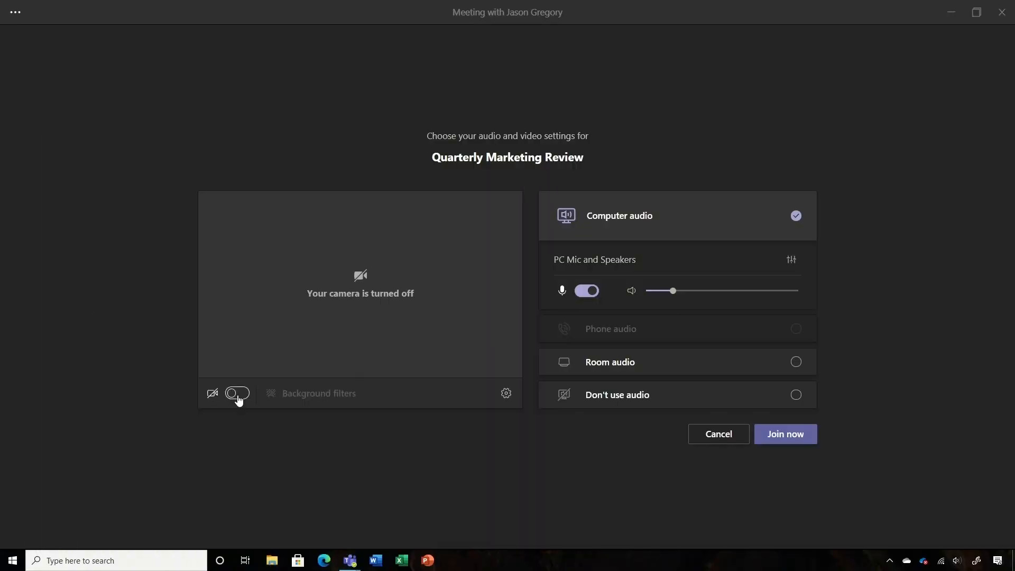
Join the Quarterly Marketing Review with camera on, mic muted, and the poolside villa background
click(237, 393)
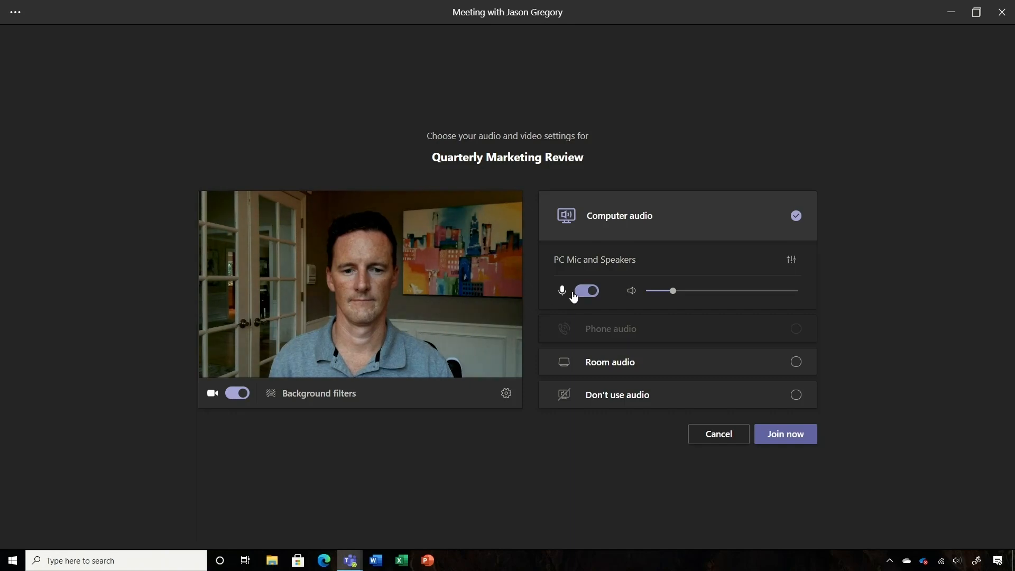
click(586, 291)
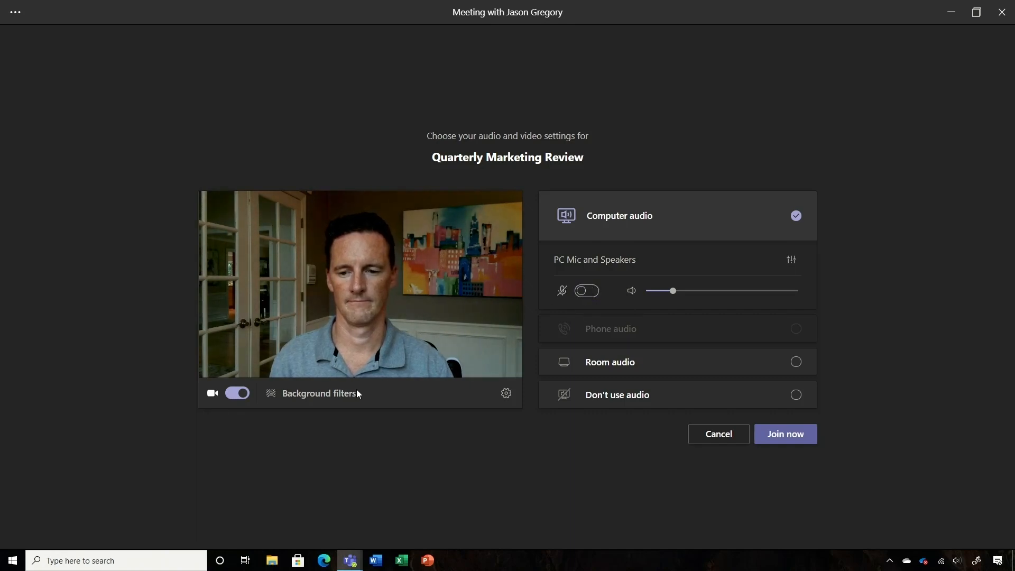
click(319, 393)
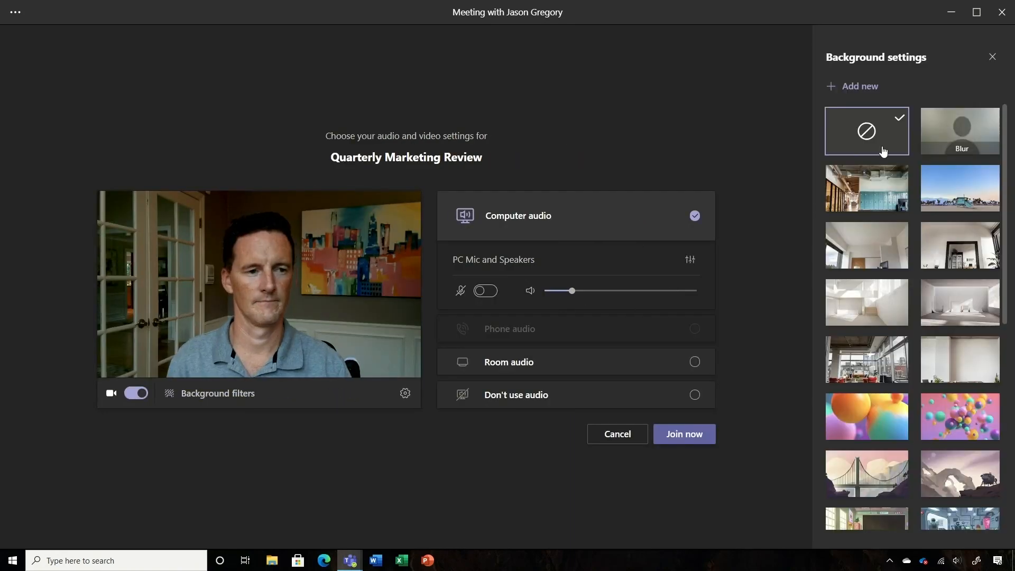
click(960, 131)
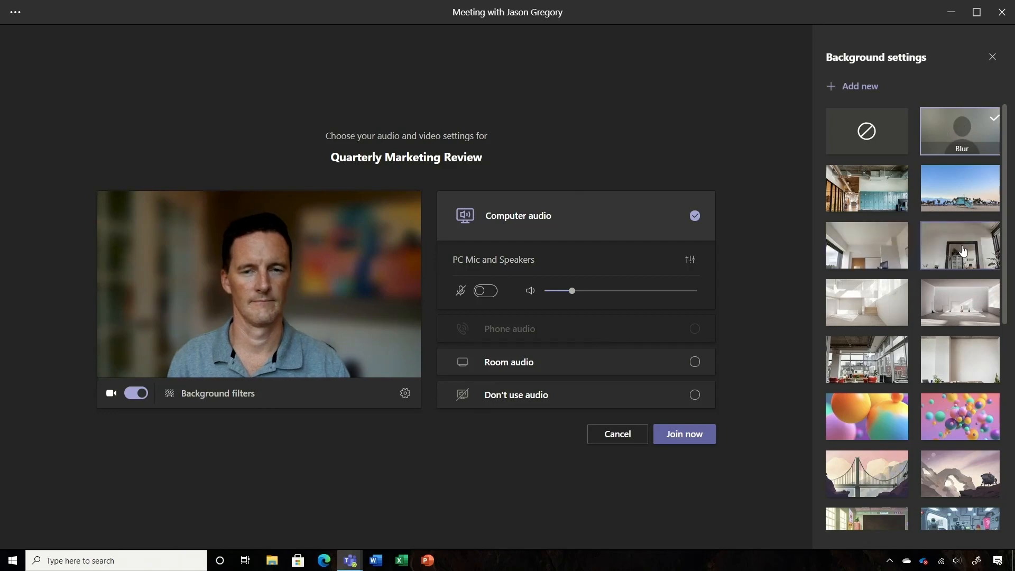
click(961, 244)
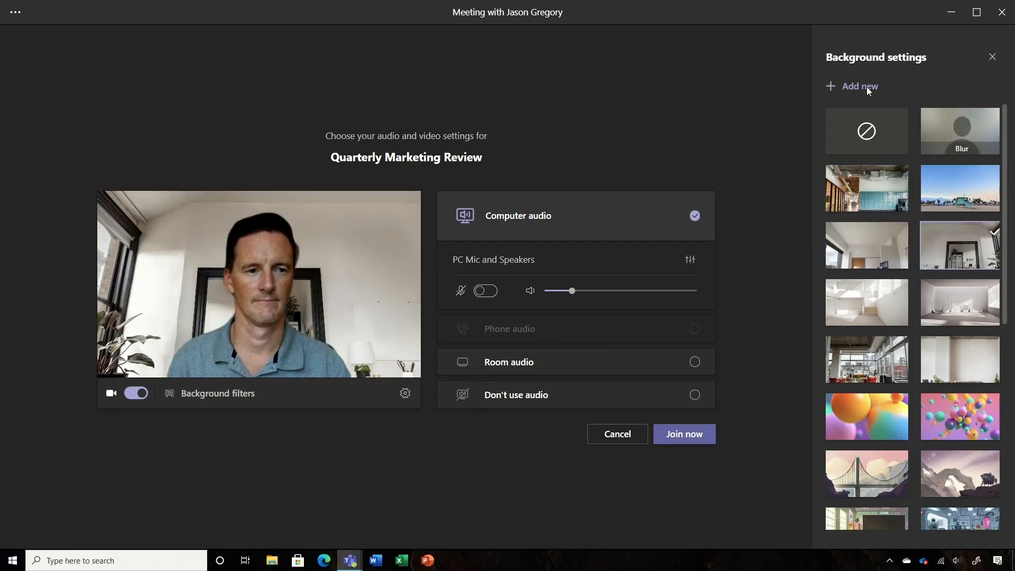
mouse_move(262, 112)
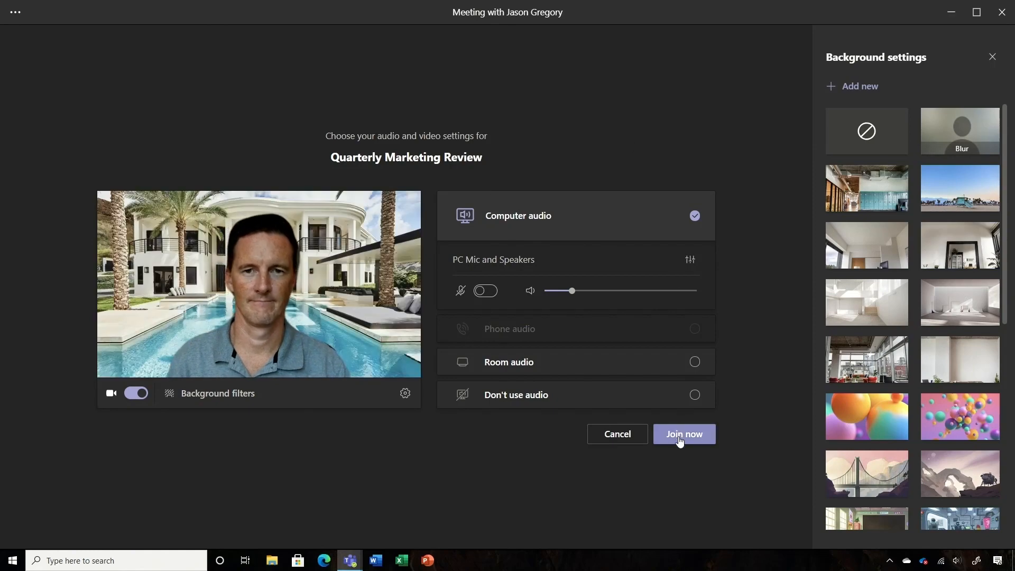
click(684, 434)
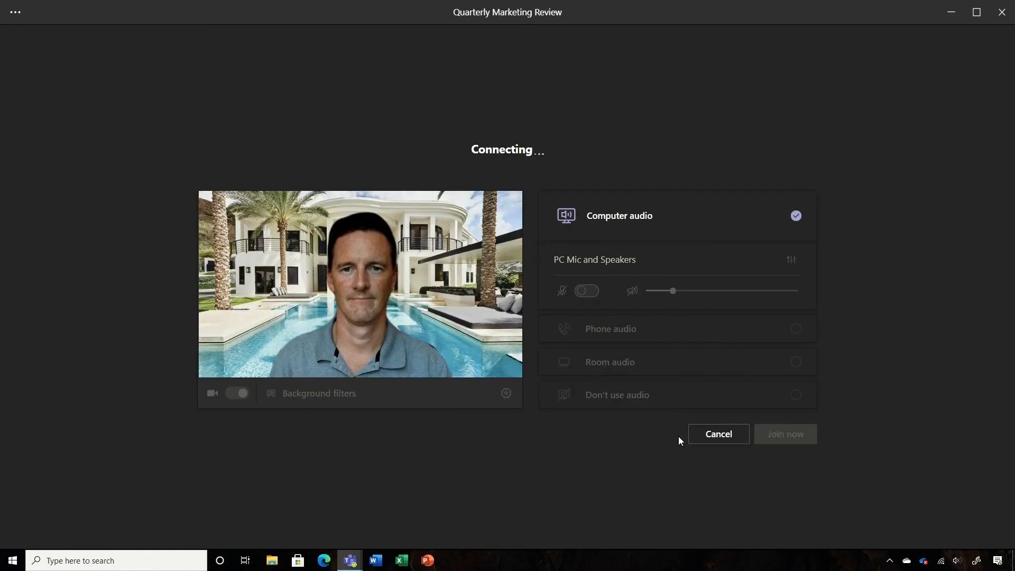
Switch the Weekly Team Discussion view to Large gallery, then to Together mode
click(784, 433)
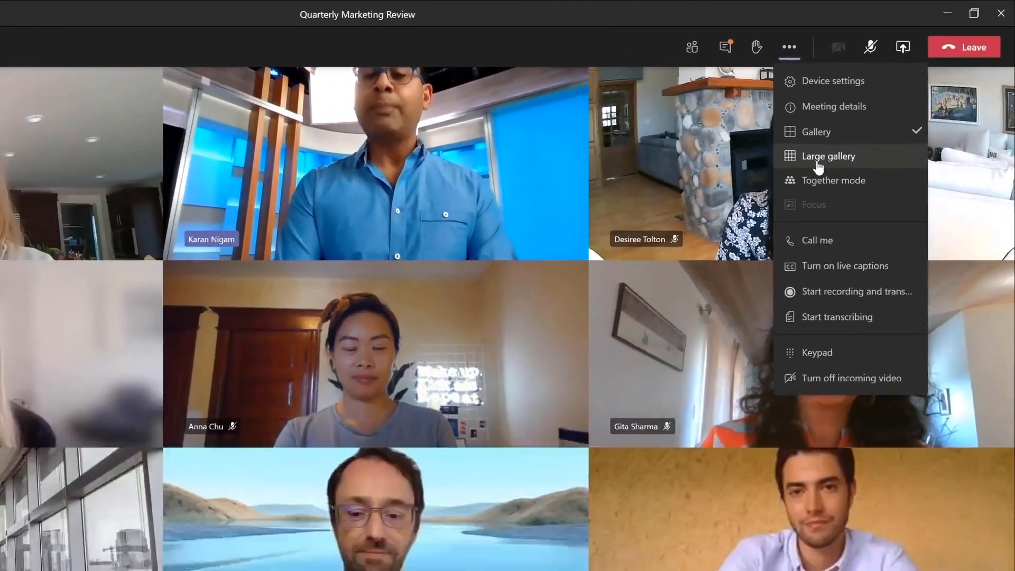
click(828, 156)
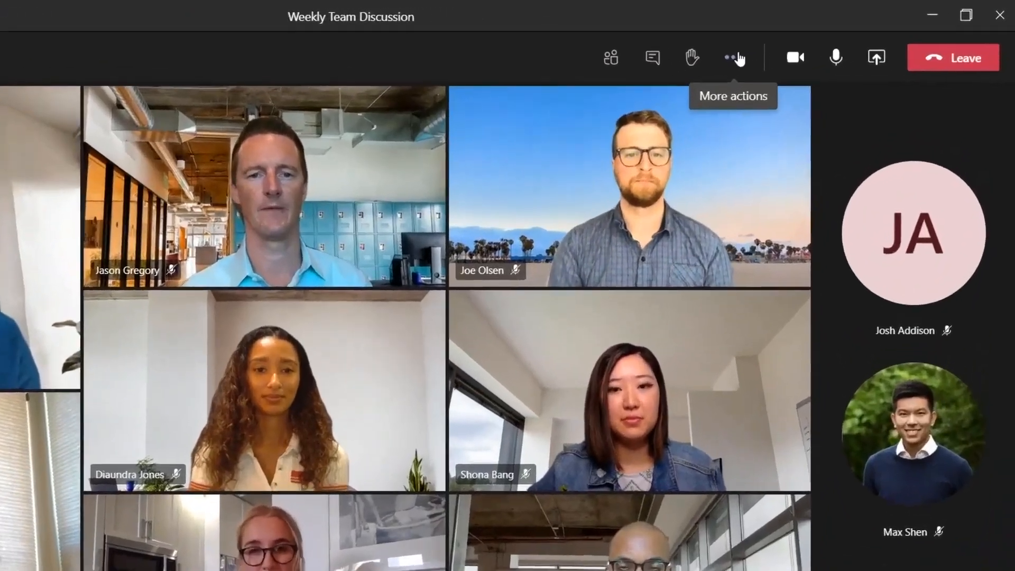
click(734, 58)
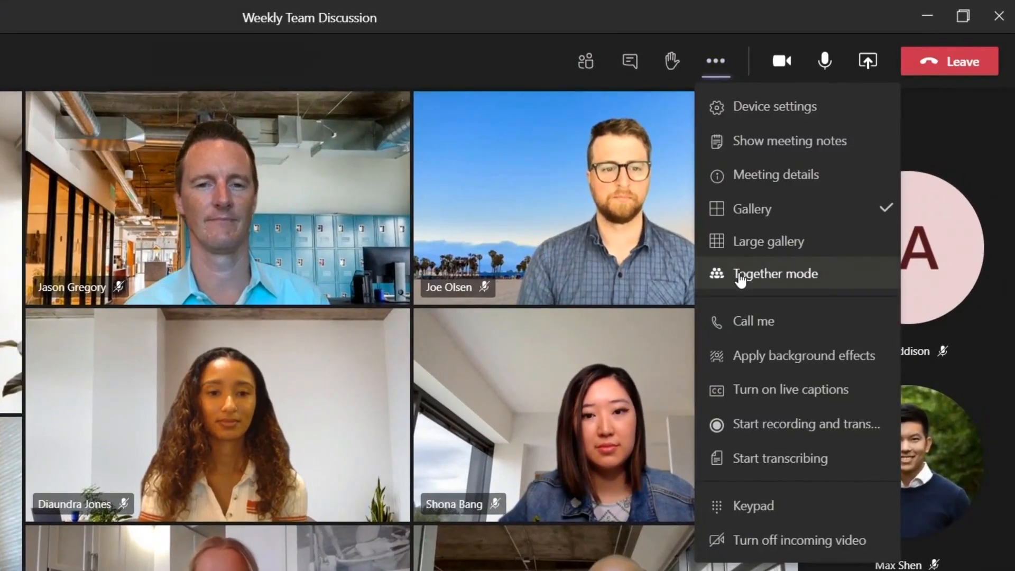
click(774, 273)
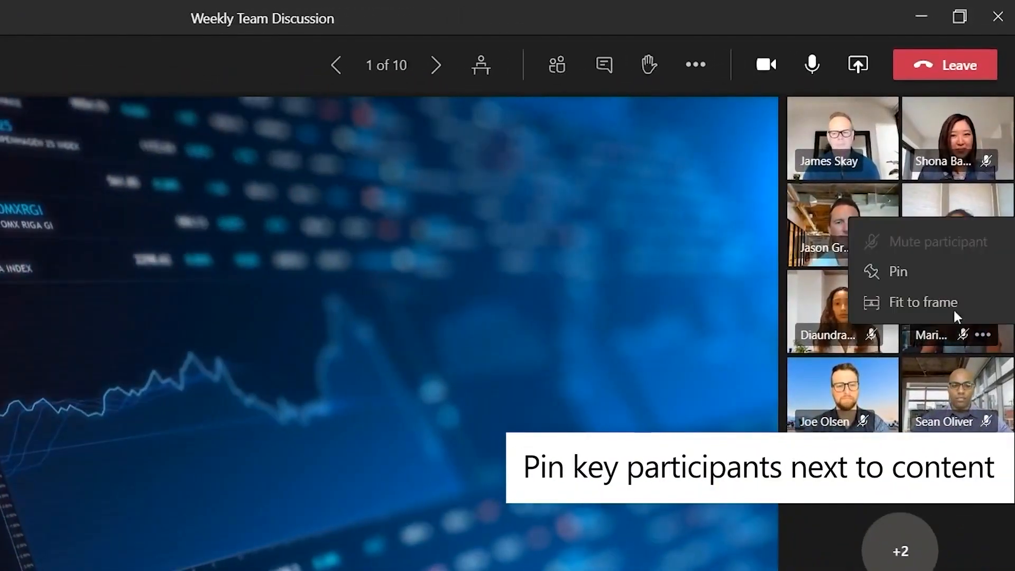
click(897, 271)
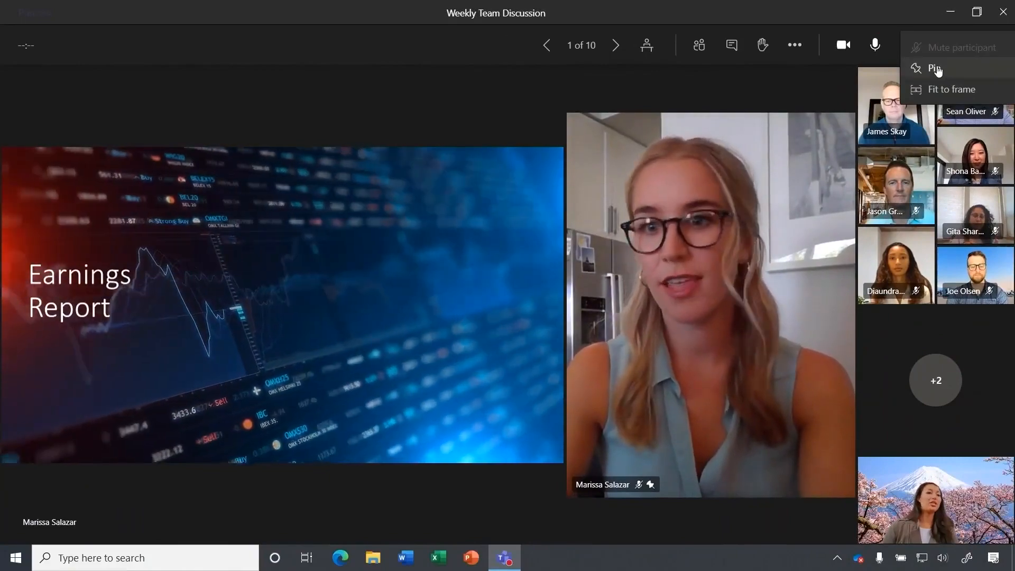
click(935, 68)
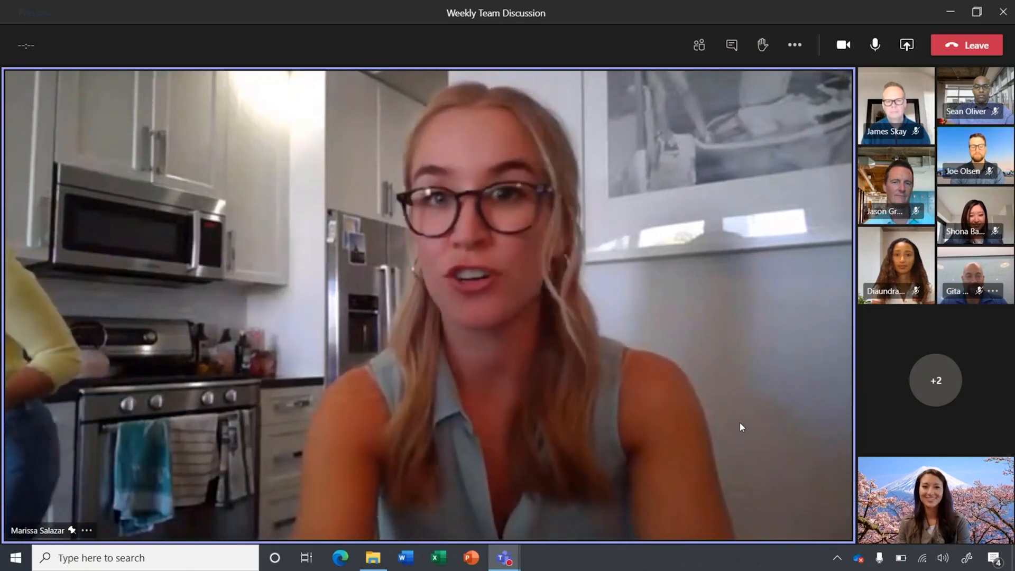
Turn on live captions and start recording and transcription of the meeting
click(794, 44)
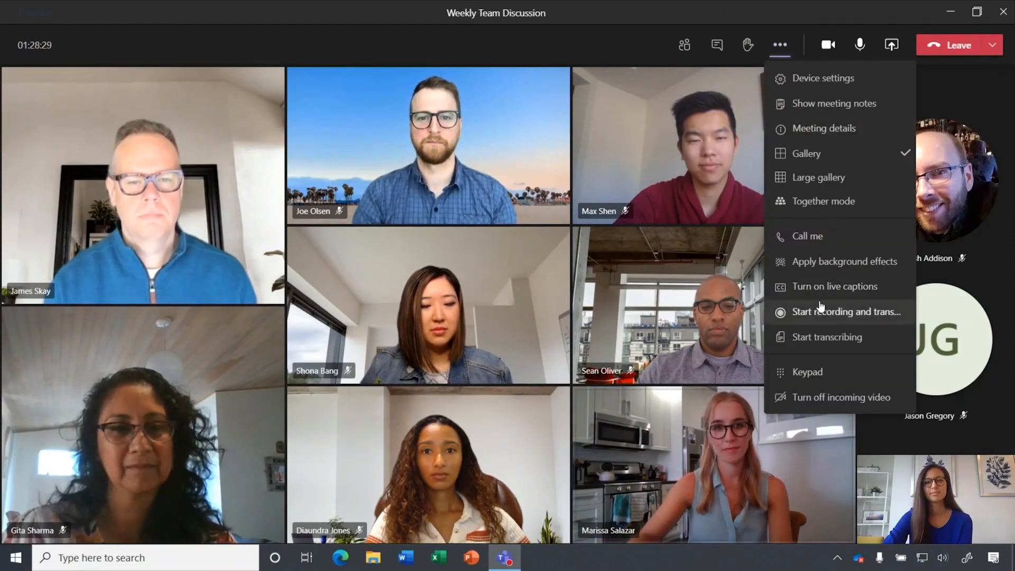
click(835, 286)
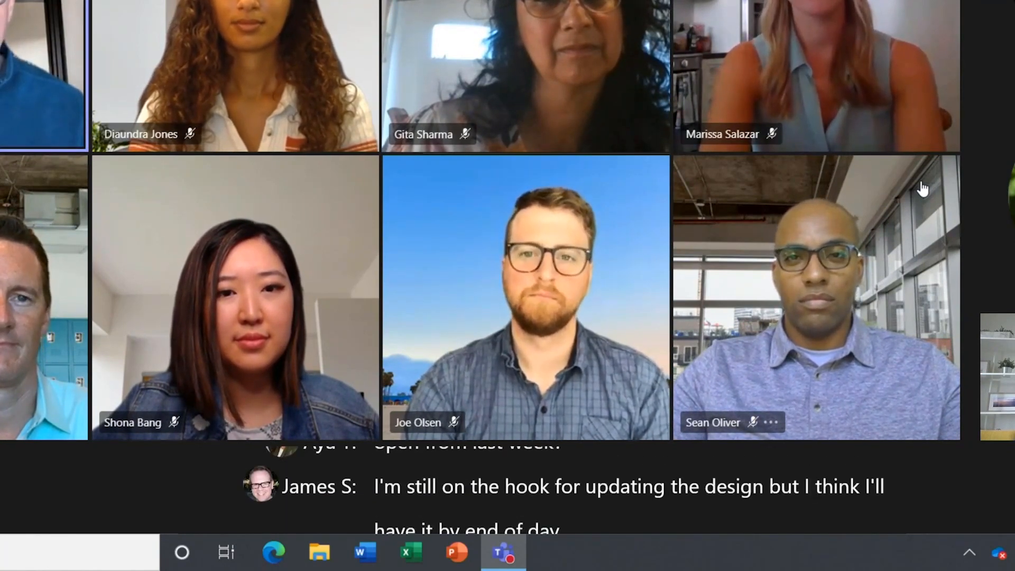
click(779, 46)
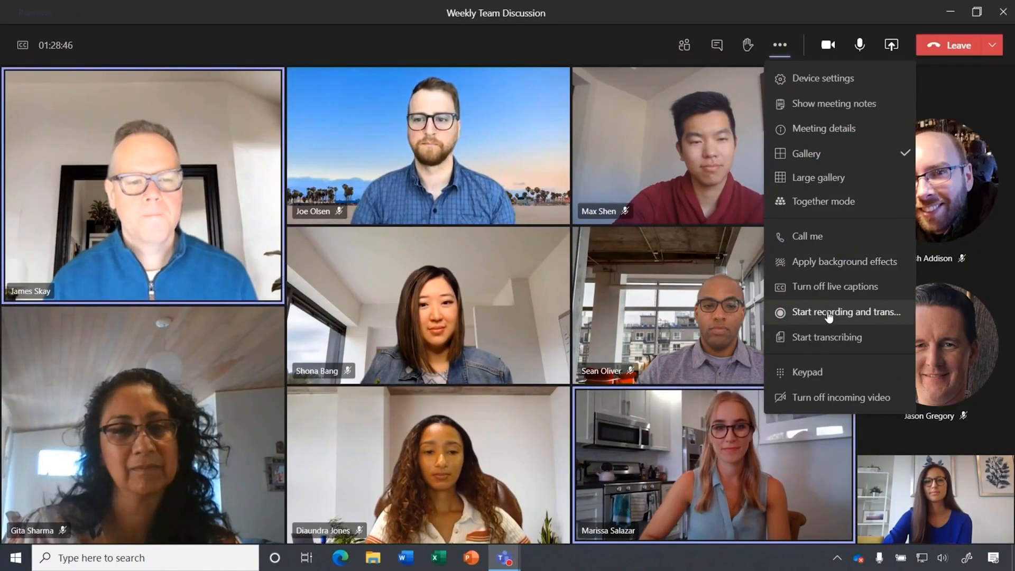
click(825, 336)
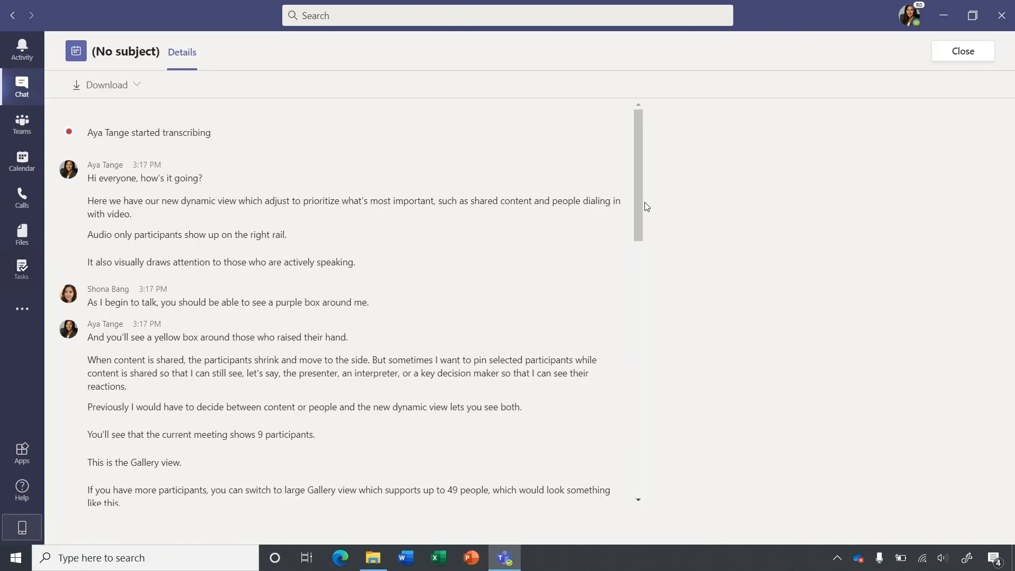
Read the transcript through to its end, then show the Contoso Vendor Onboarding tasks
scroll(down, 3)
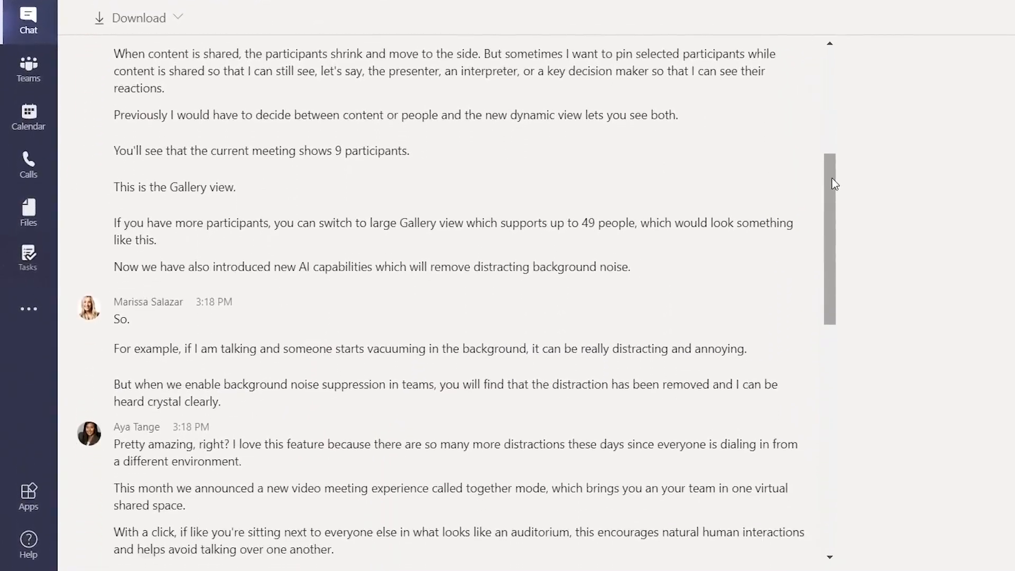
scroll(down, 3)
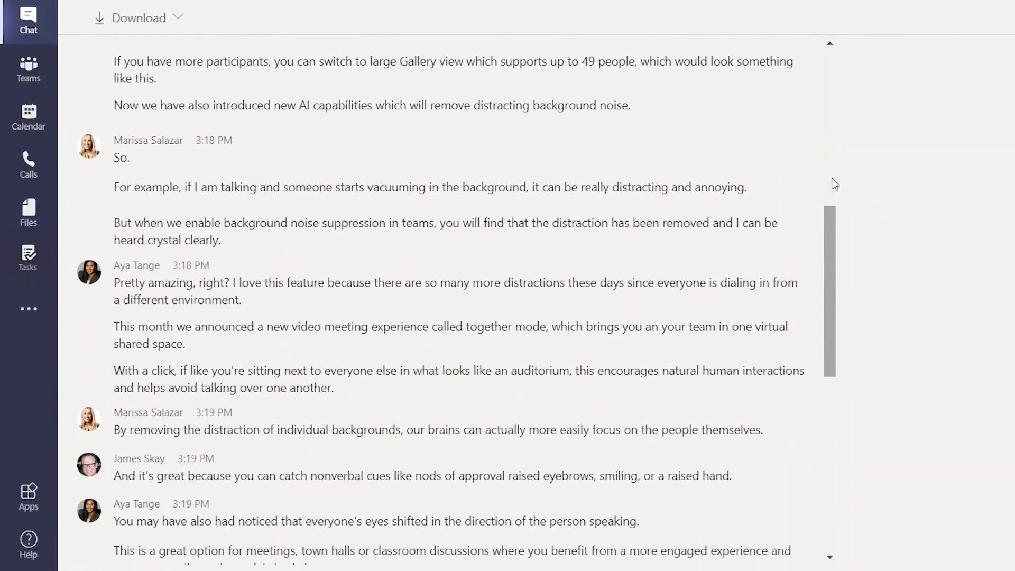
scroll(down, 3)
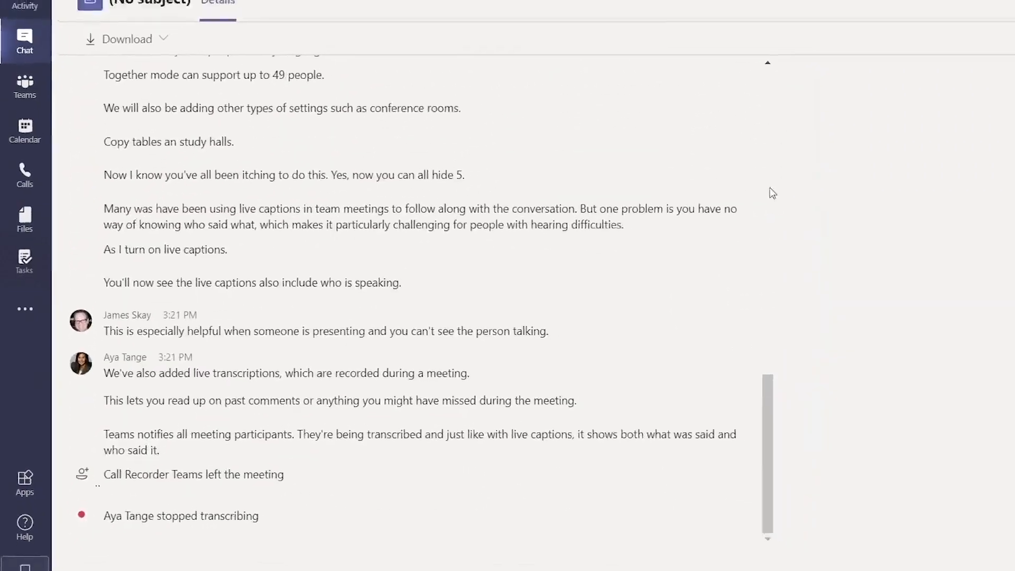
click(24, 260)
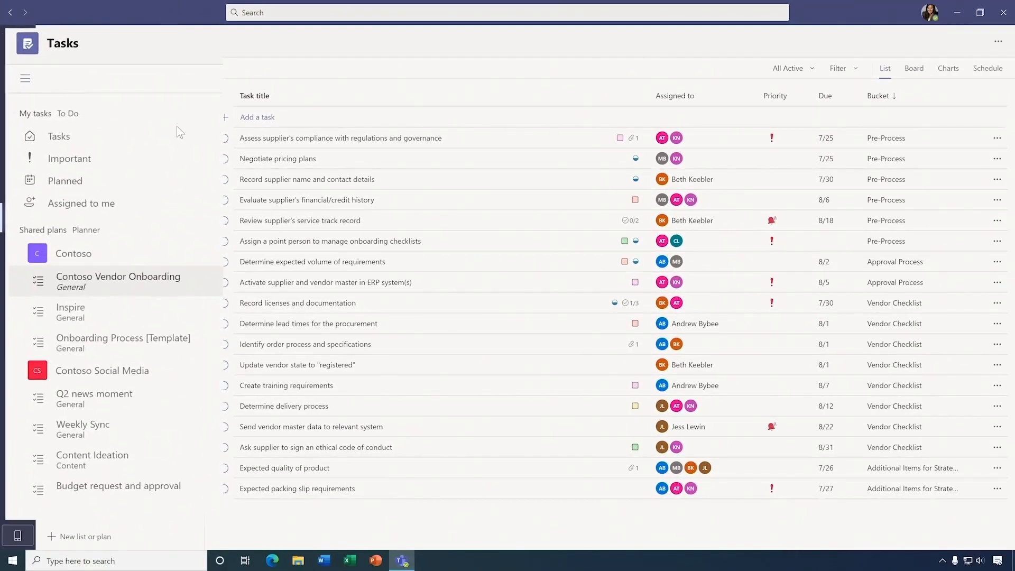
View the Important tasks list, then switch to the Team Workshop meeting
click(69, 158)
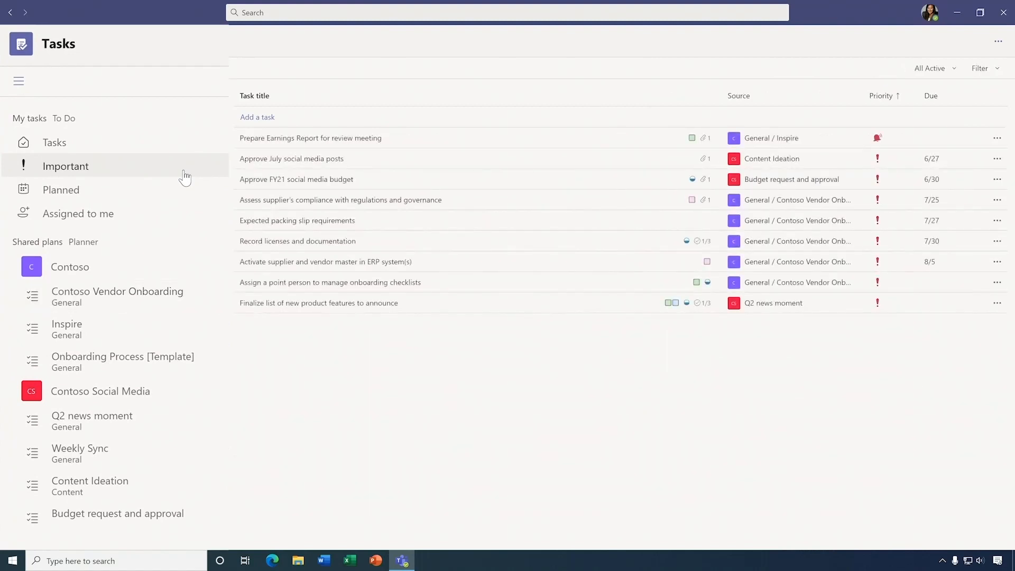
click(60, 190)
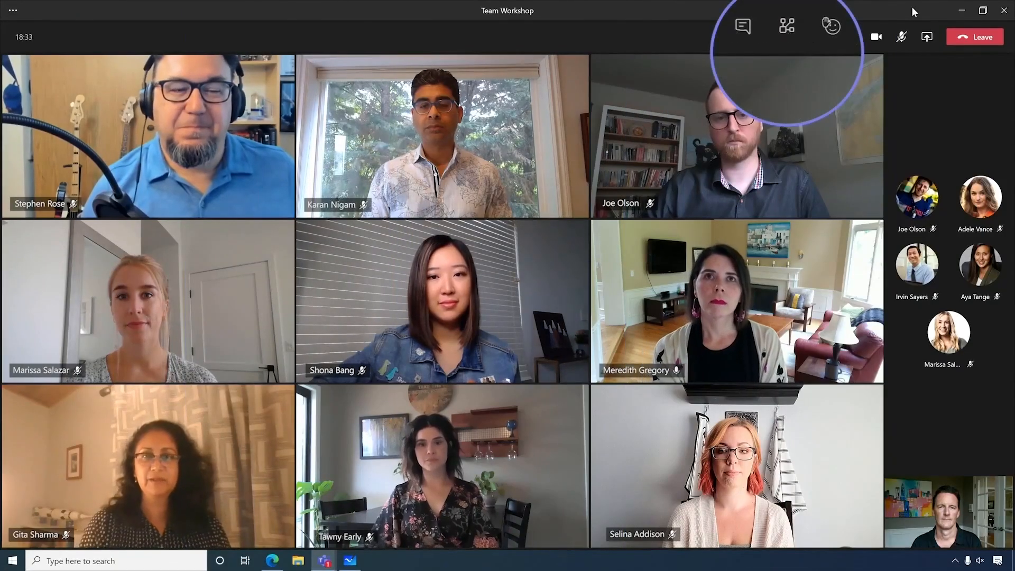
Create three manually assigned breakout rooms
click(786, 26)
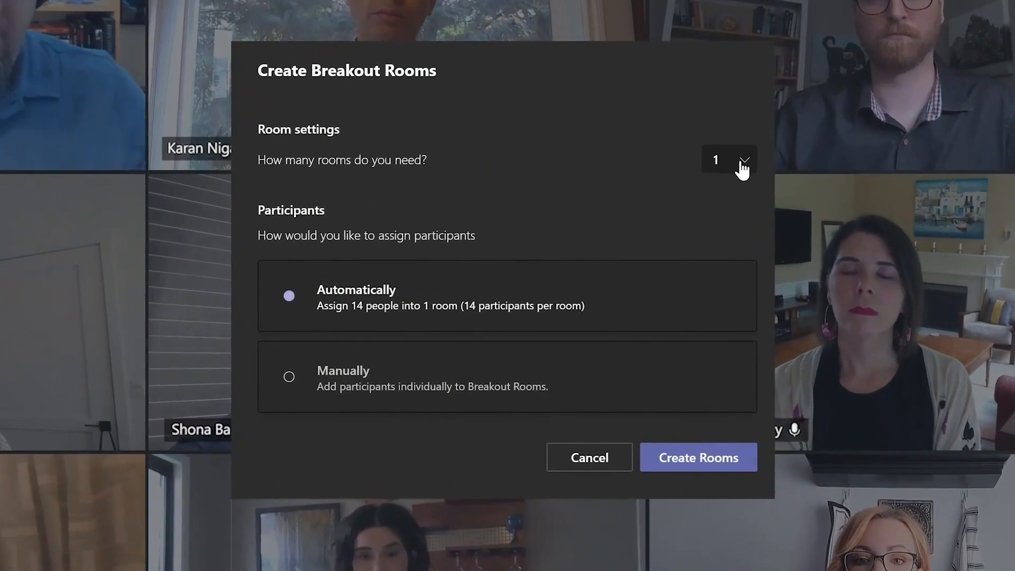
click(729, 159)
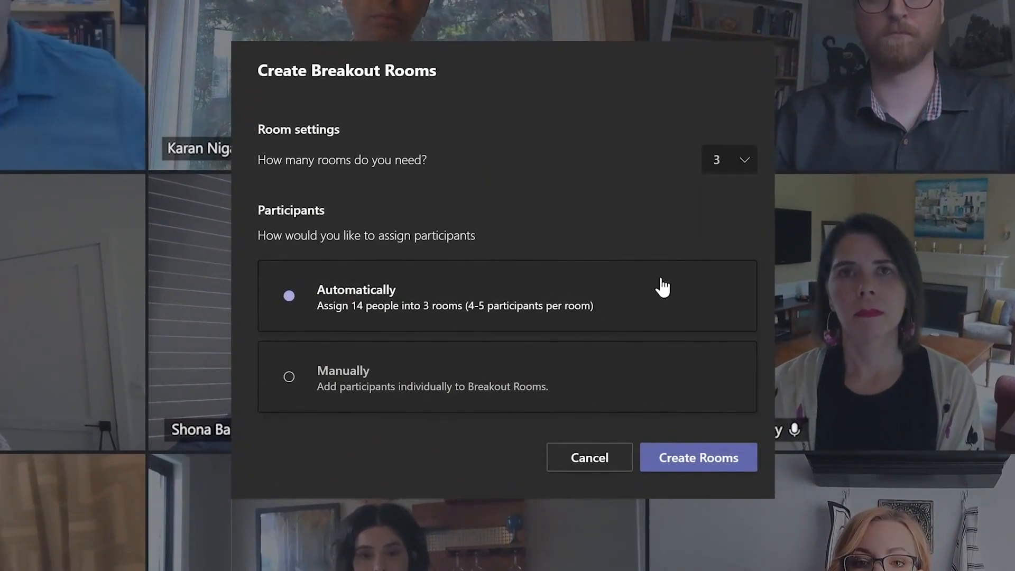
mouse_move(648, 380)
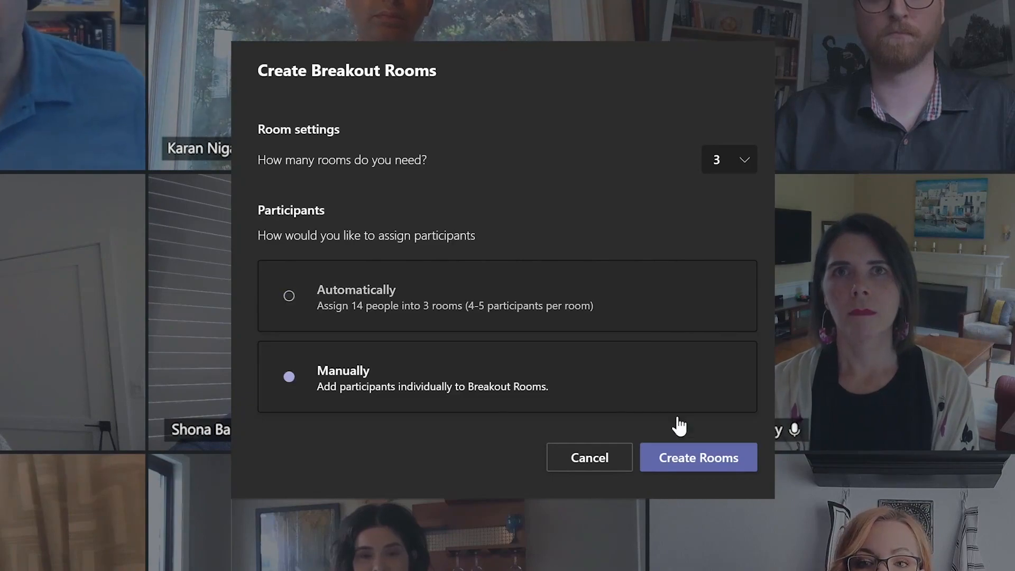
click(697, 457)
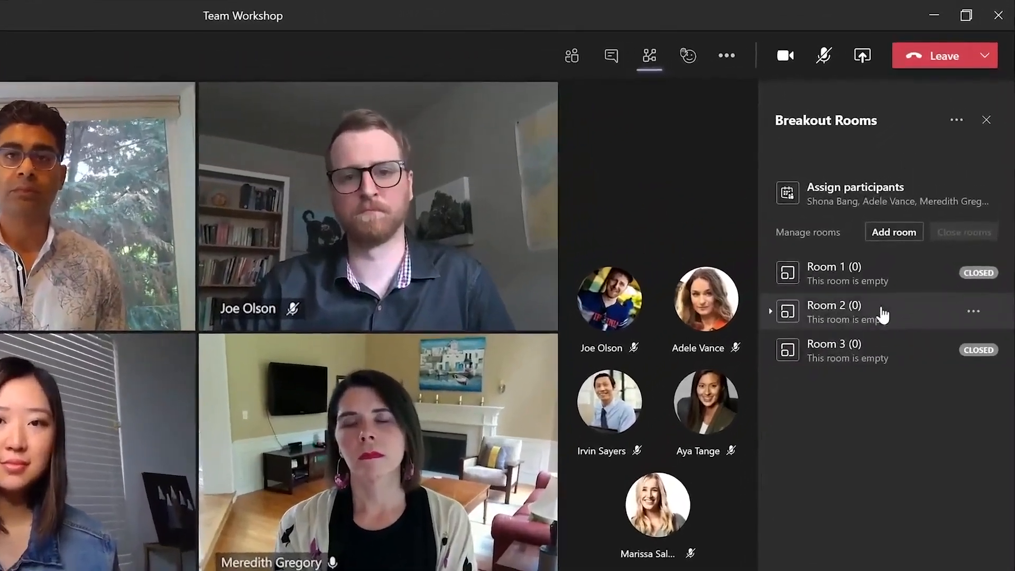
Rename the rooms Red, Blue and Yellow Team, assign participants, and start them
click(973, 311)
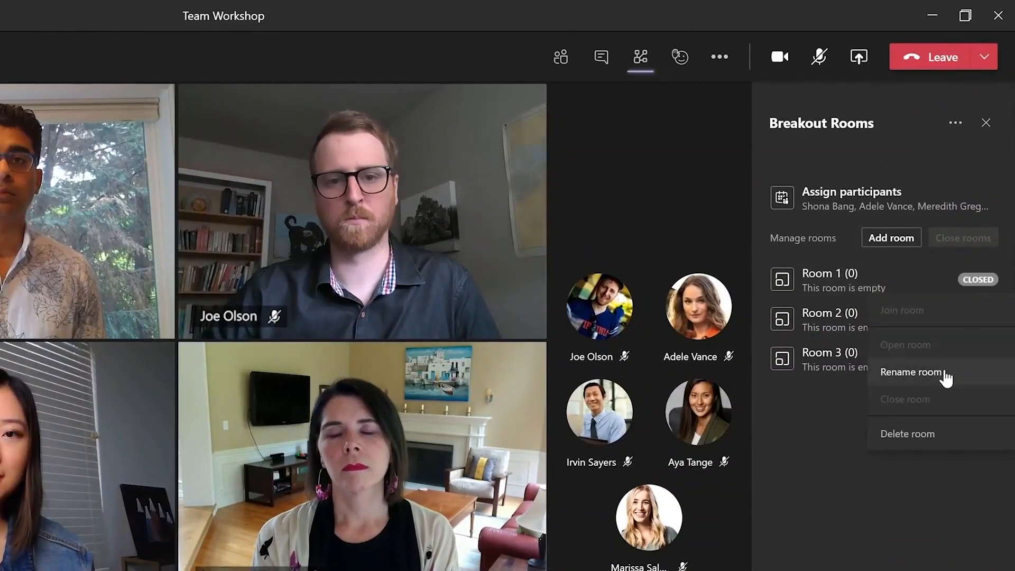
click(852, 192)
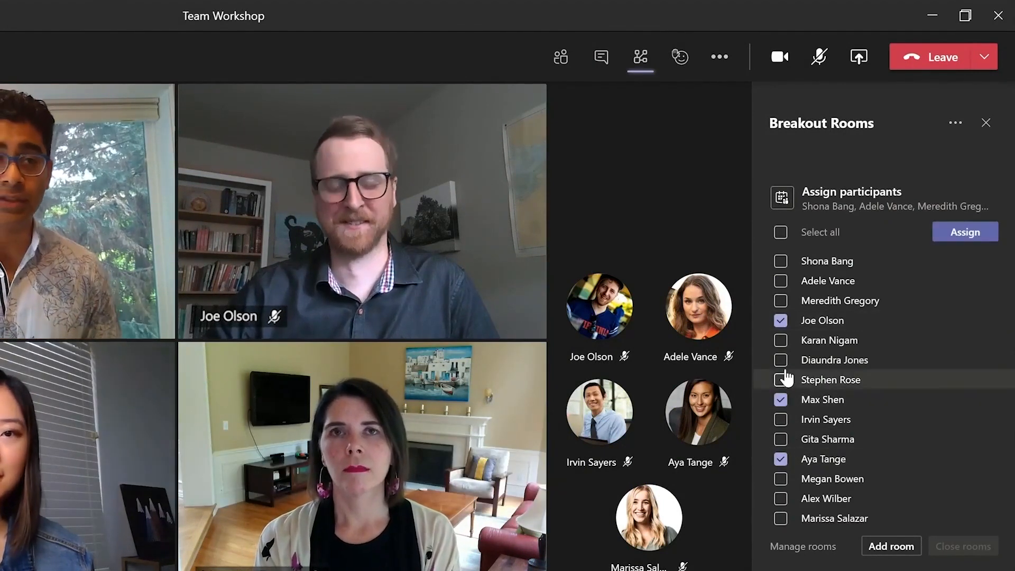
click(964, 232)
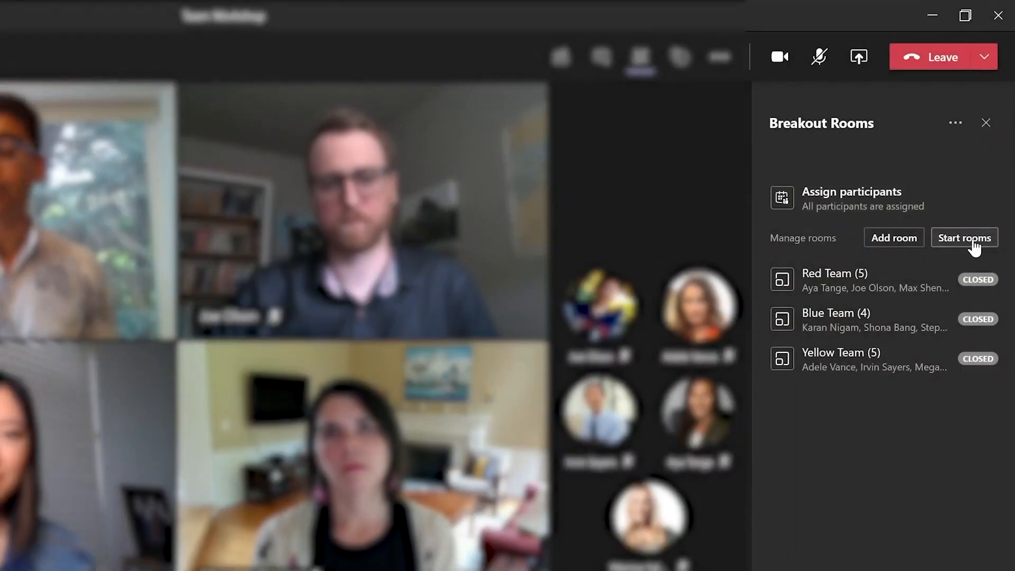
click(963, 238)
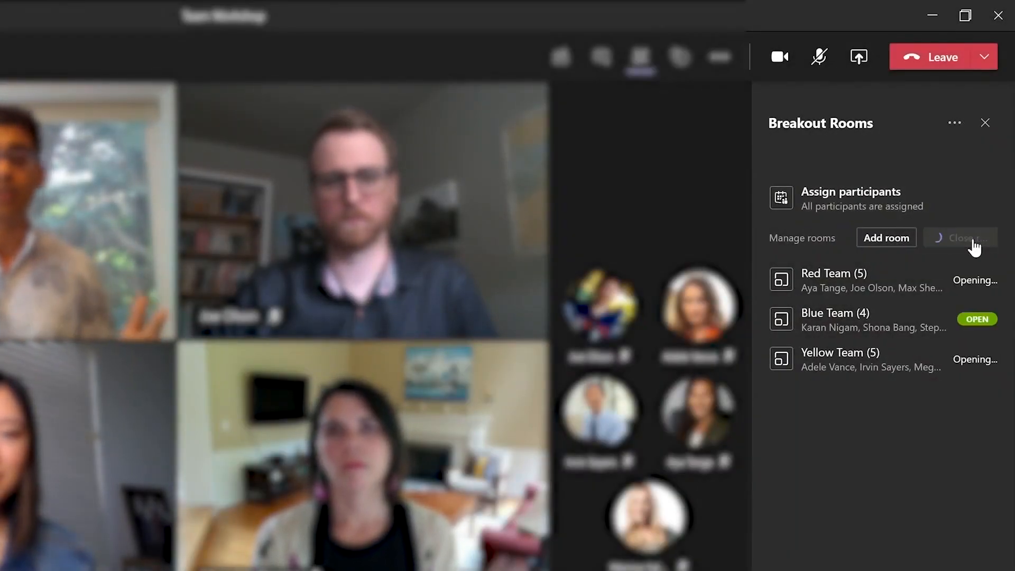
click(961, 238)
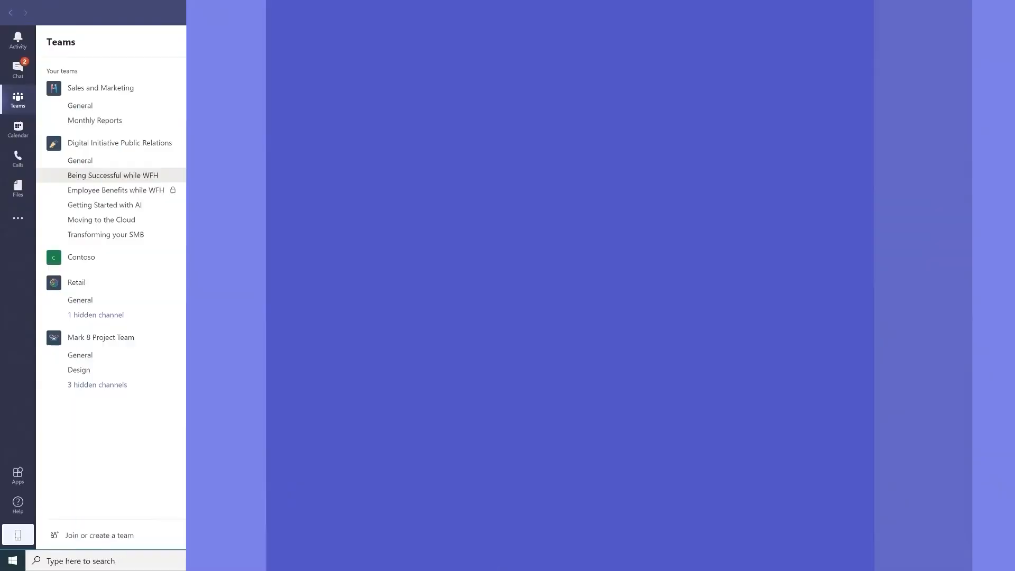
Show the Files tab of the Being Successful while WFH channel
click(113, 175)
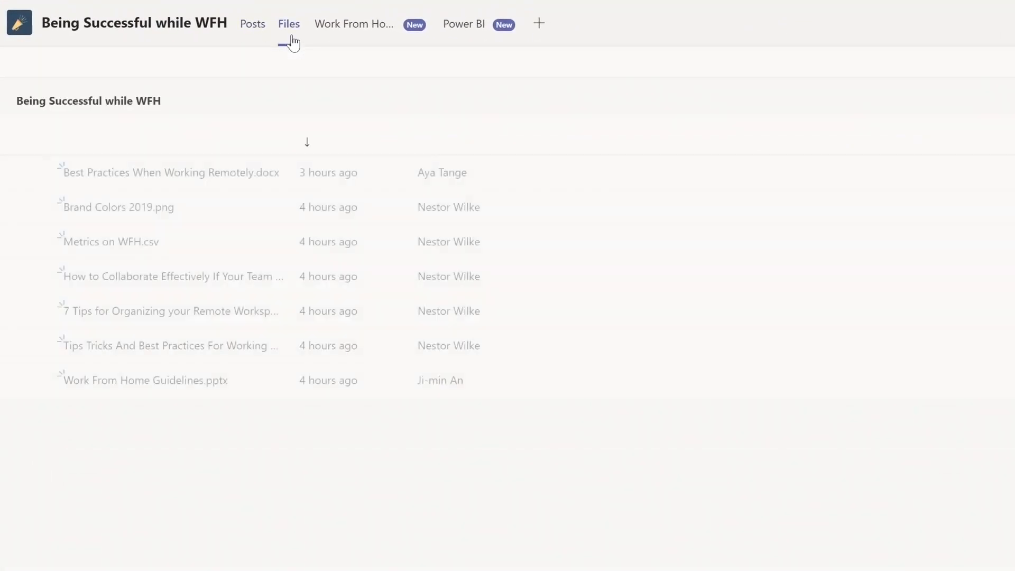
click(288, 24)
text(Me)
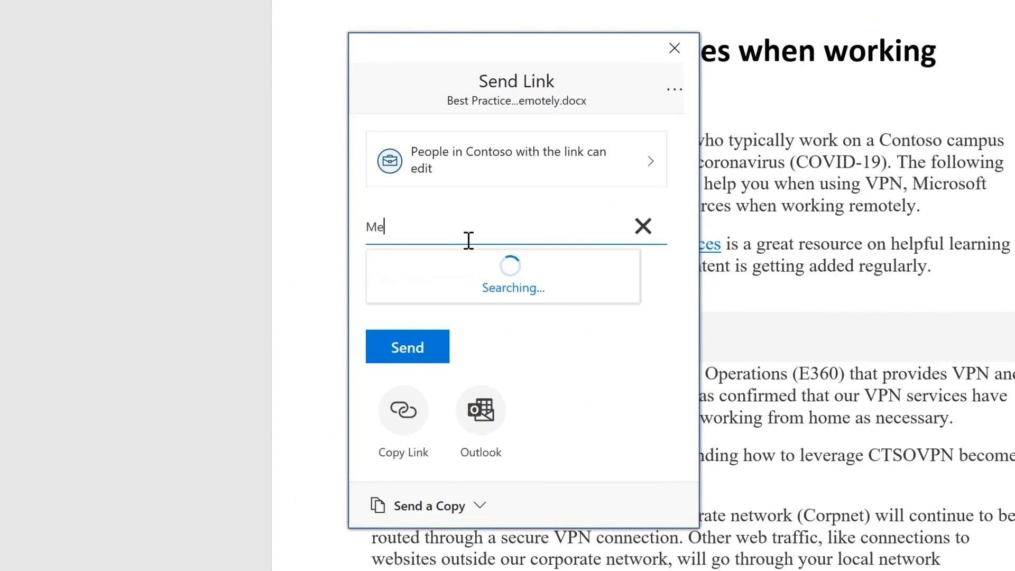
Send the Best Practices link to the suggested colleague with 'This will help you WFH!'
text(gan)
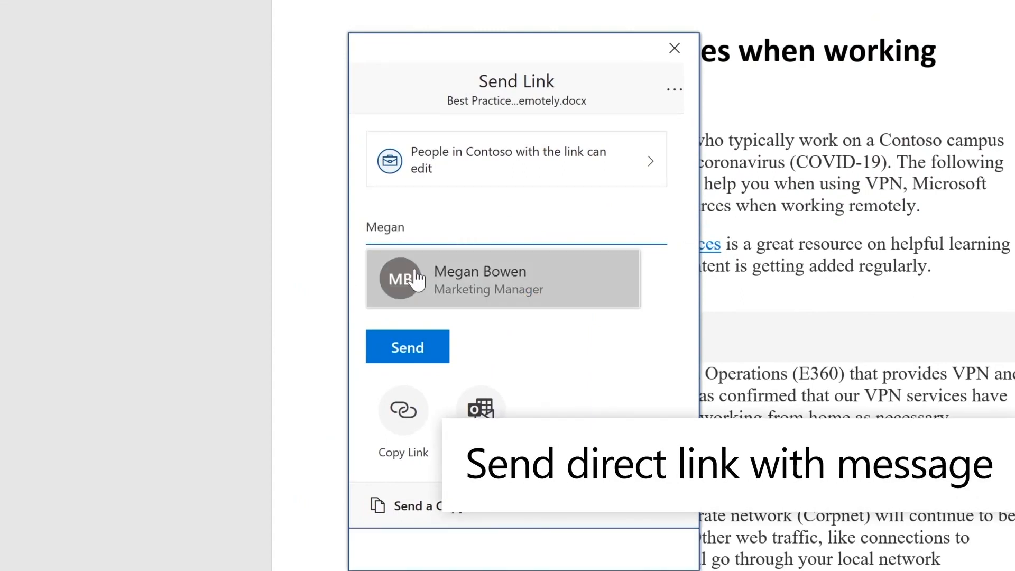
click(502, 278)
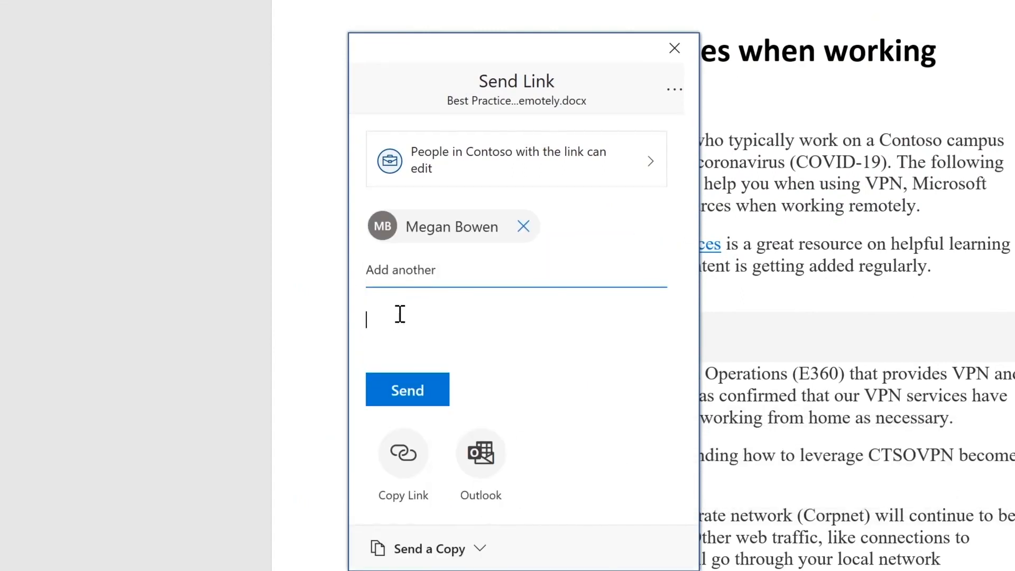
text(This will help you W)
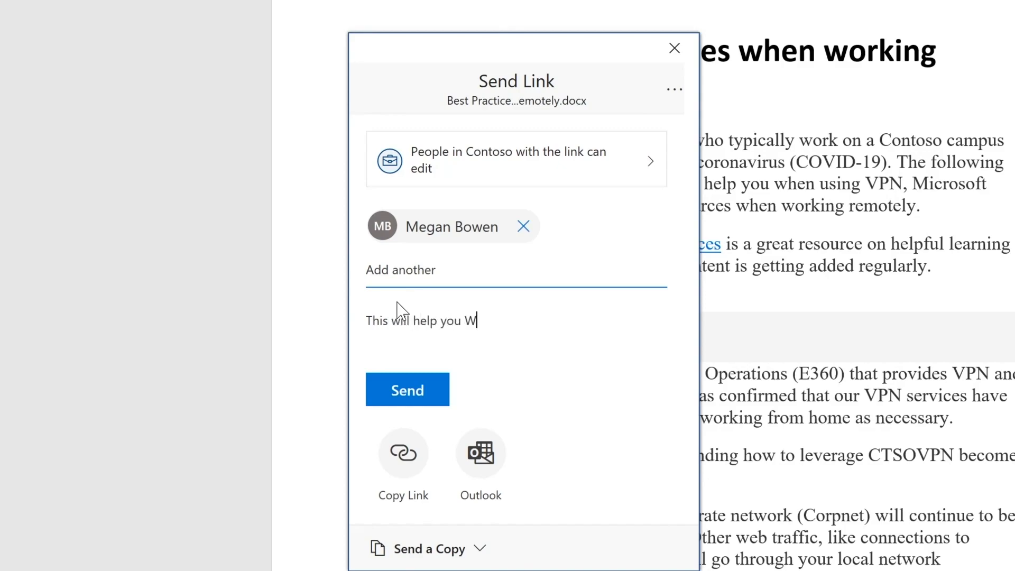
text(FH!)
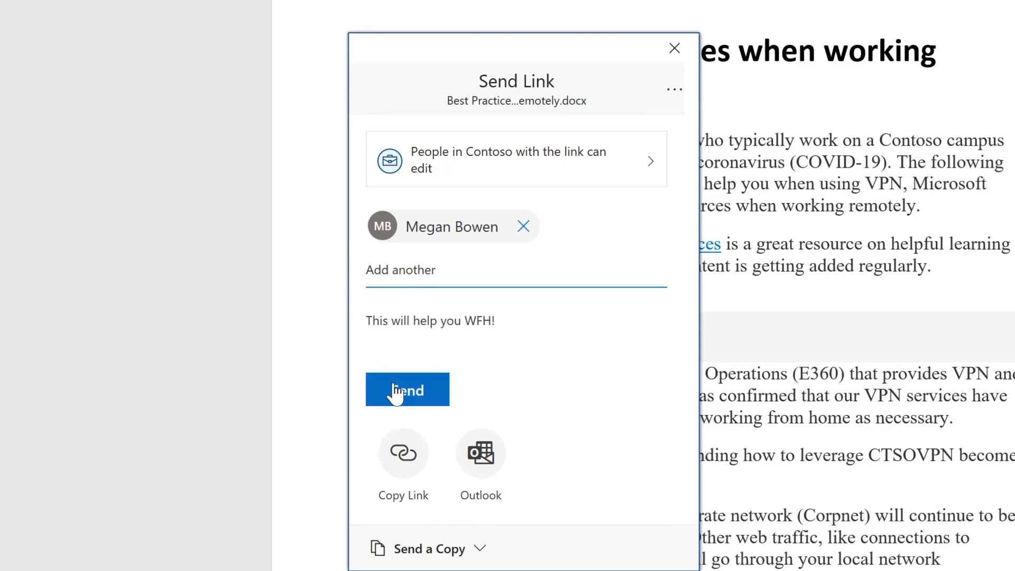
click(408, 389)
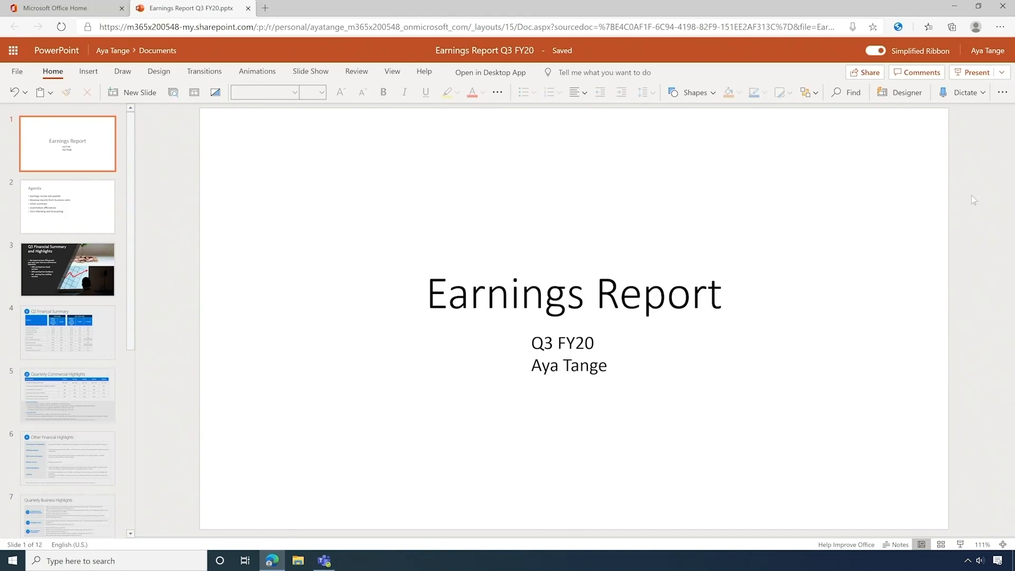
mouse_move(971, 188)
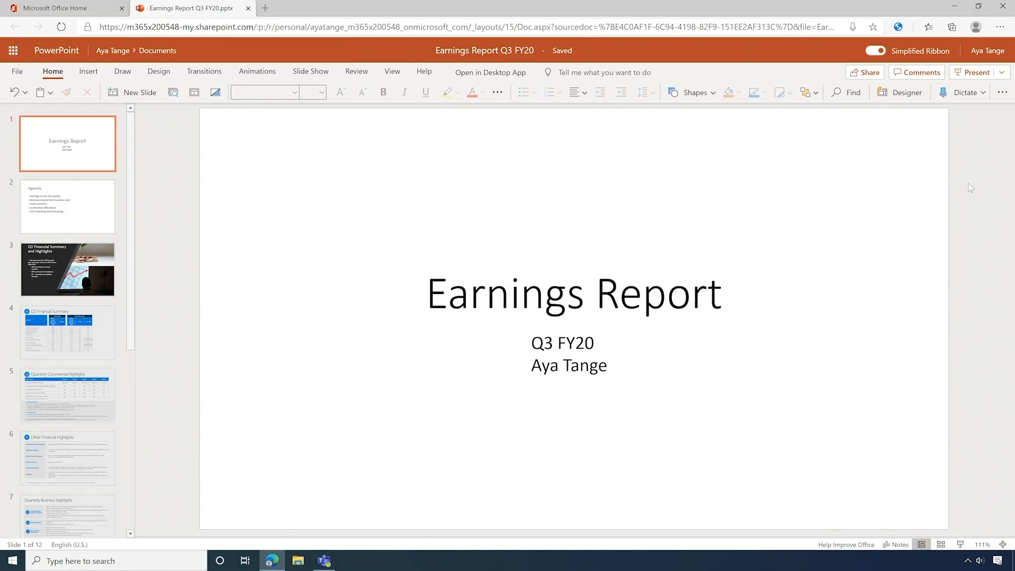
Apply Designer's financial chart design to the title slide and icon cards to Agenda
click(905, 92)
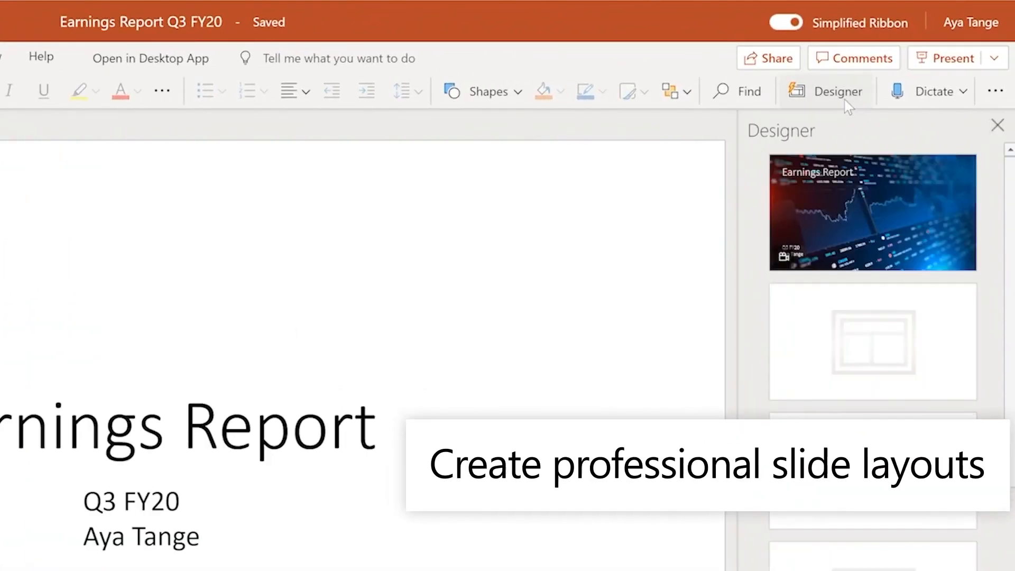
click(872, 211)
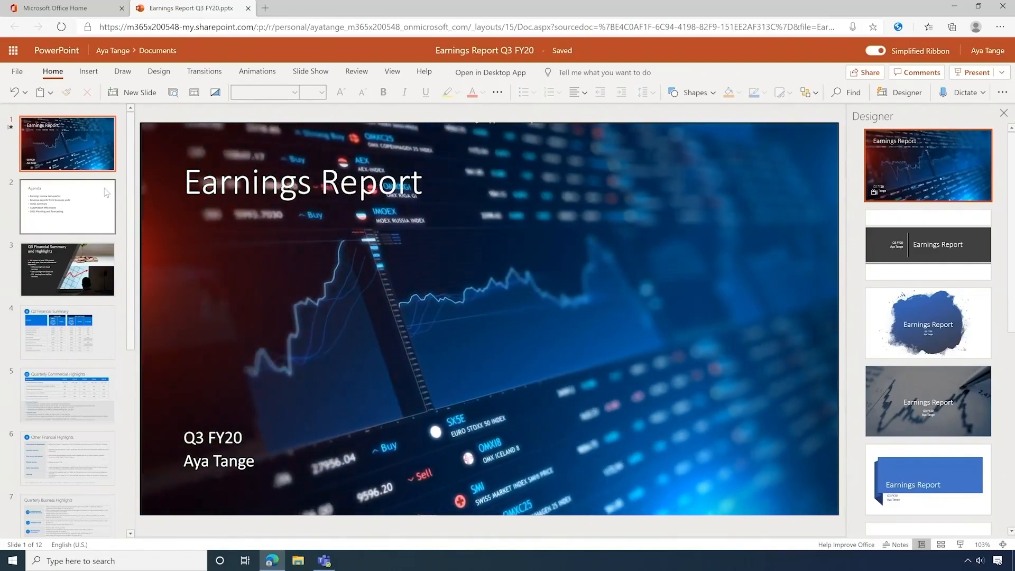
click(67, 206)
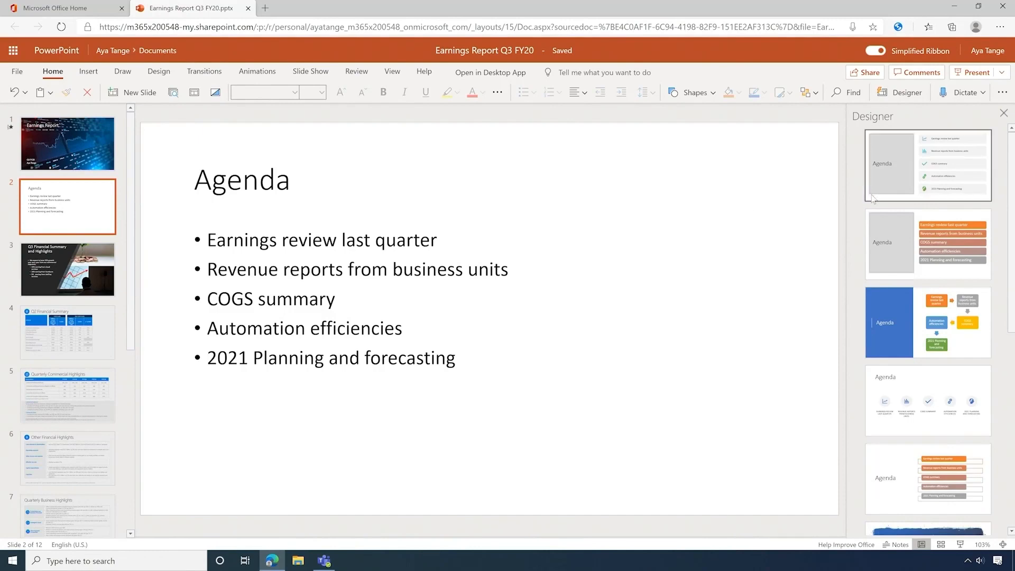
click(927, 164)
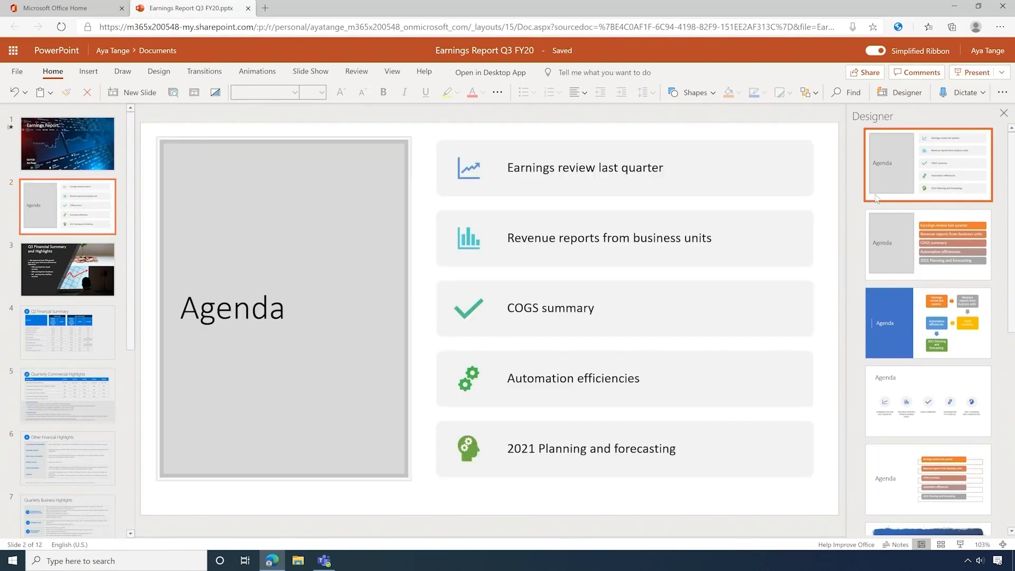
mouse_move(834, 191)
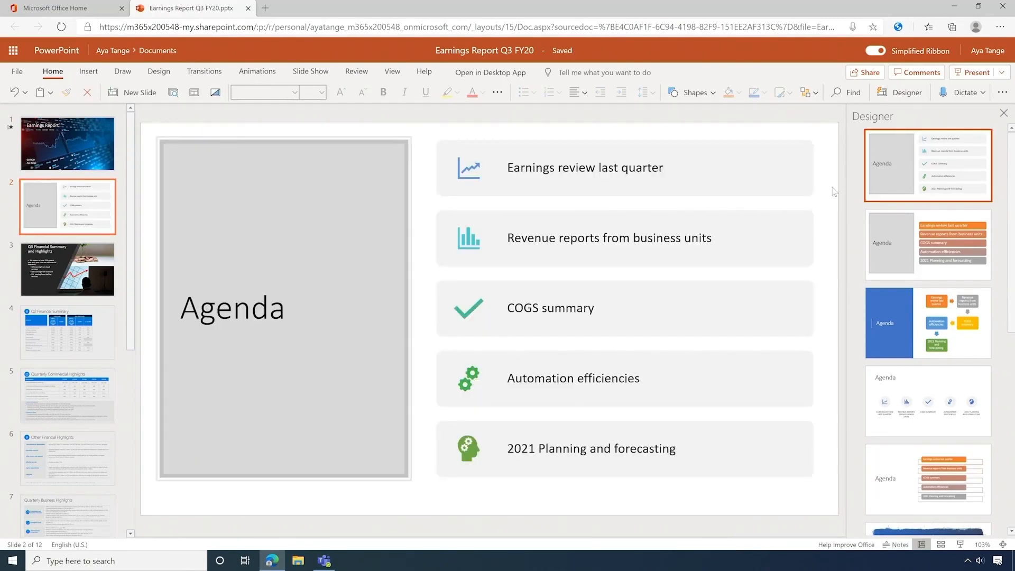
click(310, 72)
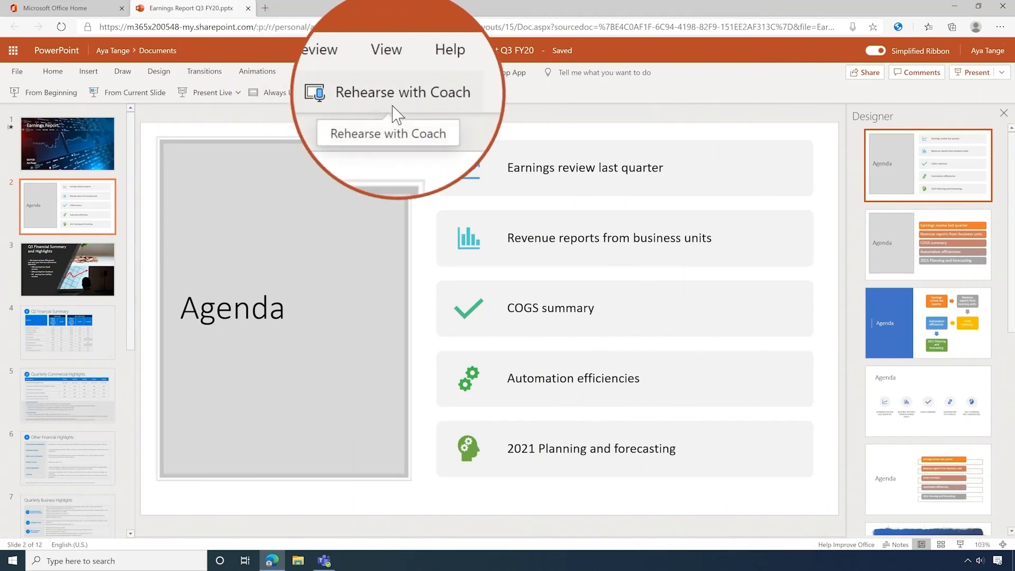
Rehearse the deck with Presenter Coach and view its pace, pitch and filler-word report
click(387, 133)
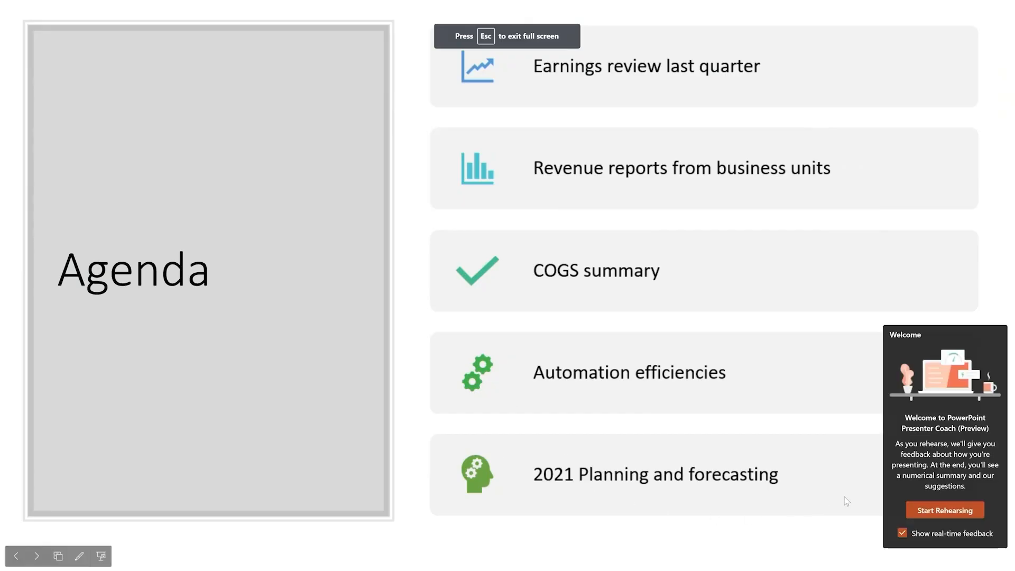
click(943, 510)
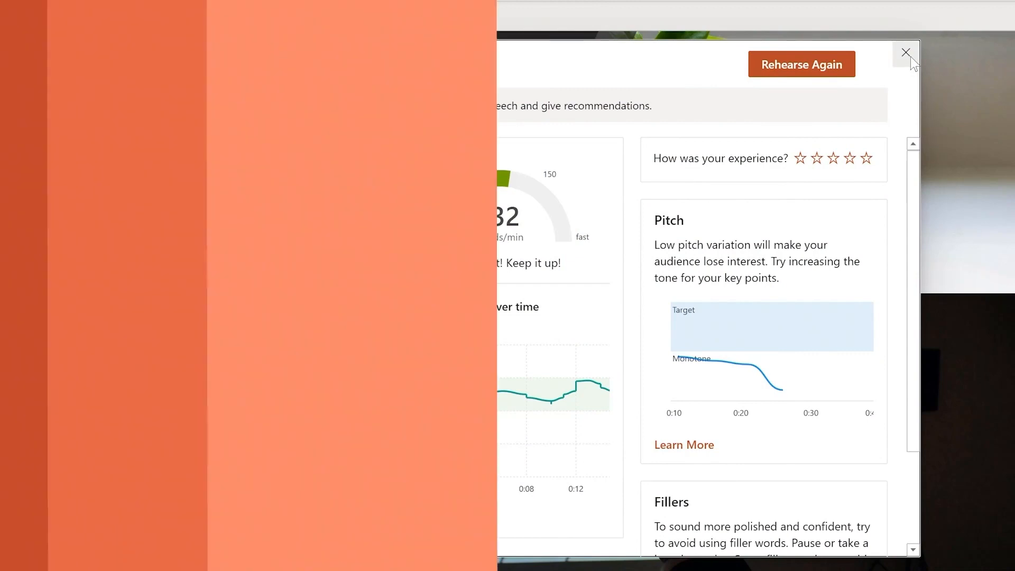
Close the rehearsal report, present the deck live, and pick German subtitles on the phone
click(906, 52)
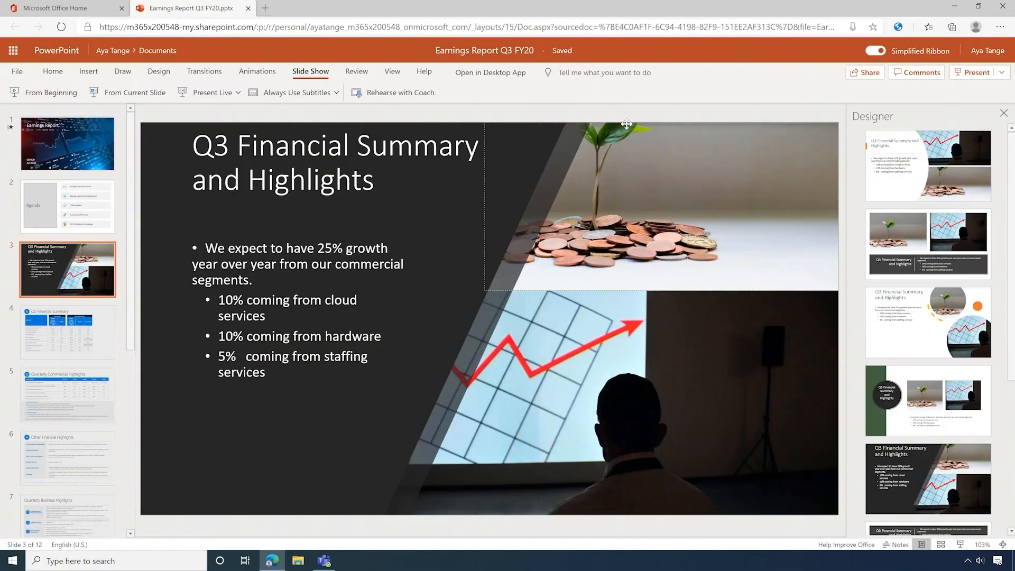
mouse_move(212, 93)
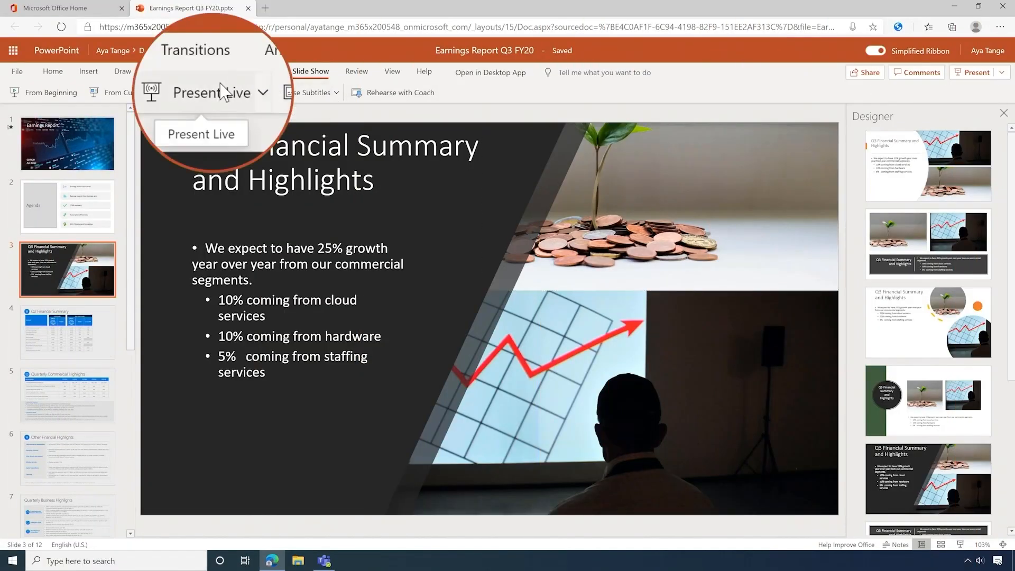
click(201, 134)
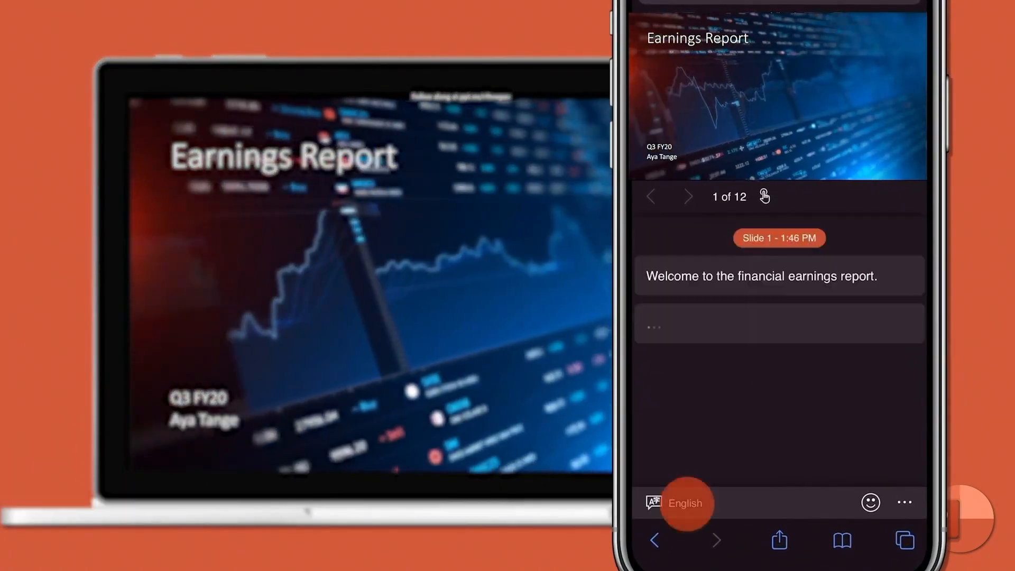
click(676, 503)
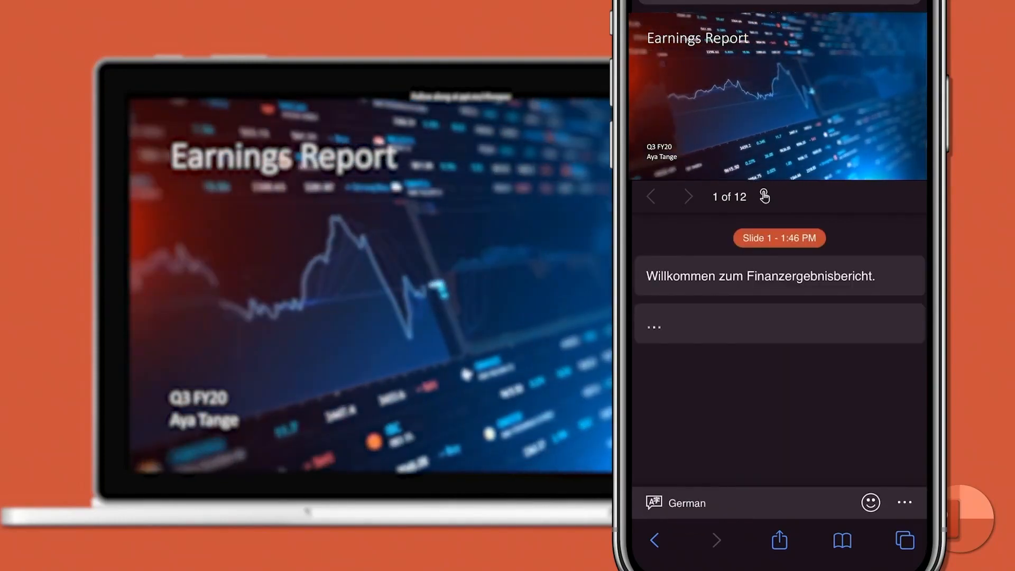
Advance the phone view to the Agenda slide and bring up audience reactions
click(688, 196)
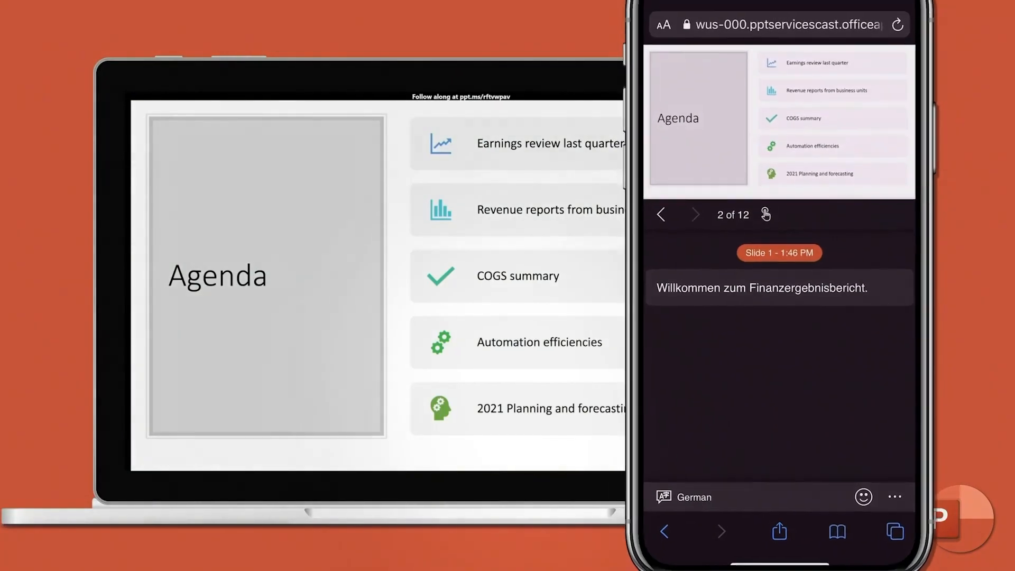
click(862, 496)
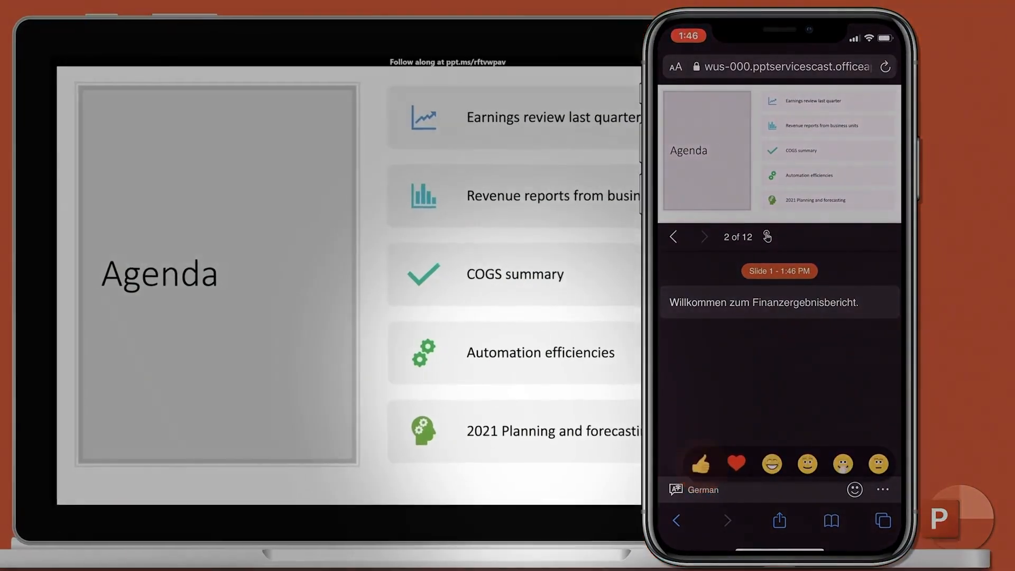
click(735, 463)
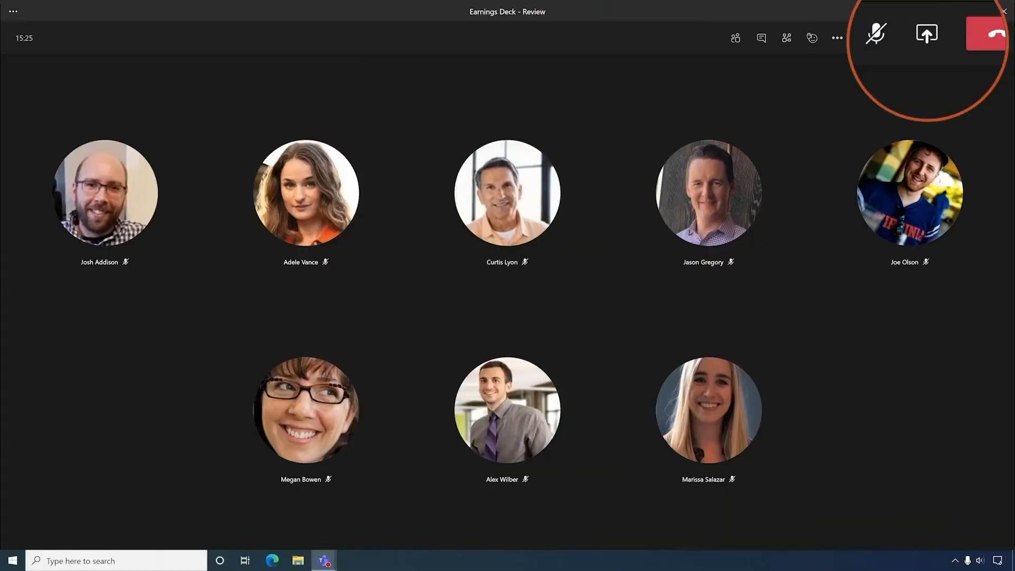
Open the meeting's Share content tray to see screens, windows, PowerPoint files and whiteboards
click(926, 34)
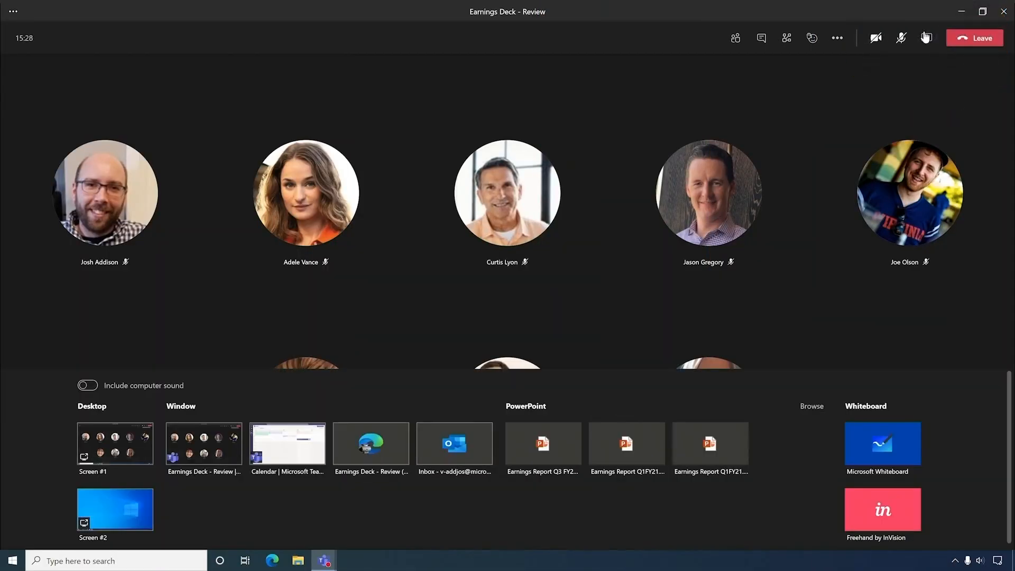
click(542, 443)
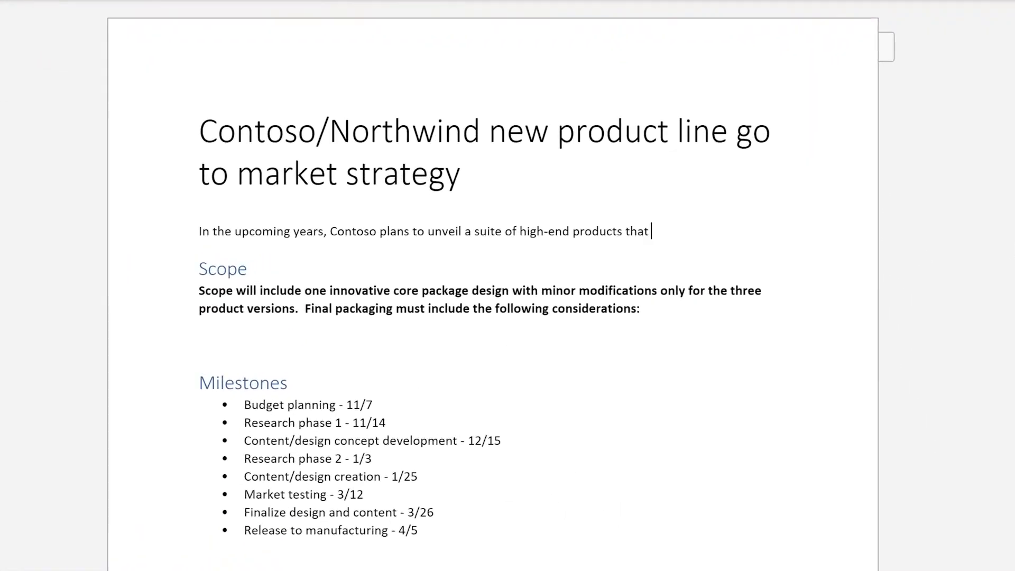
Extend the intro sentence with 'customers may be accused of' using text predictions
text(cus)
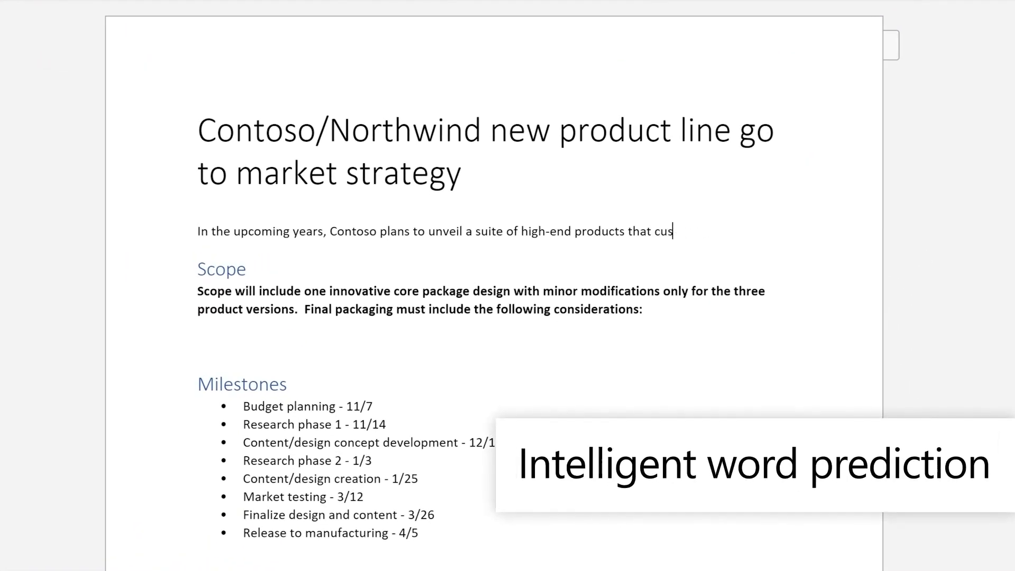
text(tomers m)
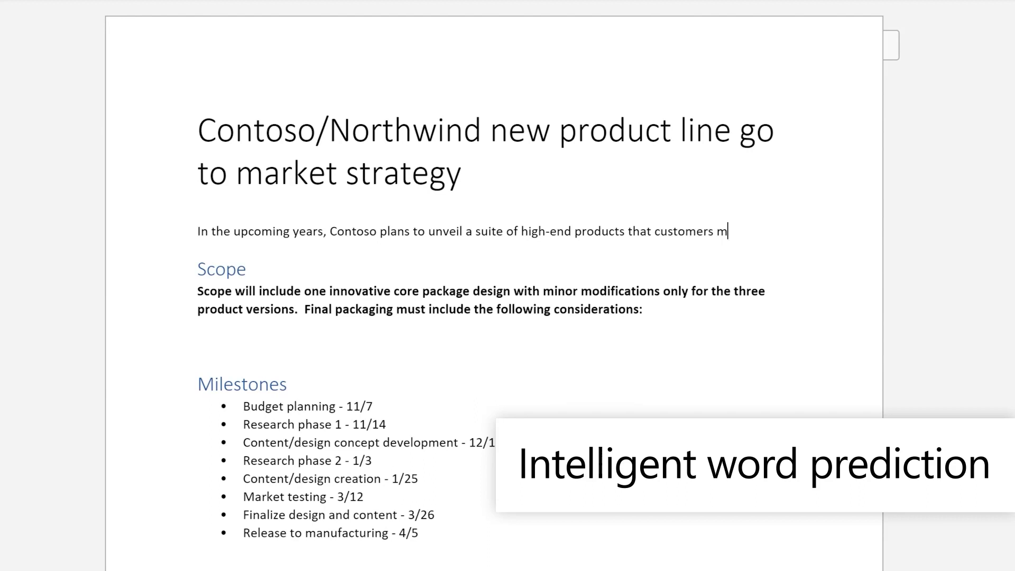
text(ay be accused of)
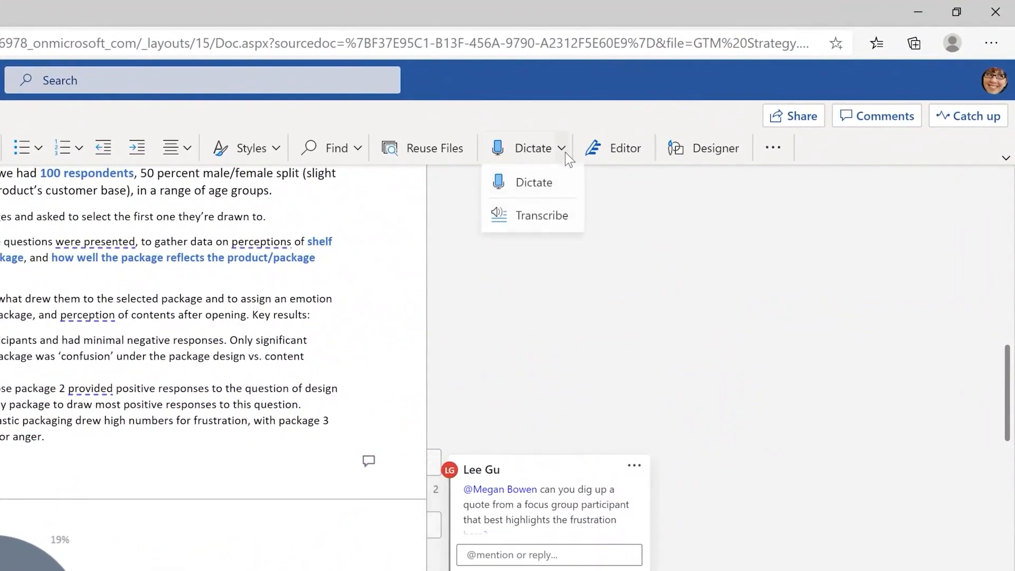
Transcribe the uploaded Participant A focus group recording and add a quote to the document
click(542, 215)
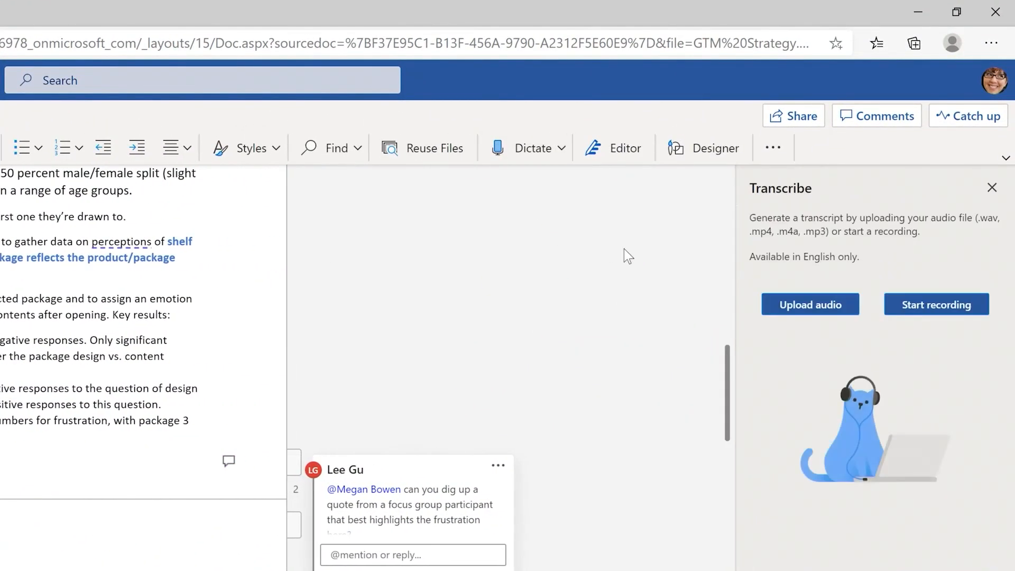
click(810, 304)
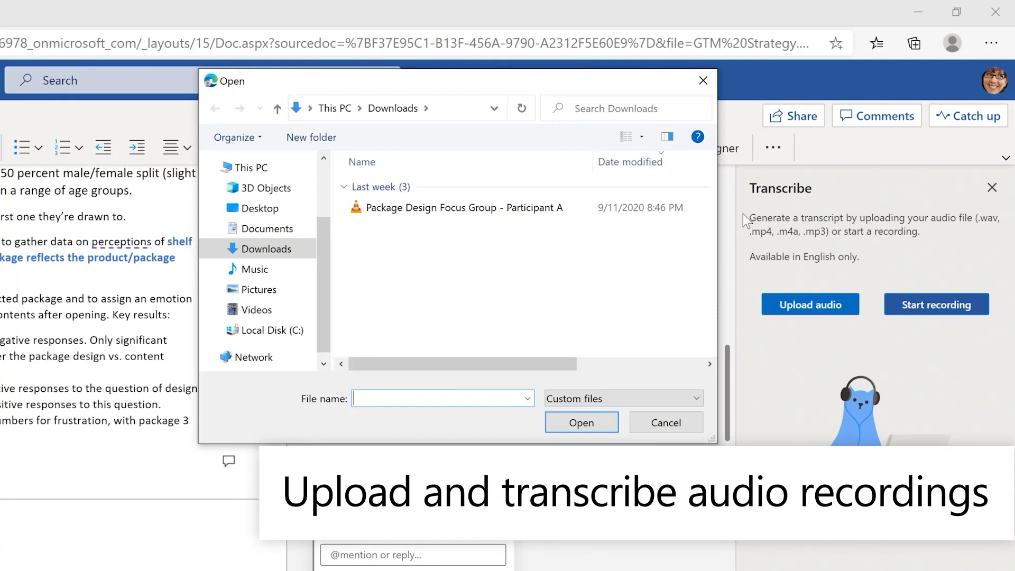
click(461, 207)
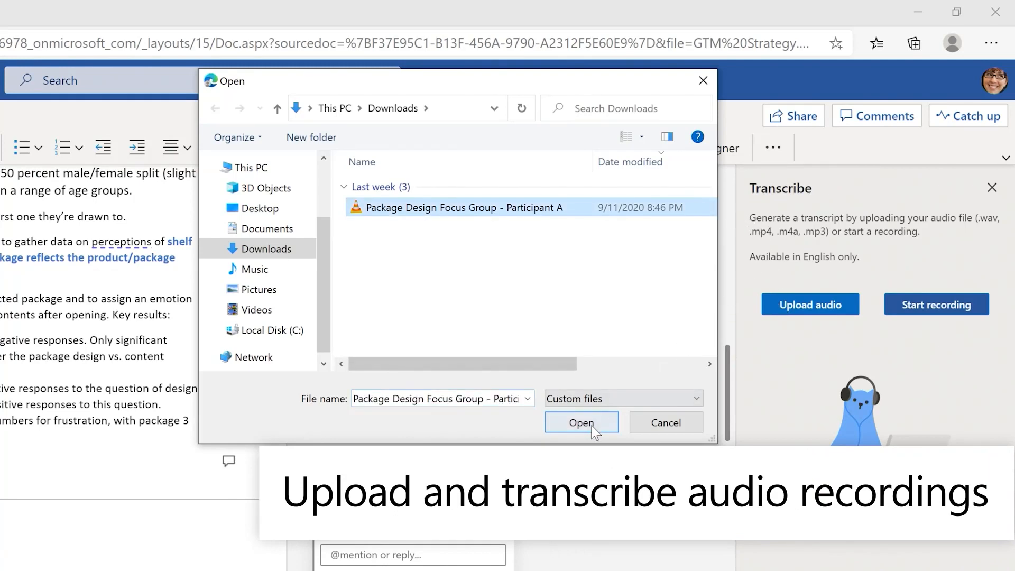
click(581, 422)
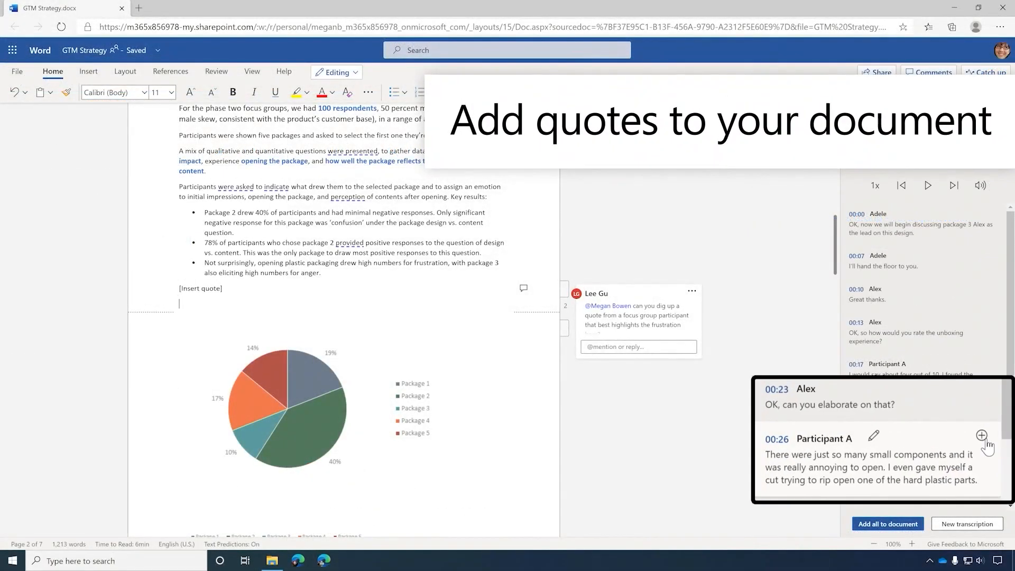
click(981, 435)
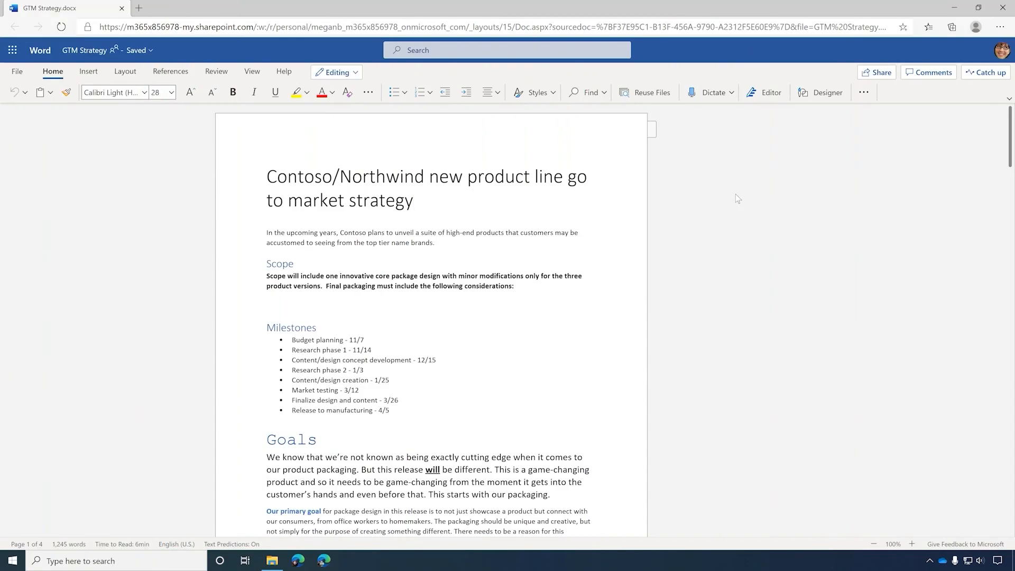
Accept Editor's 'innovative' suggestion and apply Designer's four heading formatting fixes
click(764, 92)
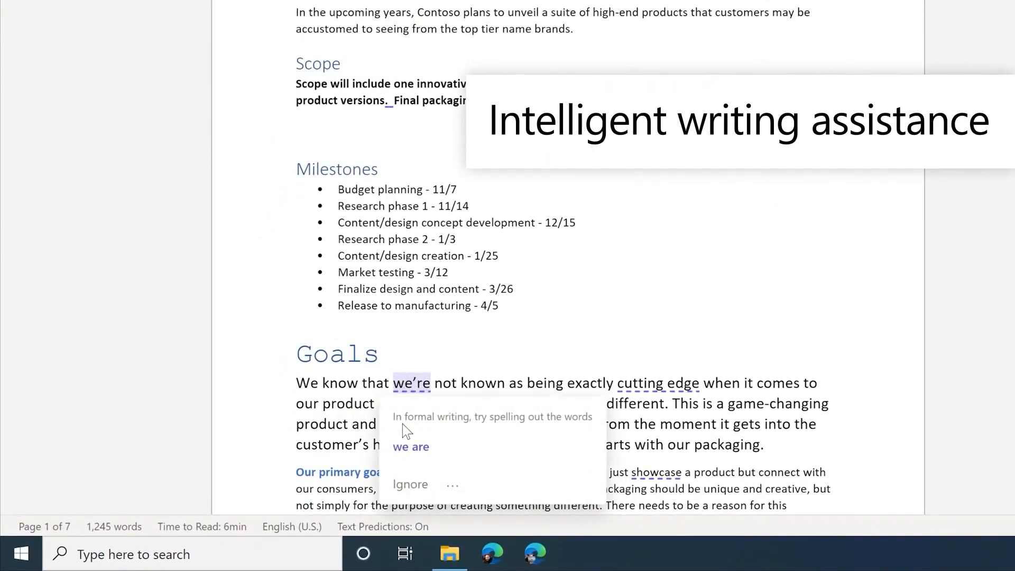
click(668, 125)
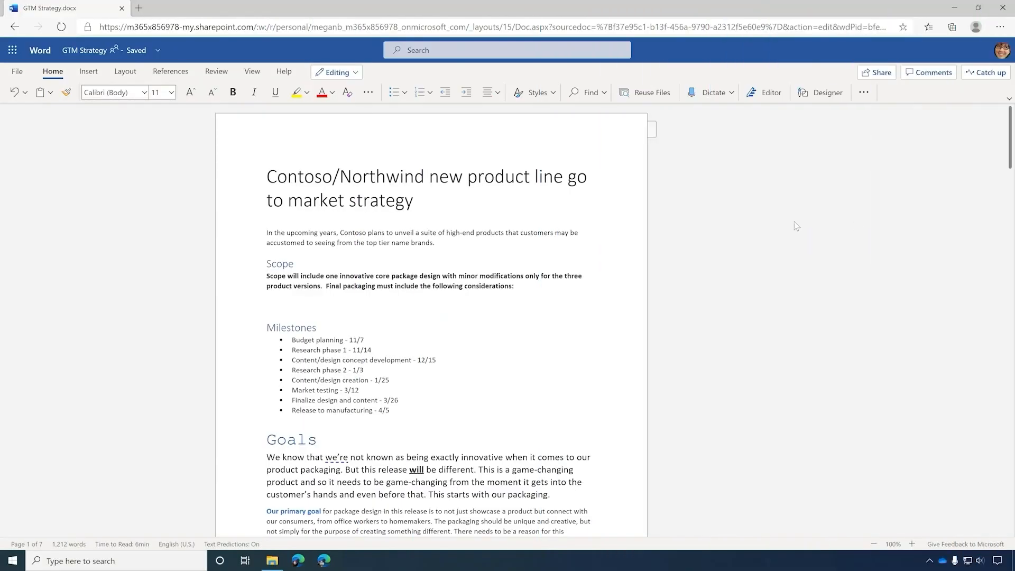
click(820, 92)
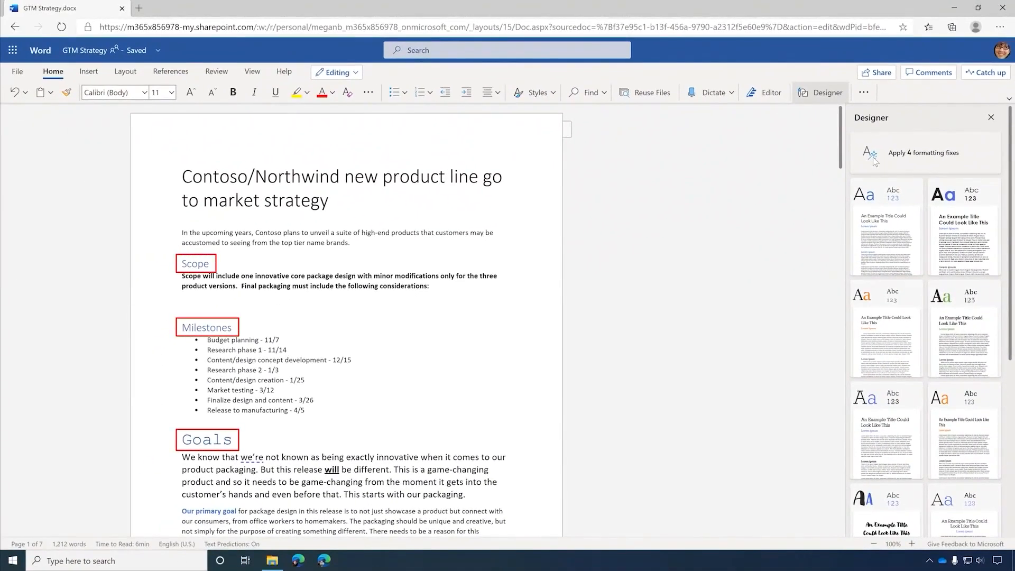
click(923, 153)
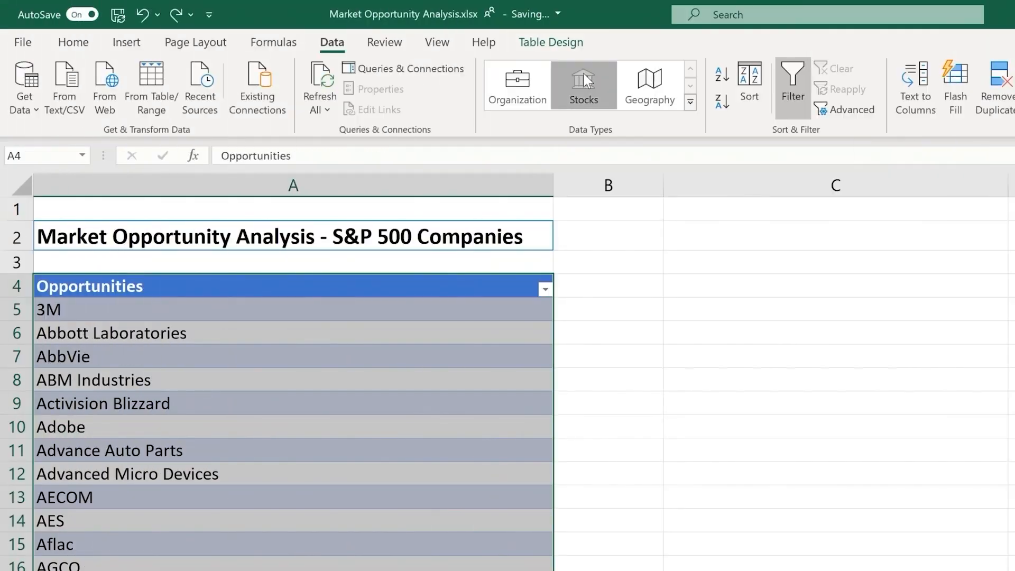
Convert the Opportunities companies to Stocks data and insert Employees and other stock fields
click(582, 84)
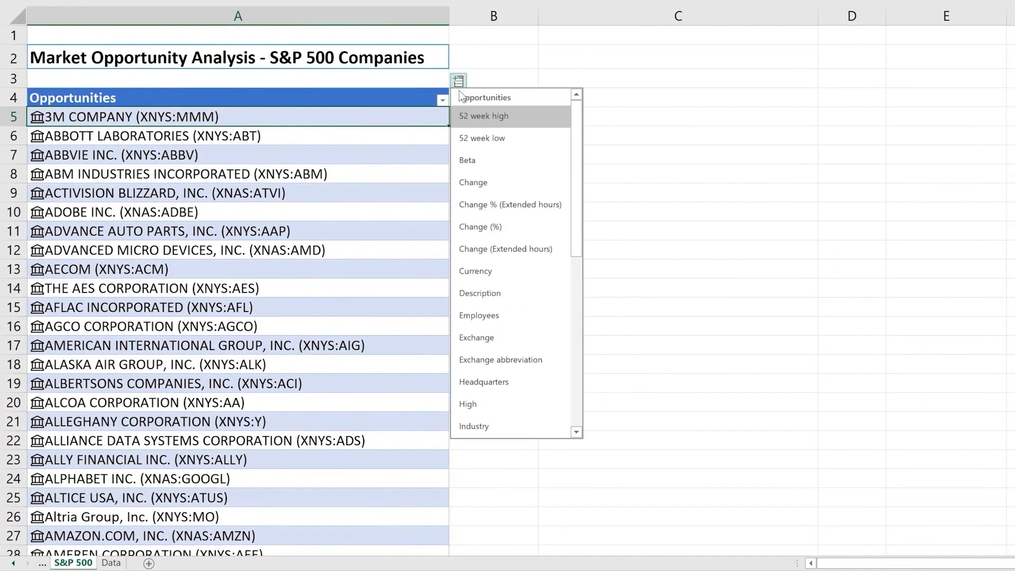
click(478, 315)
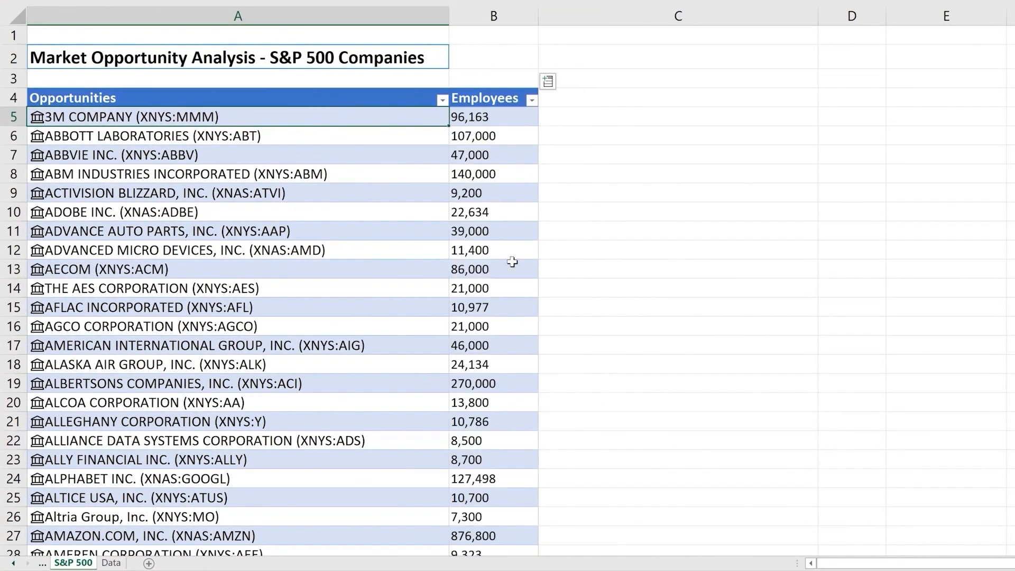
click(548, 81)
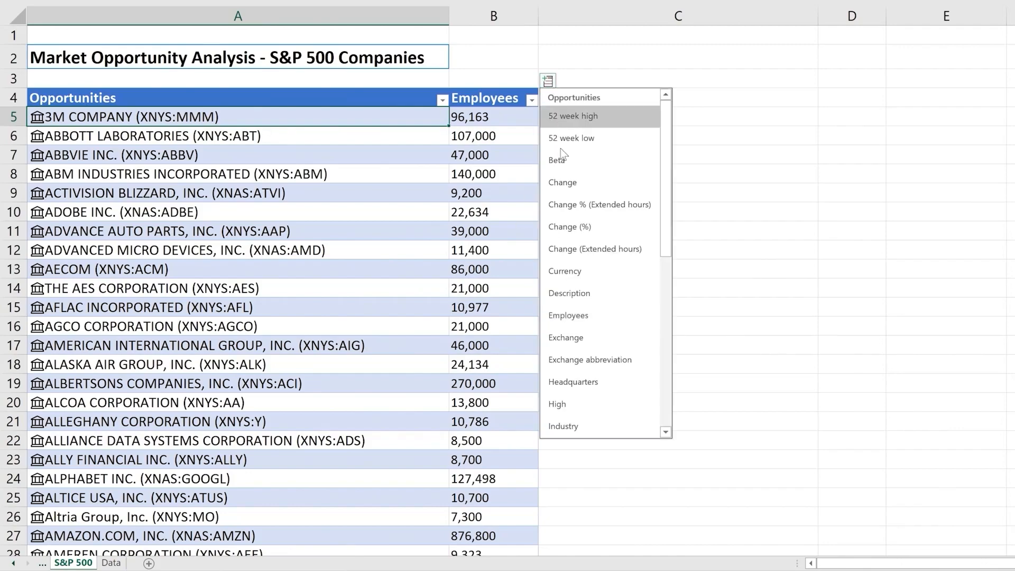
click(562, 427)
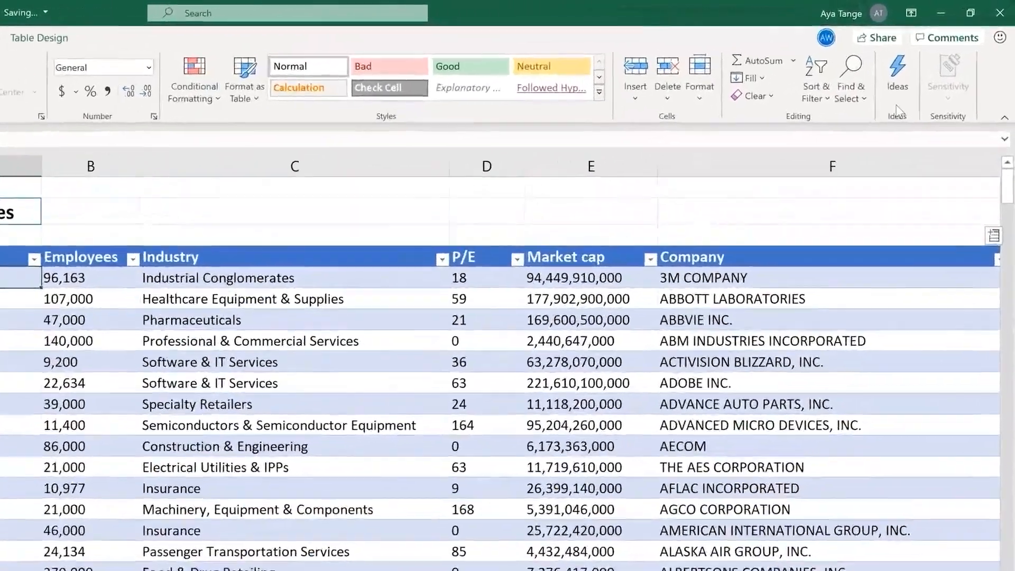
Ask Ideas which industries have over 1,500,000 employees and expand Food & Drug Retailing
click(896, 77)
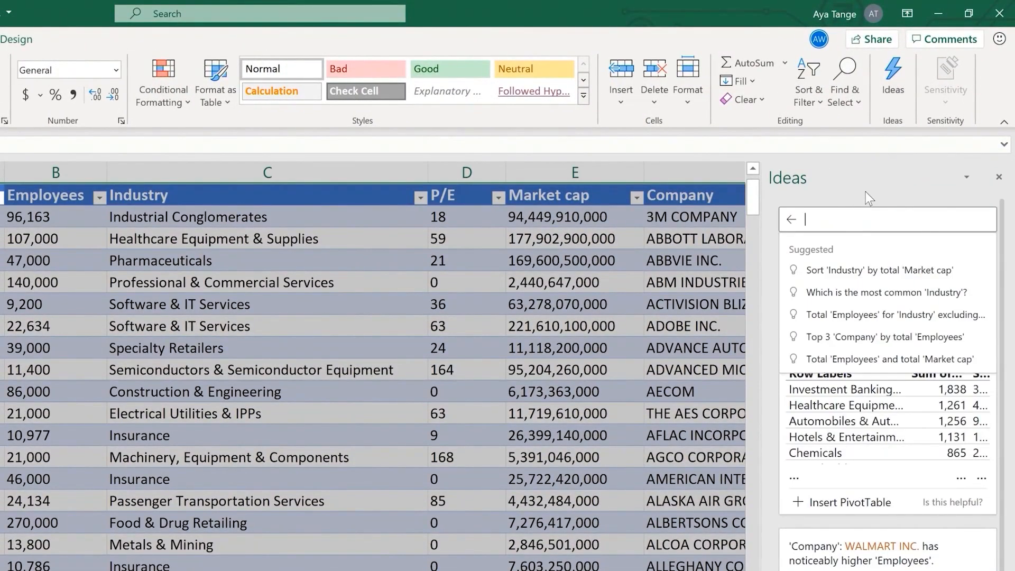
text(which industries have over 1)
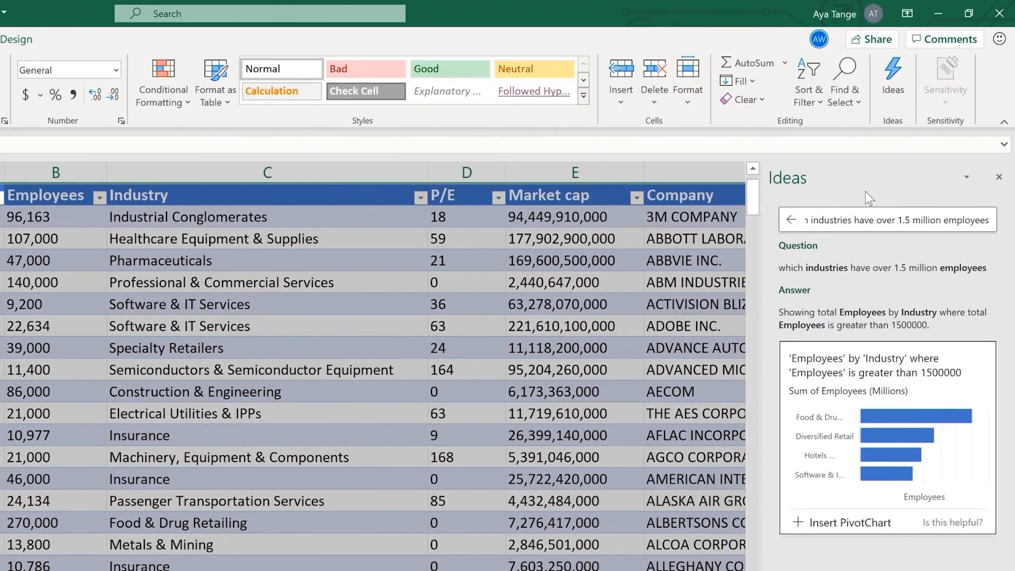
mouse_move(821, 463)
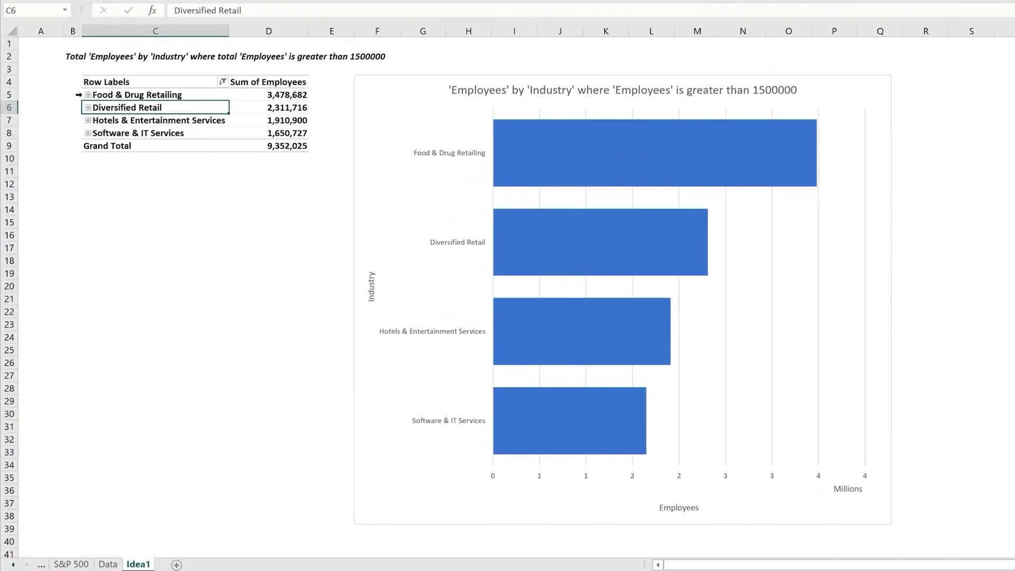
click(87, 94)
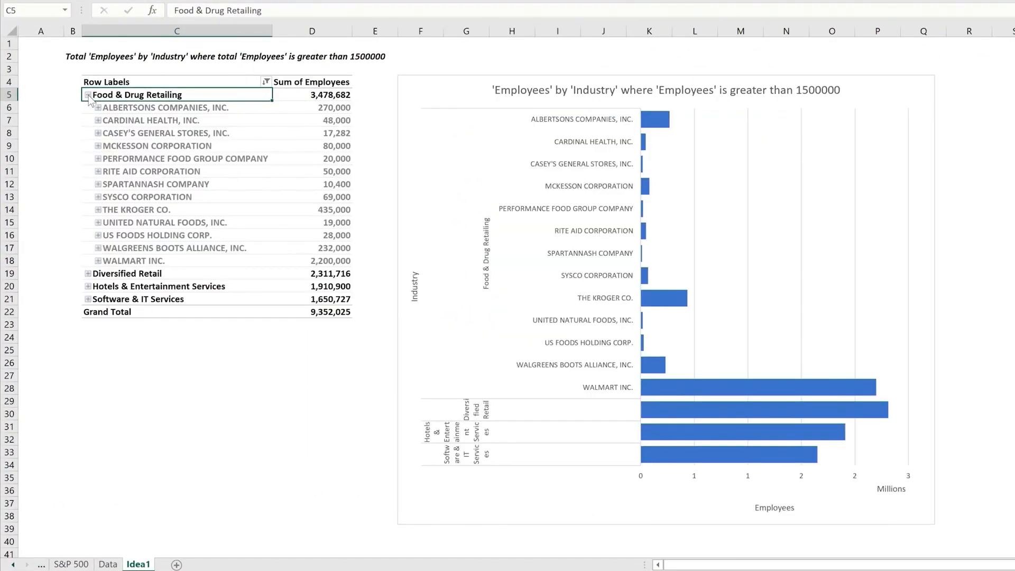
click(56, 532)
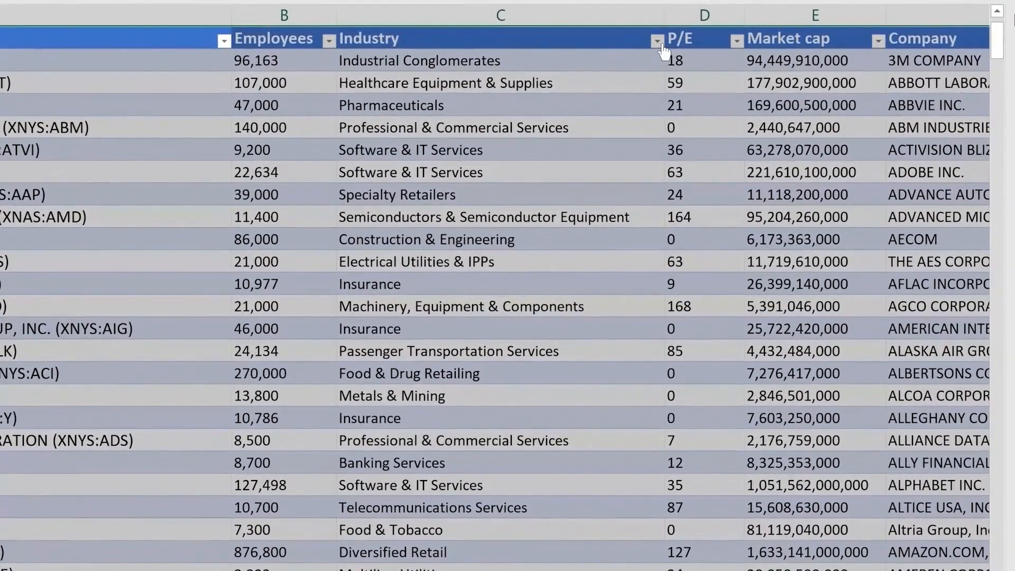
Filter the Industry column to Food & Drug Retailing as a personal 'See just mine' view
click(656, 39)
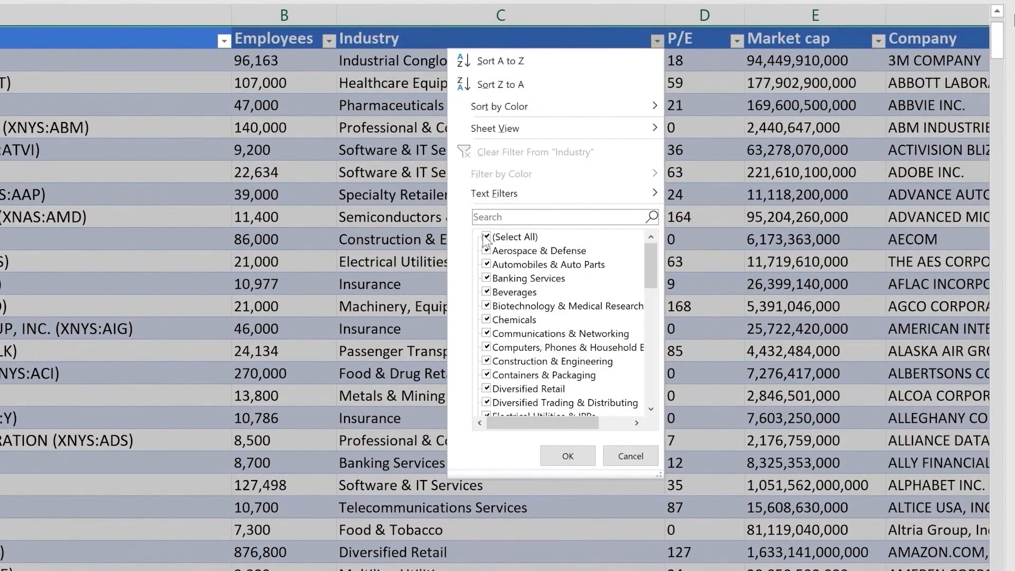
click(485, 236)
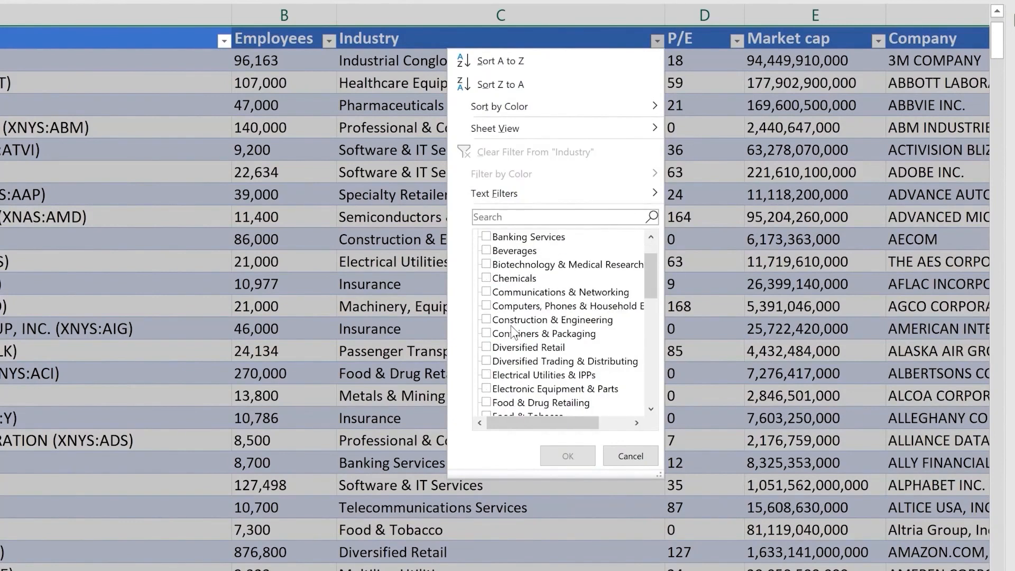
click(486, 402)
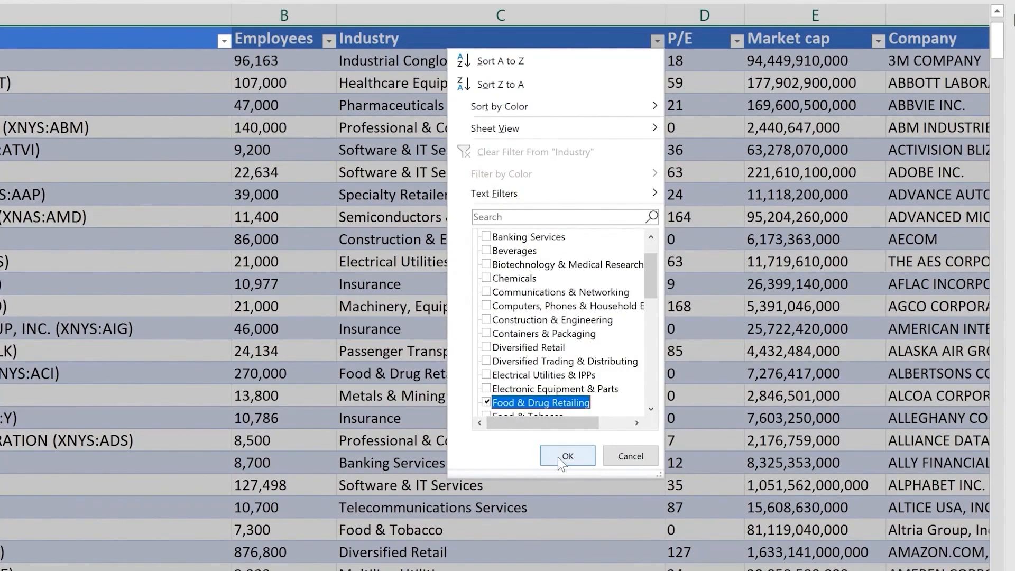
click(567, 456)
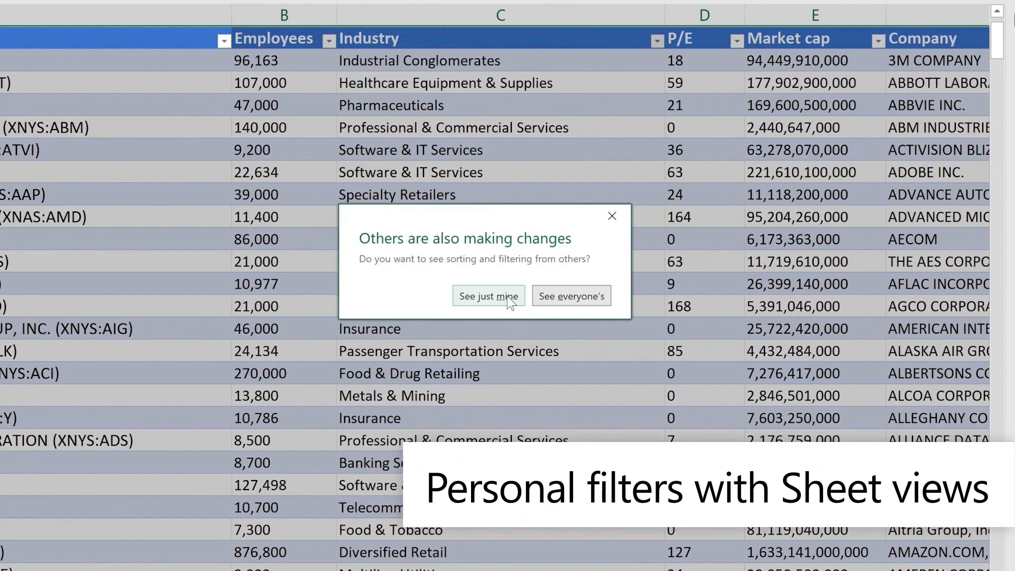
click(488, 296)
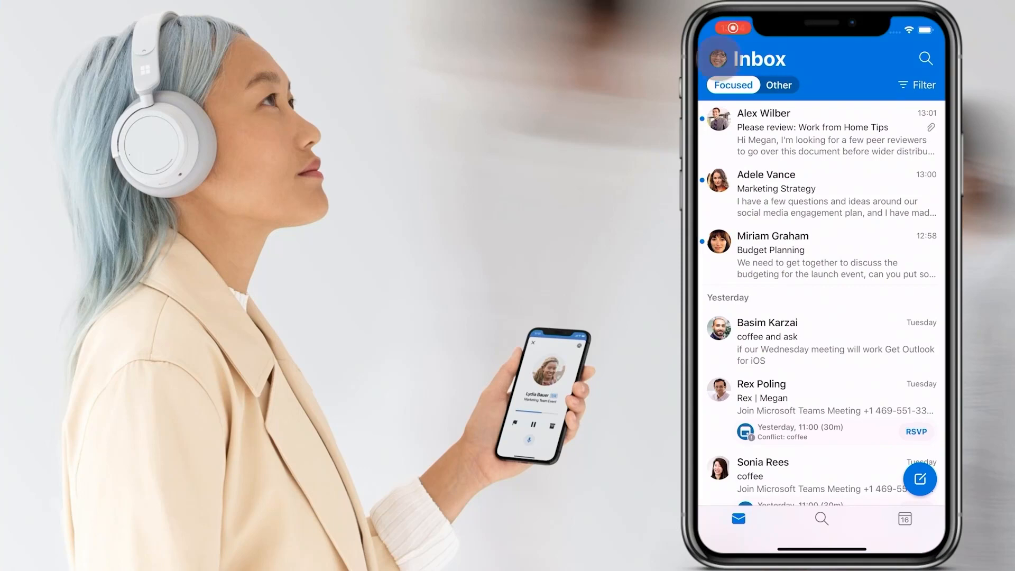
Have Cortana play new emails aloud, including tomorrow's 12:30 PM Budget Planning meeting
click(716, 58)
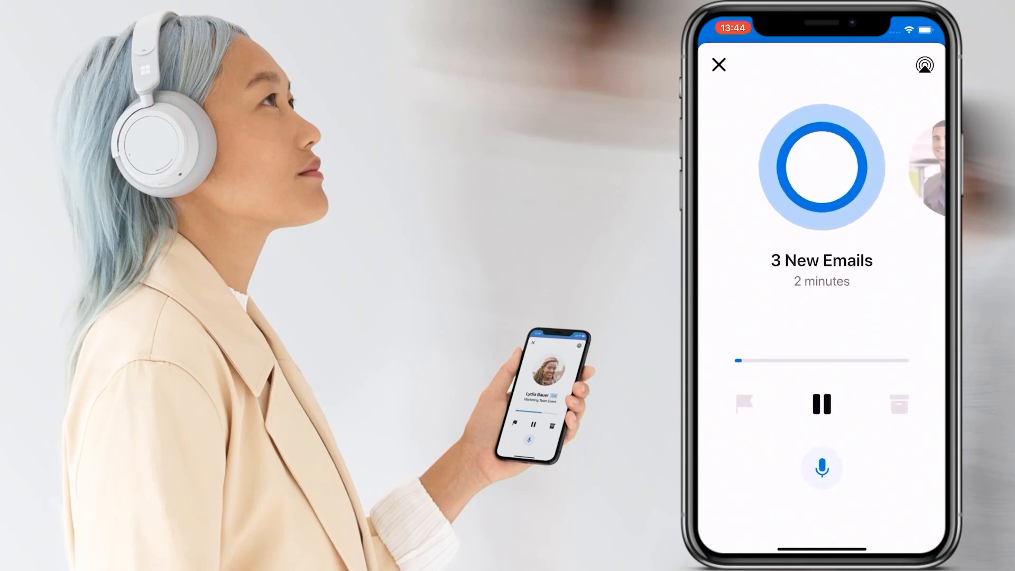
click(821, 468)
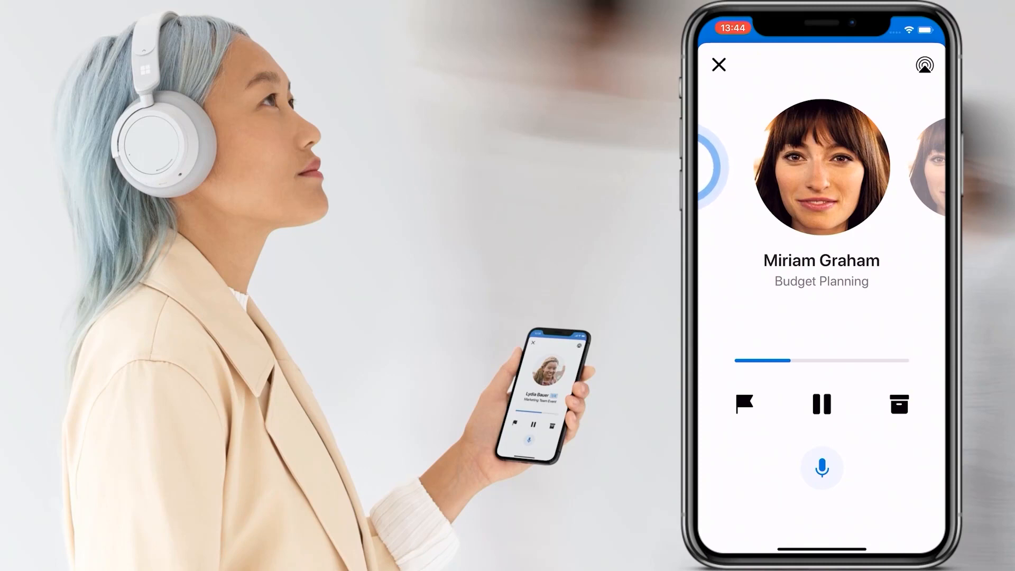
click(821, 467)
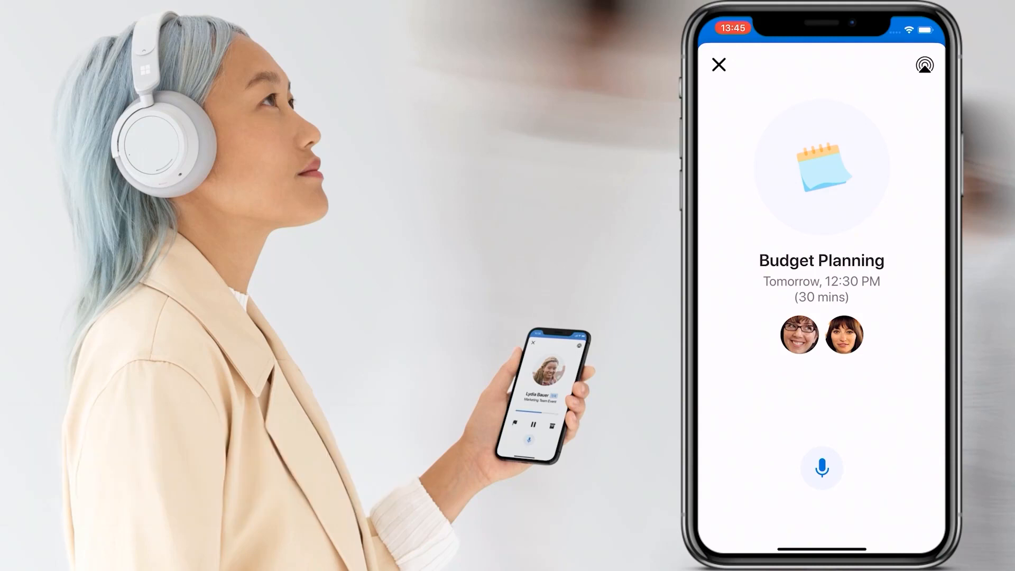
click(821, 467)
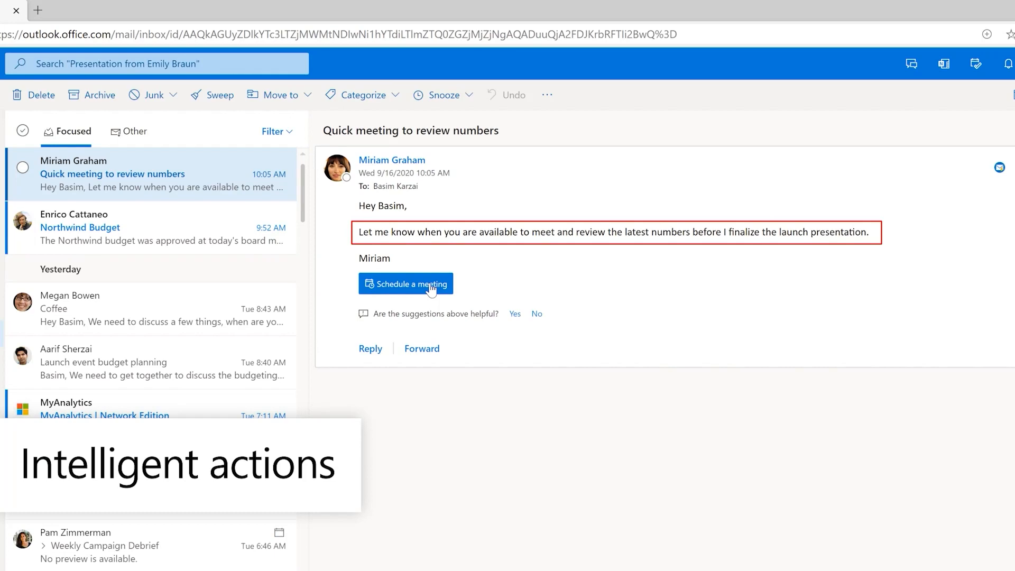
Use the email's Schedule a meeting suggestion on Miriam Graham's numbers review message
click(406, 283)
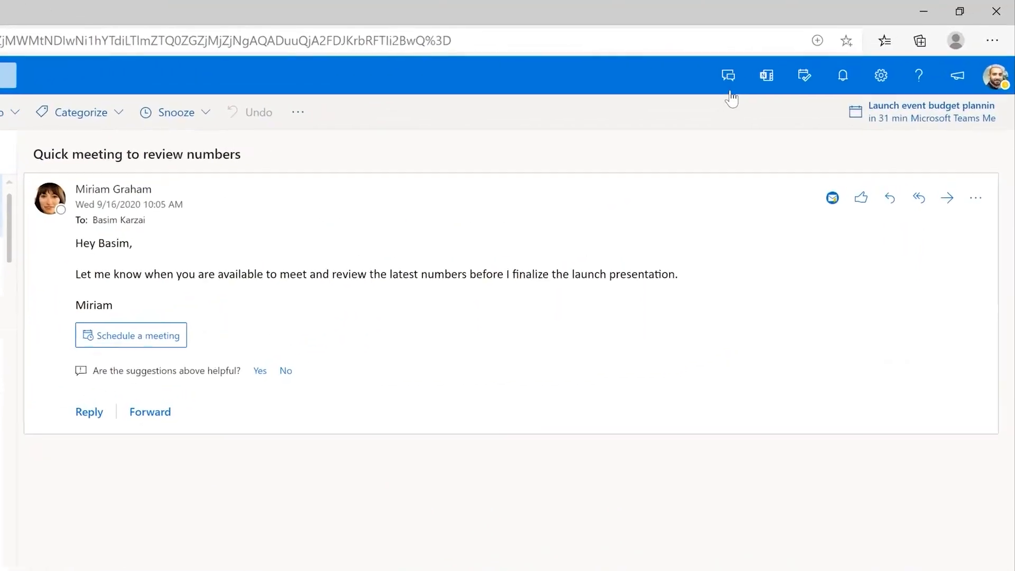
Ask Megan Bowen in chat to join the latest project numbers review, then heart her reply
click(728, 75)
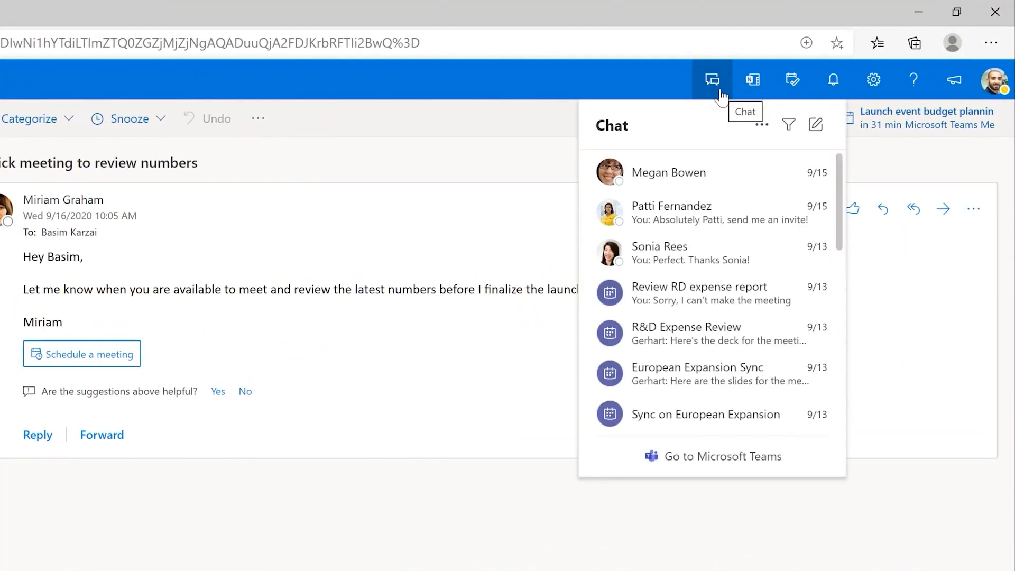
click(669, 173)
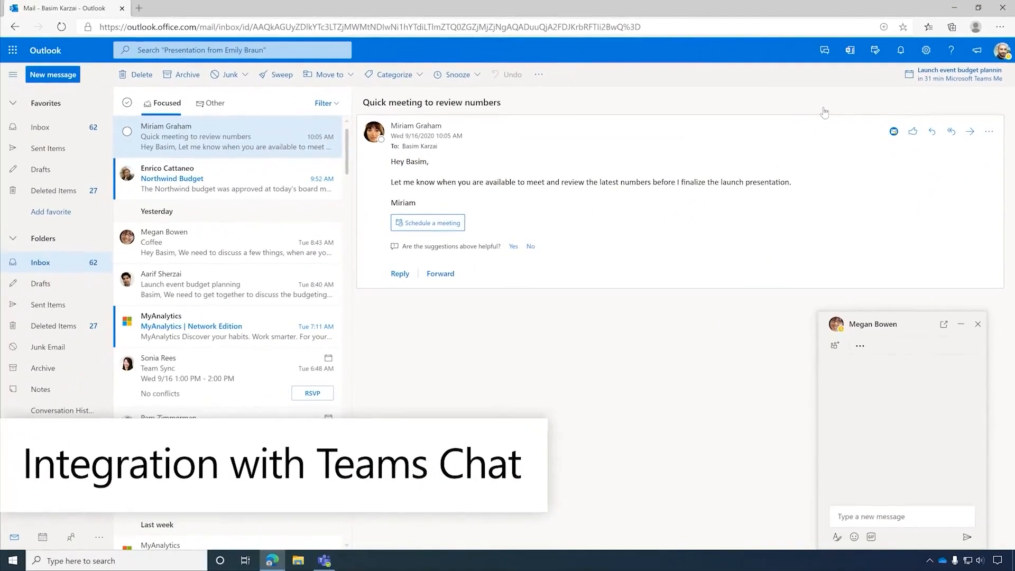
text(Megan, I have a meeting with Miriam to review the la)
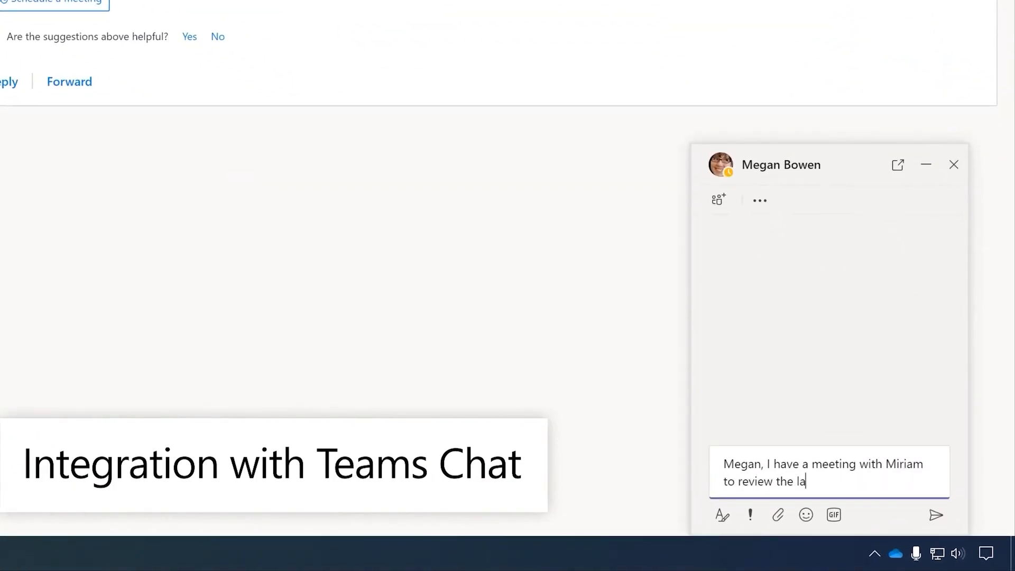
text(test project numbers. Are you available to join?)
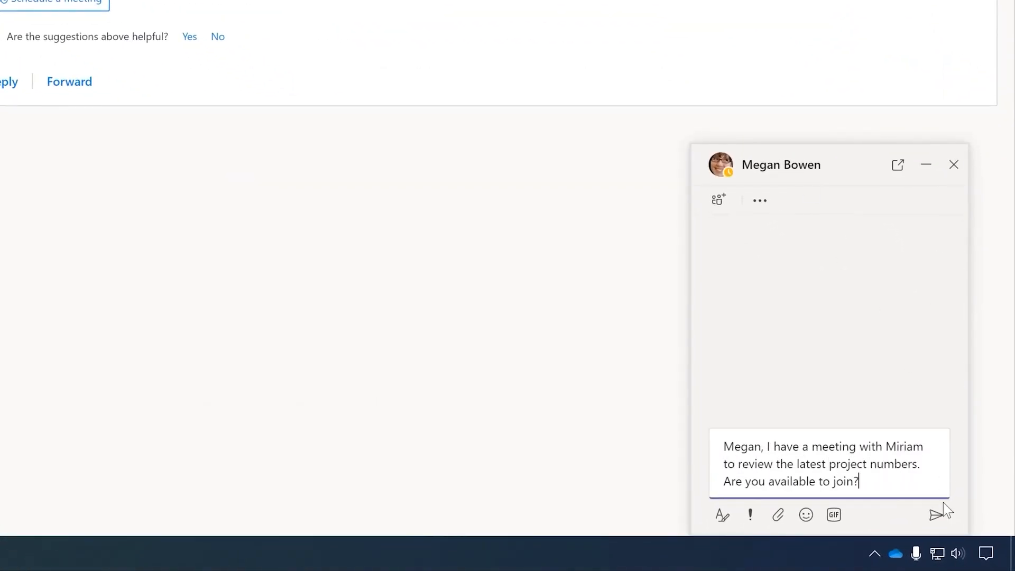
click(937, 514)
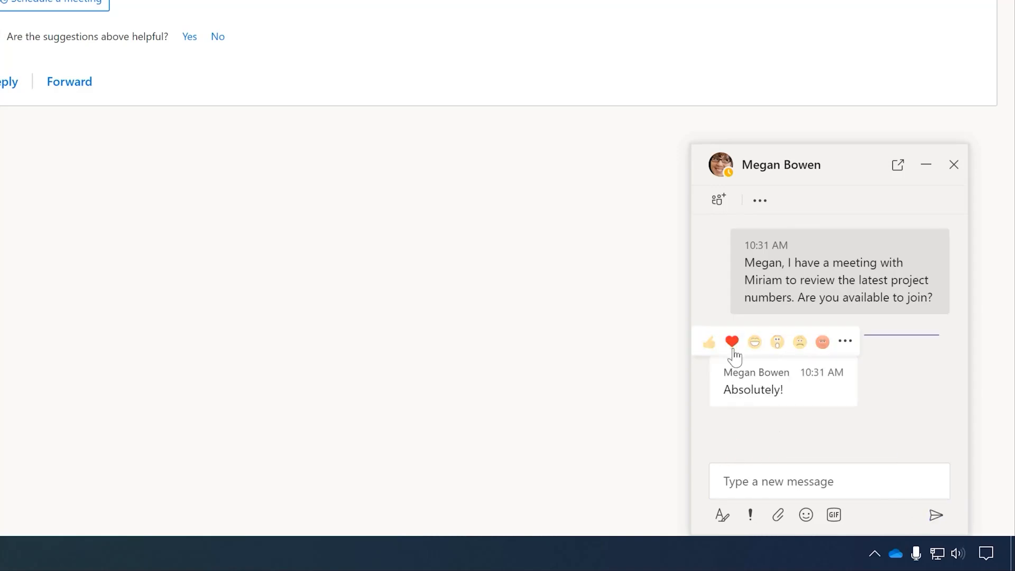
click(731, 341)
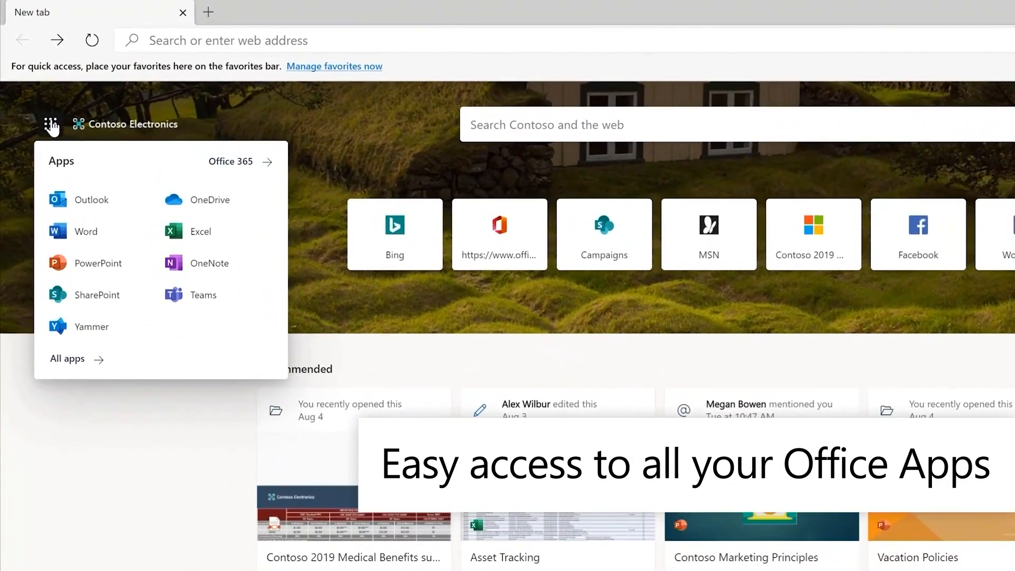
Search work results for Diego and view Diego Siciliani's organization chart
click(50, 124)
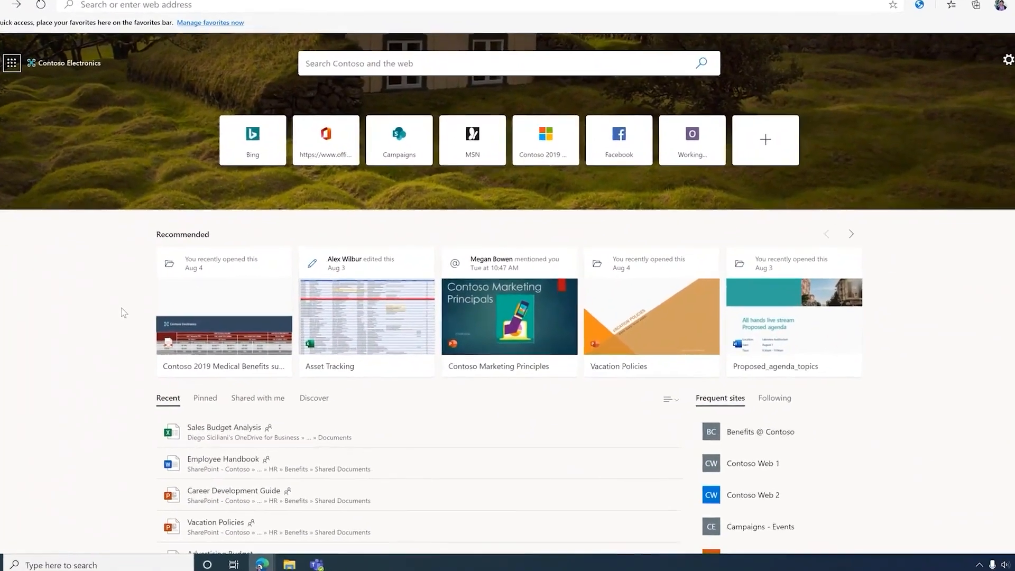
scroll(down, 3)
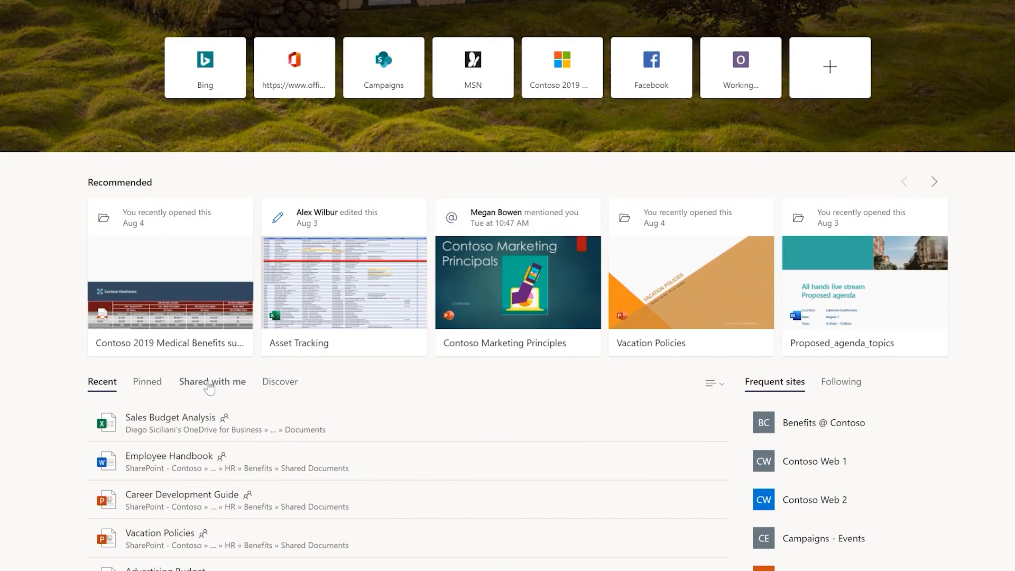
click(211, 382)
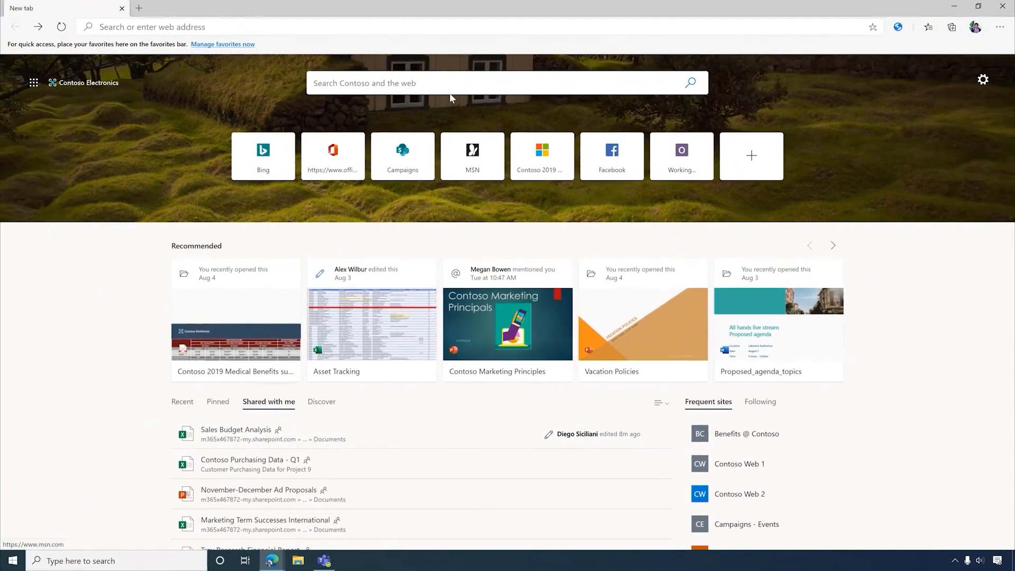
text(Diego)
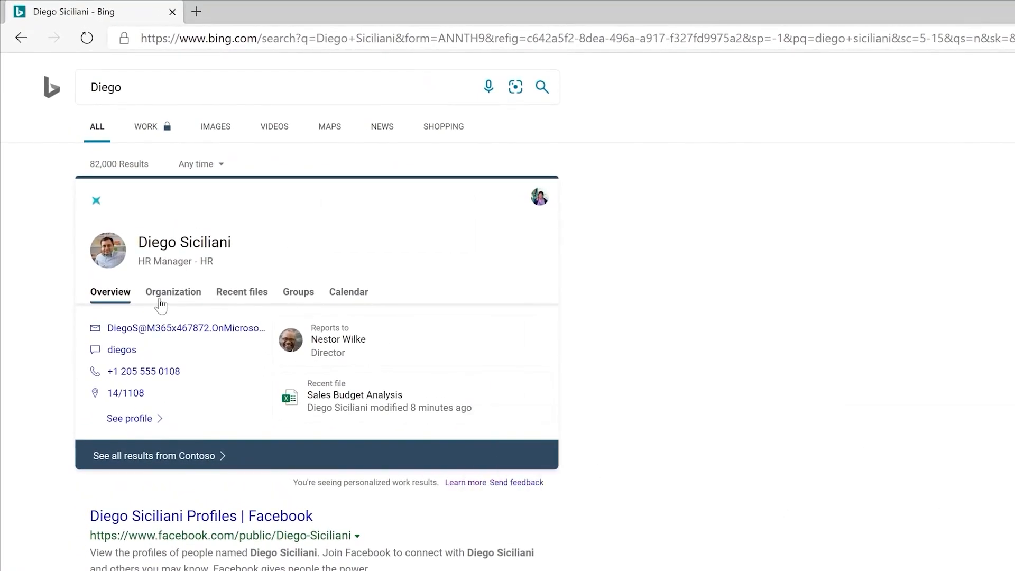
click(173, 291)
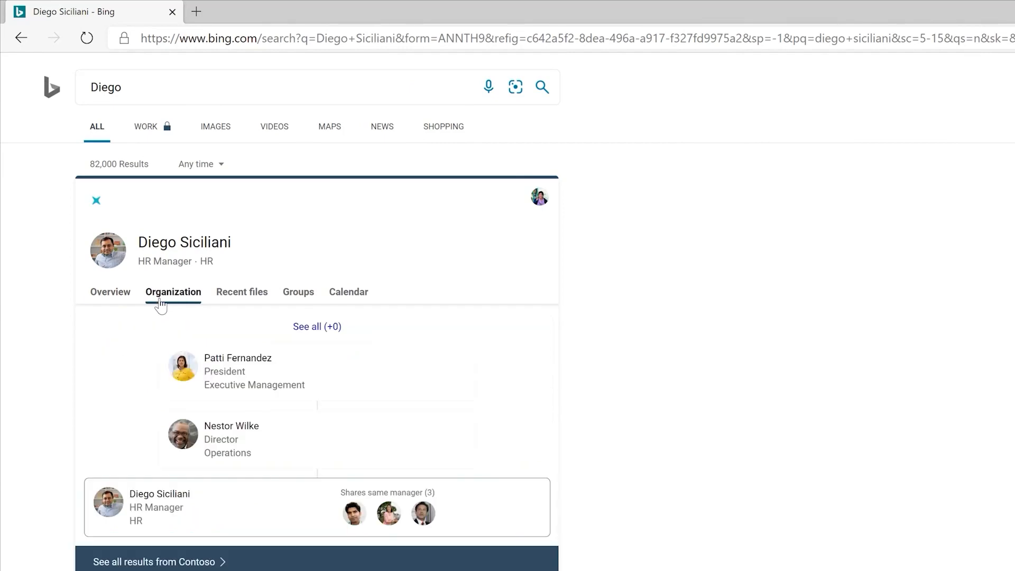
click(242, 291)
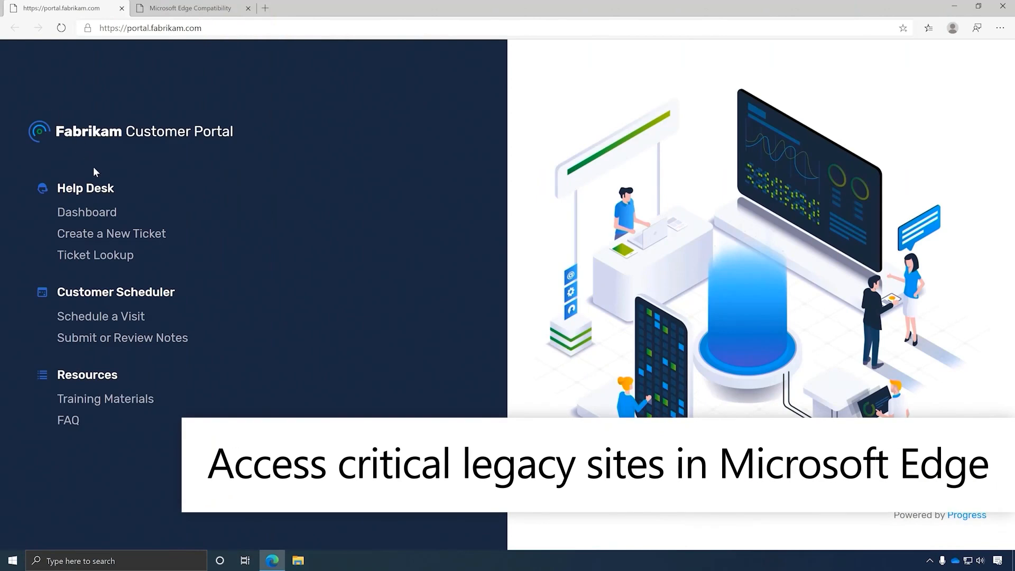
mouse_move(101, 316)
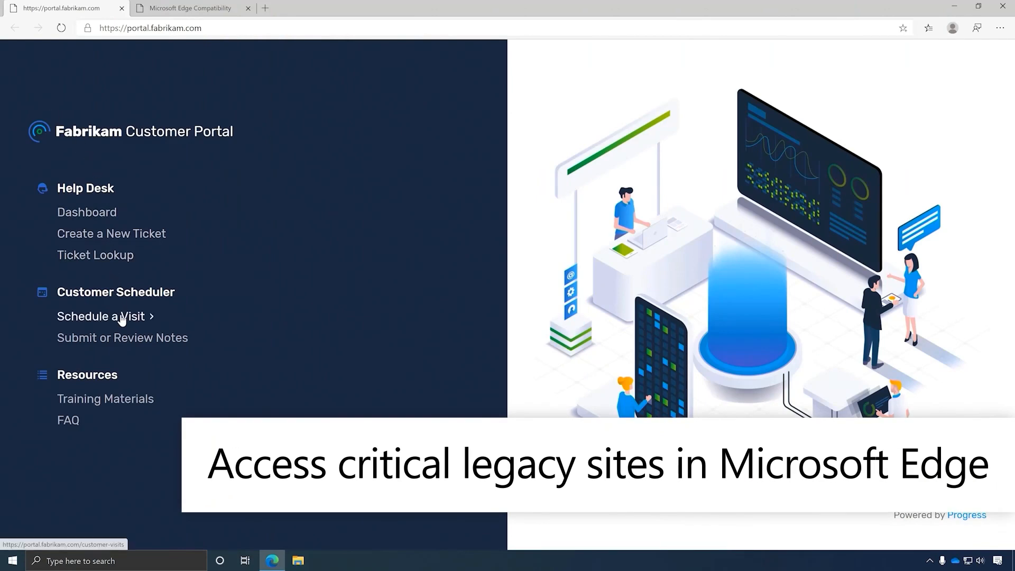
Open Schedule a Visit under Customer Scheduler in the Fabrikam Customer Portal
click(100, 317)
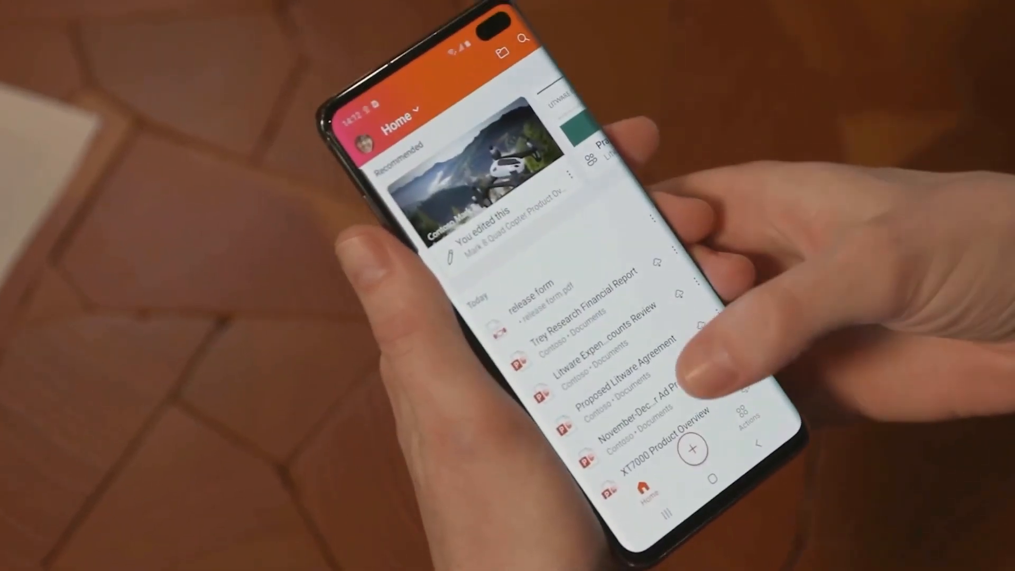
Scroll through the Office mobile Home screen's recommended and recent documents
scroll(up, 3)
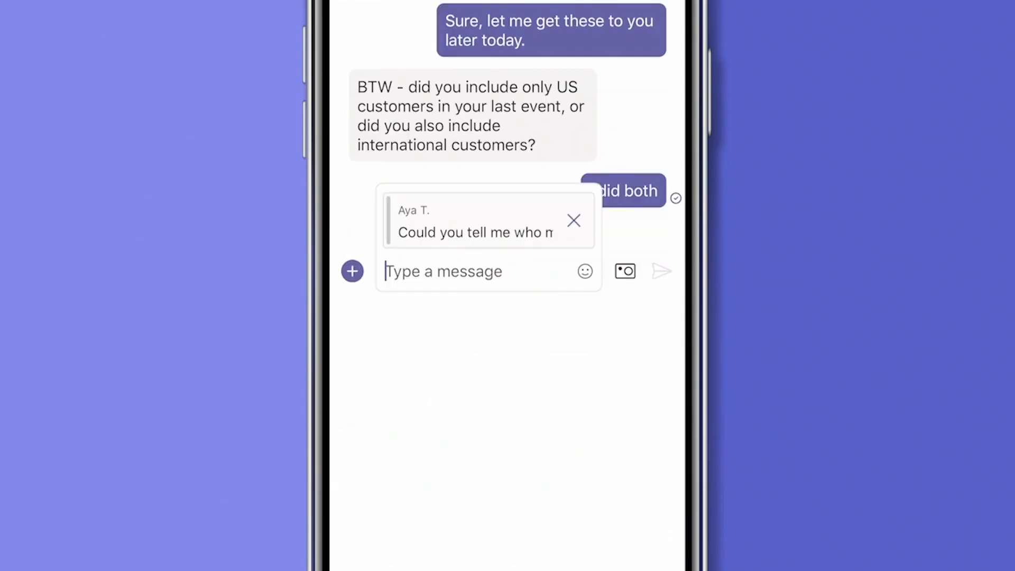
text(Yes talk to)
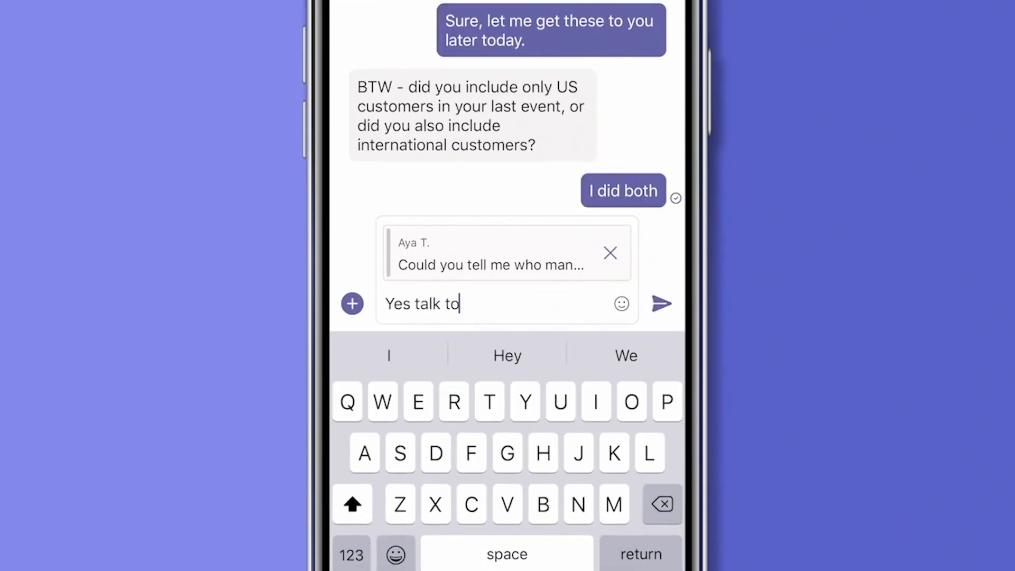
click(661, 303)
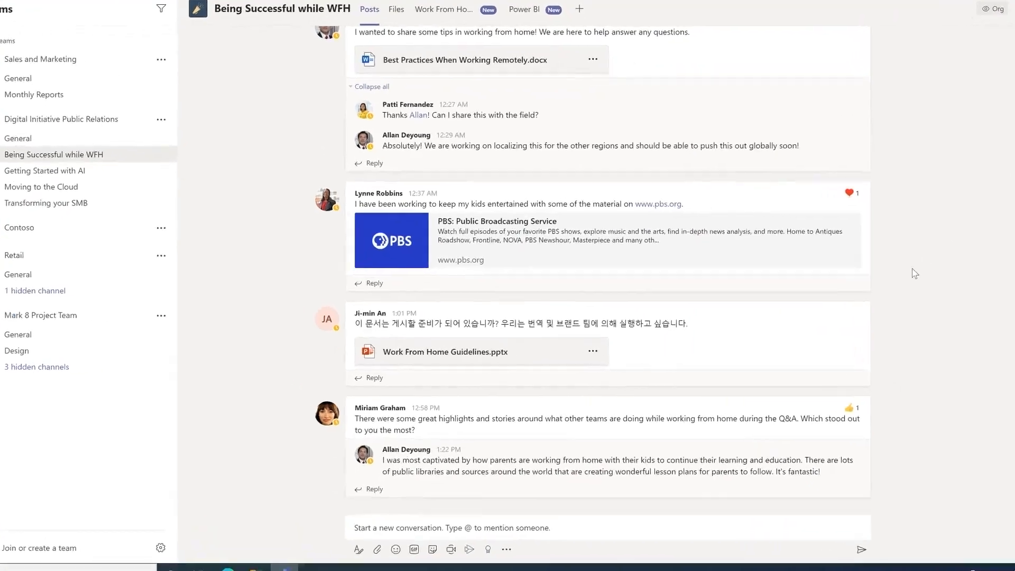
Find the project manager question in General, then enter / to list commands
click(912, 241)
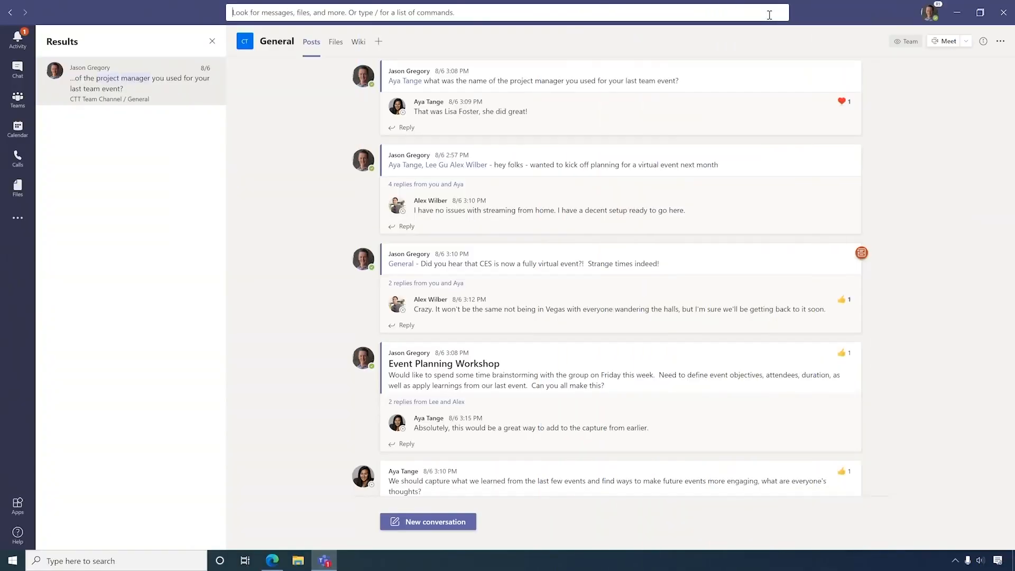
text(/)
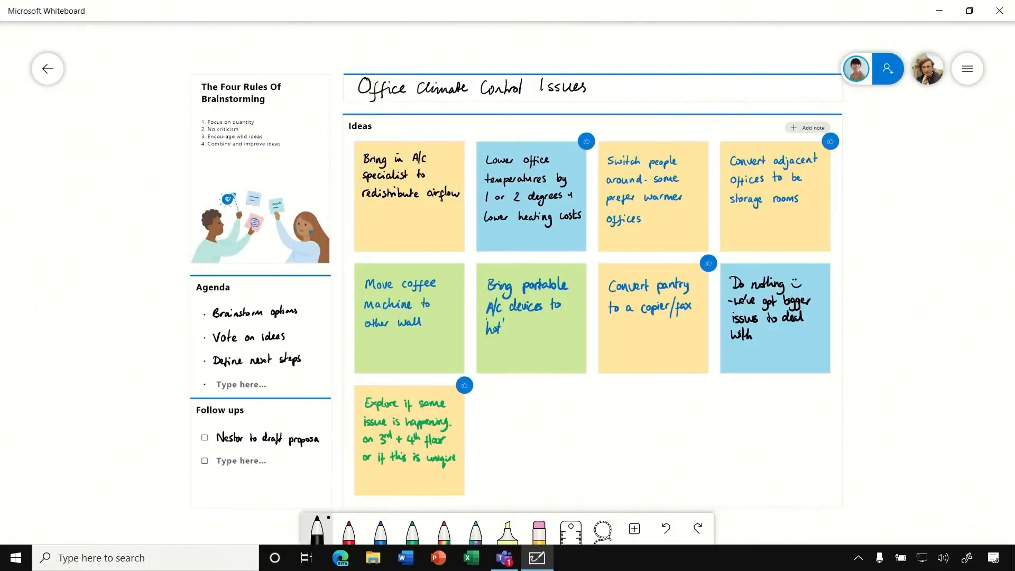
Add a written note to the Ideas grid and ink 'Move The Coffee Machine?' below
click(465, 141)
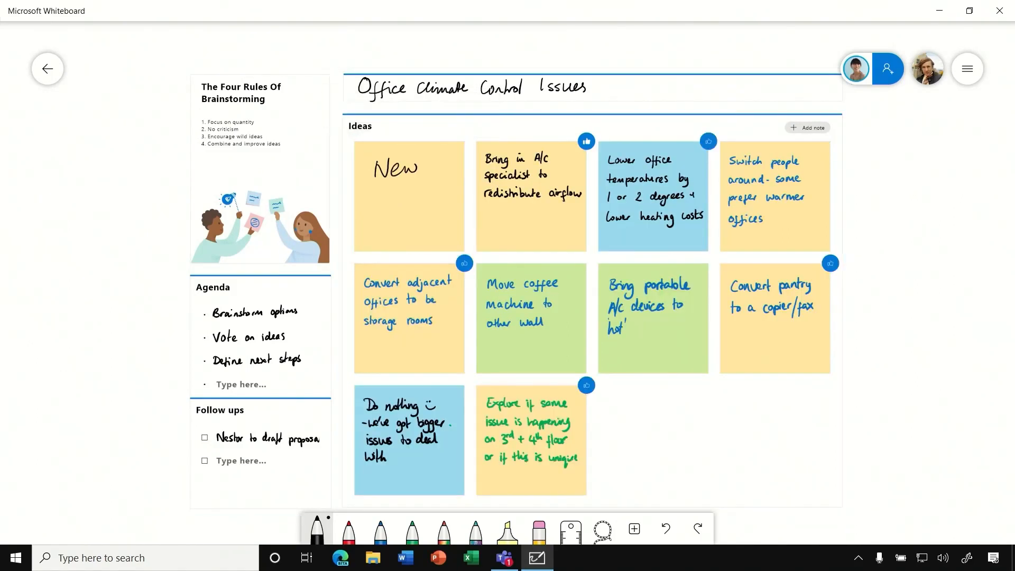
text(idea)
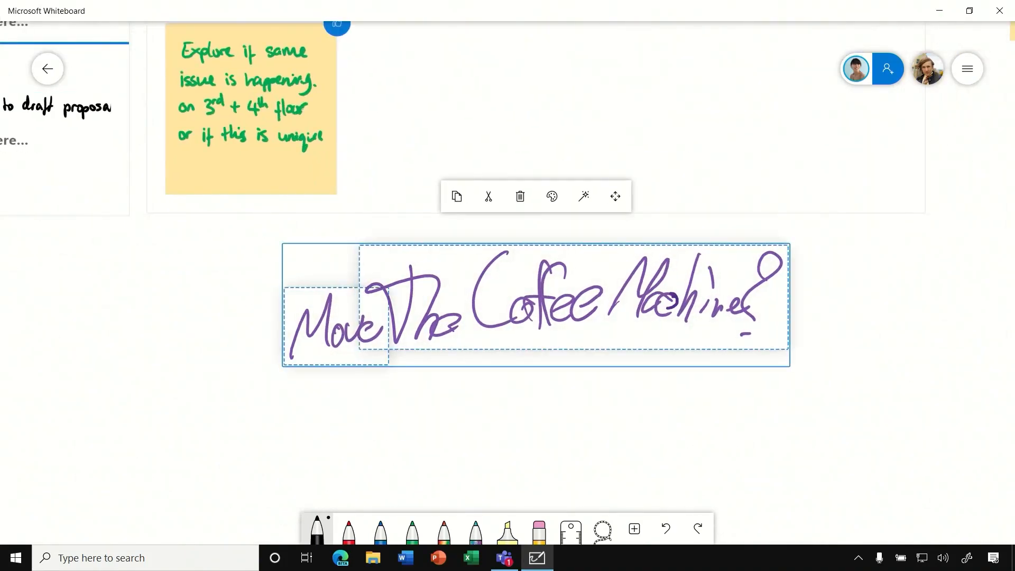
click(582, 196)
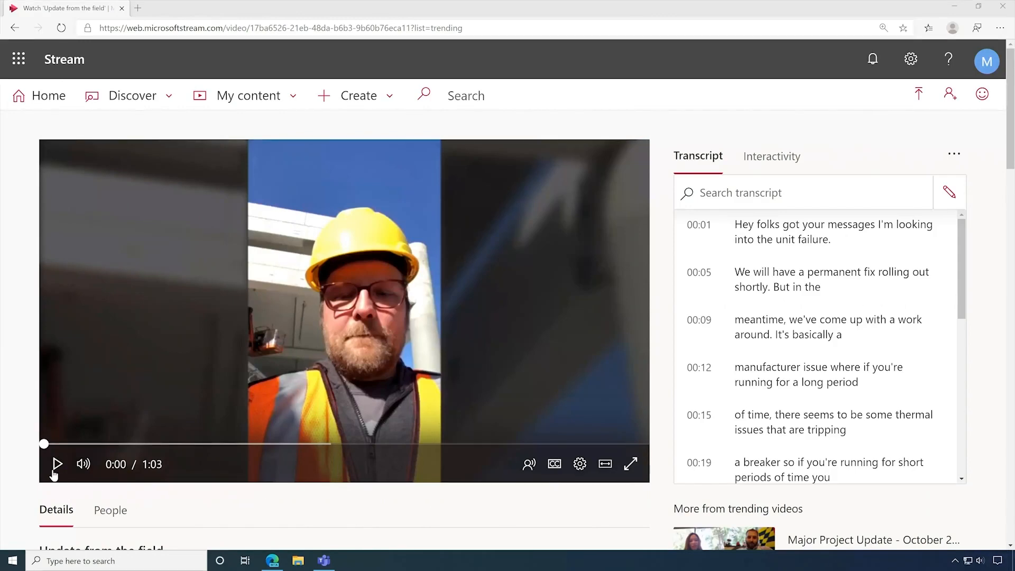
Play the field update video for a few seconds with its transcript, then pause
click(57, 465)
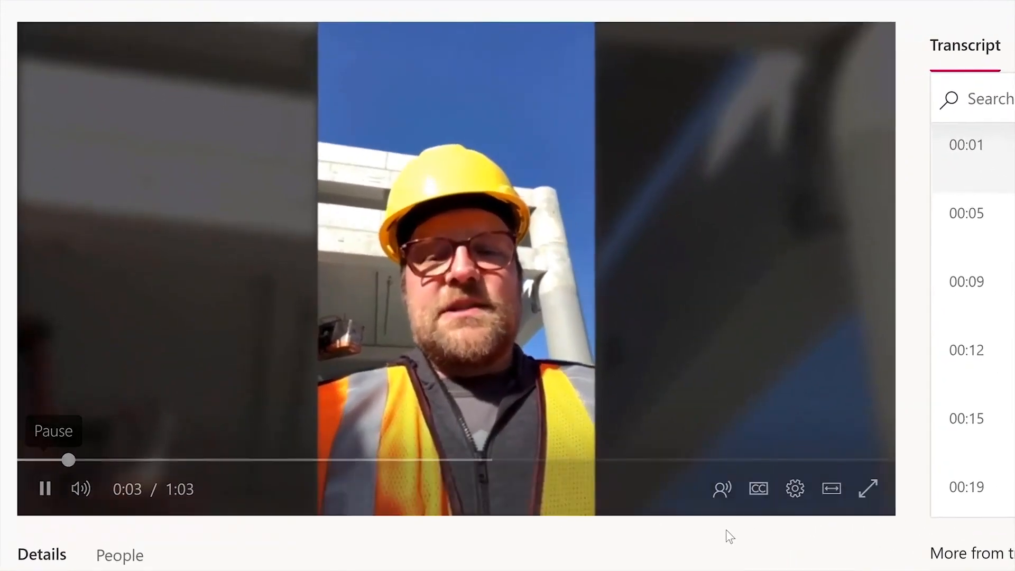
click(721, 488)
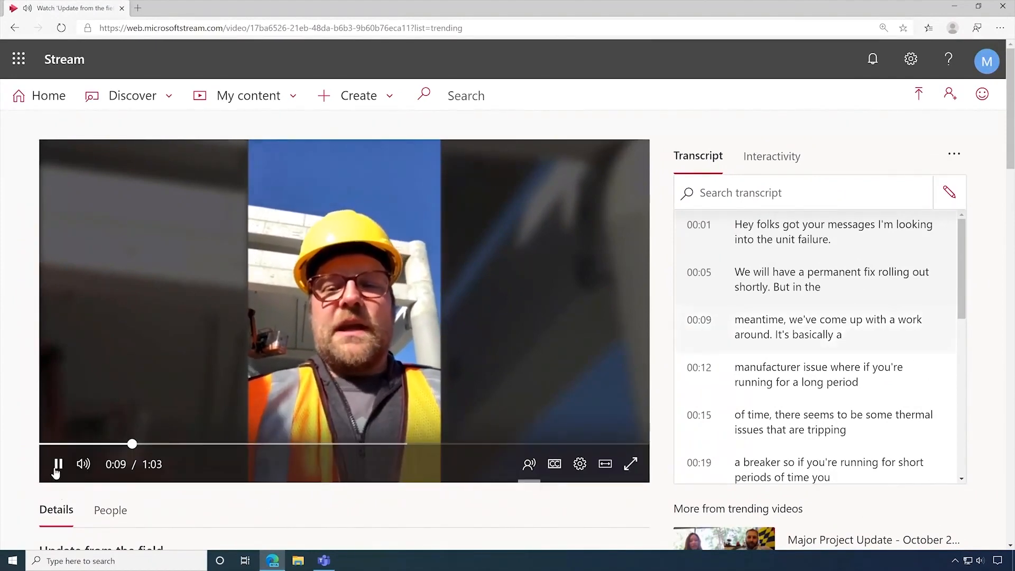
click(61, 8)
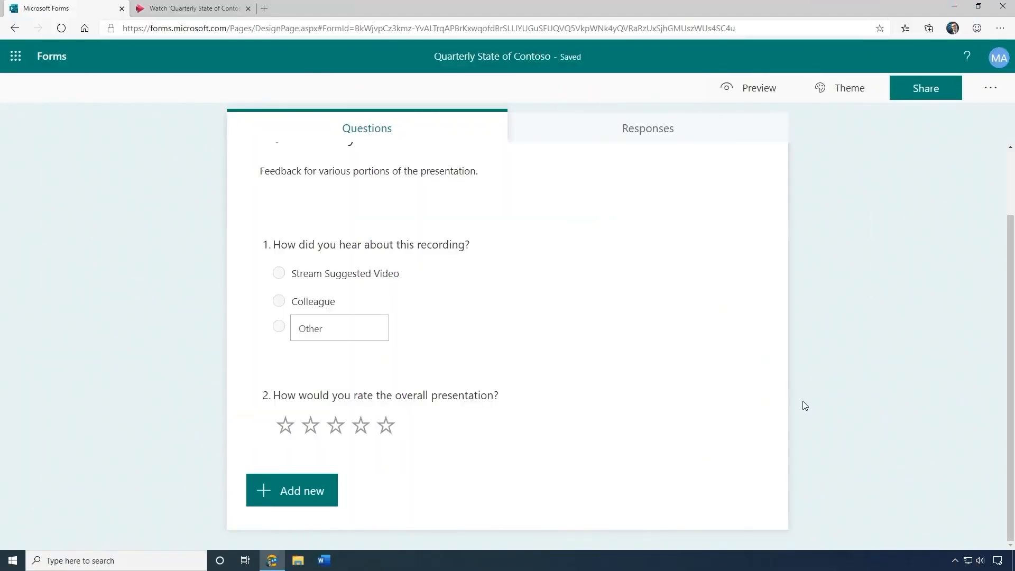
mouse_move(877, 264)
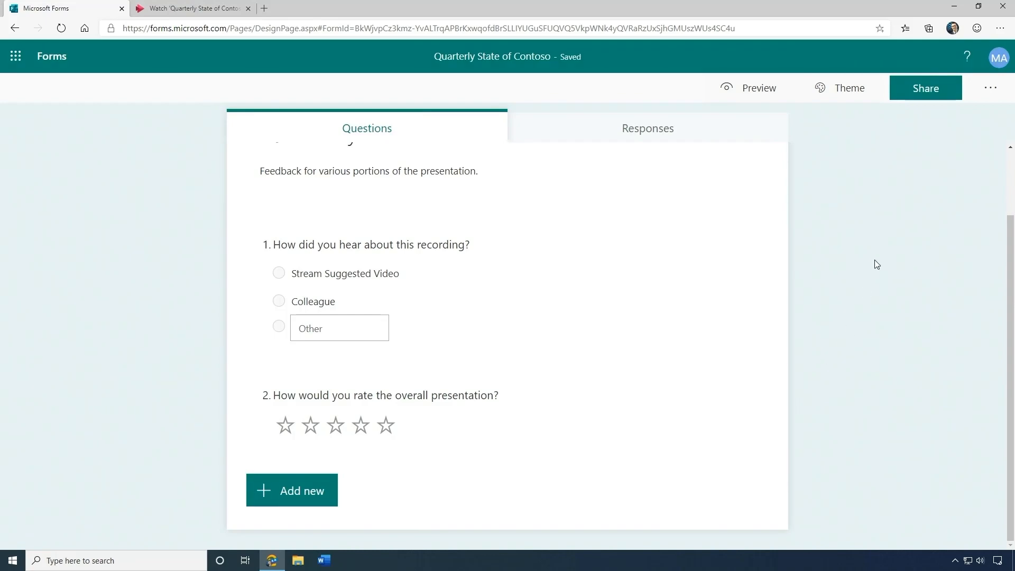
Copy the Quarterly State of Contoso form's organization-only response link
click(925, 87)
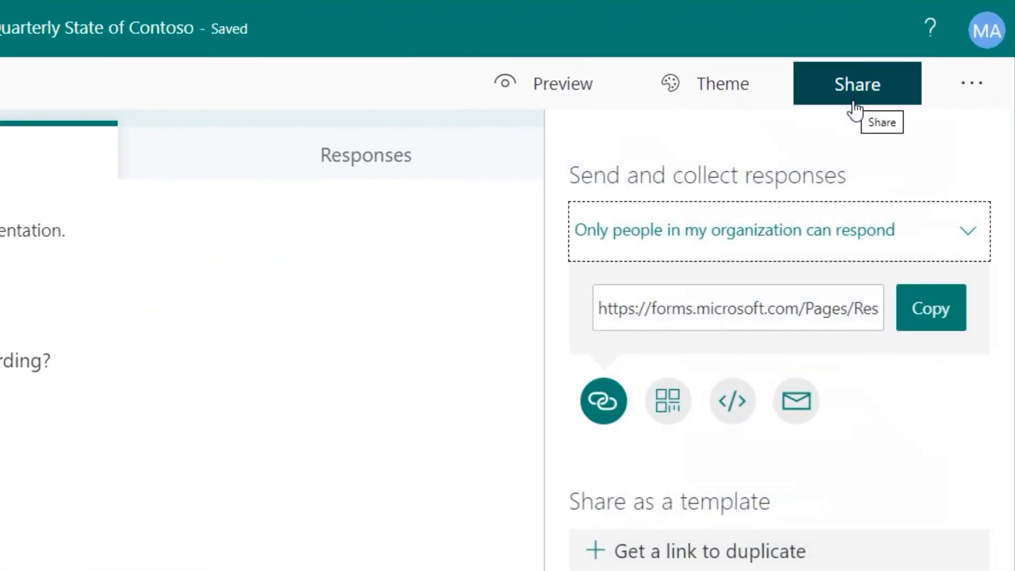
click(931, 308)
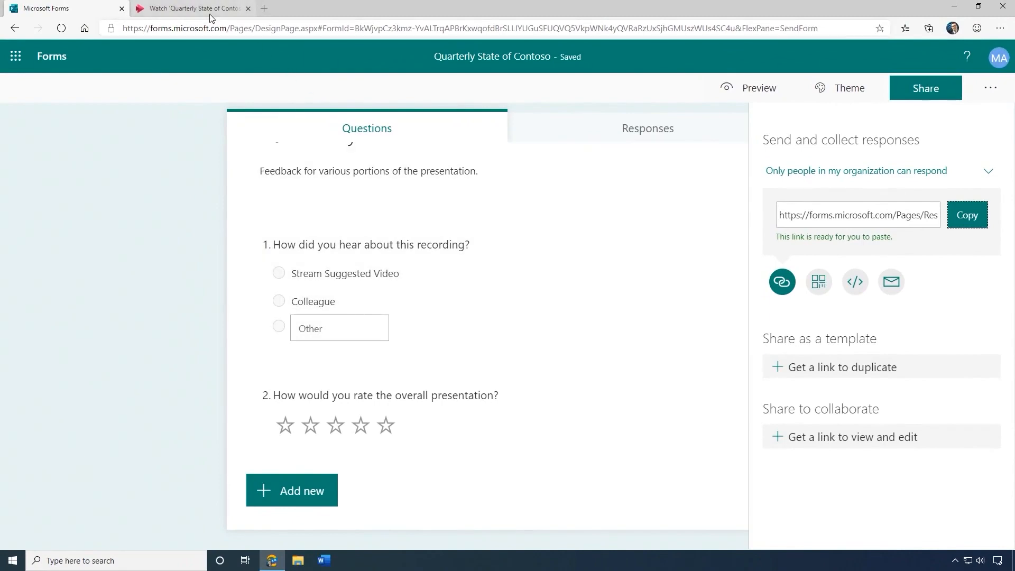
Attach the copied form, named 'Review', to the Stream video timeline at 18:17
click(191, 8)
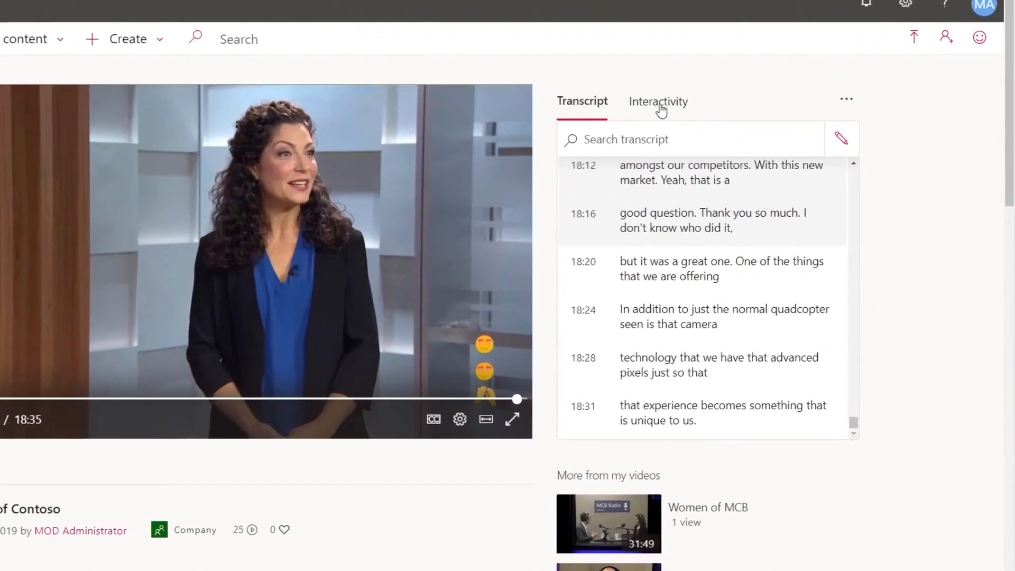
click(657, 101)
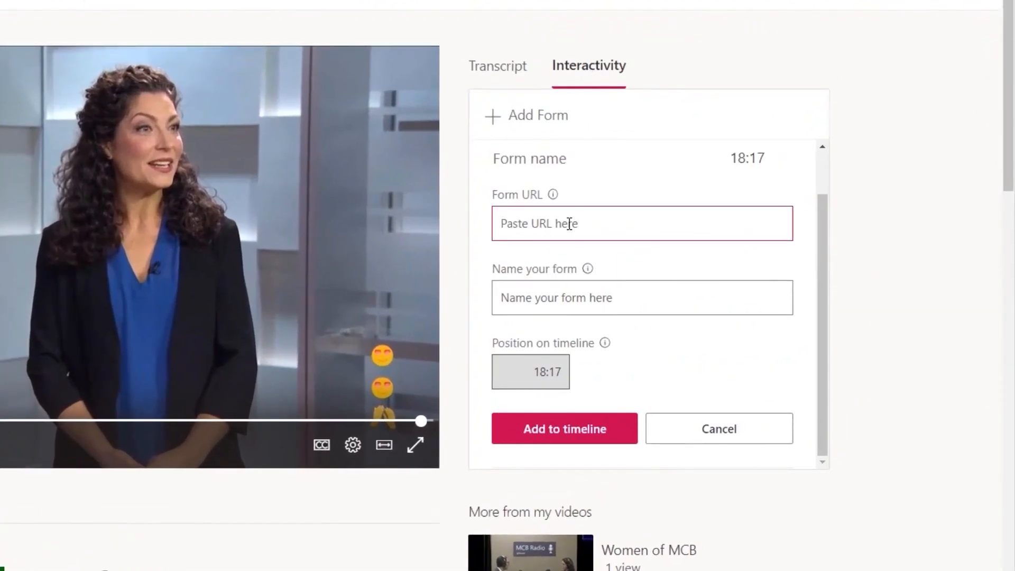
text(Re)
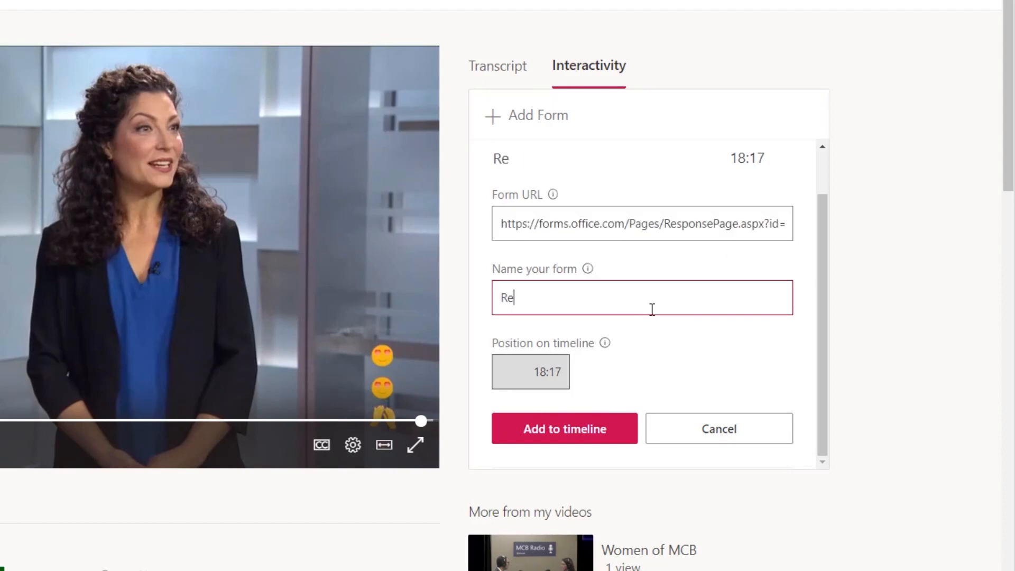
text(view)
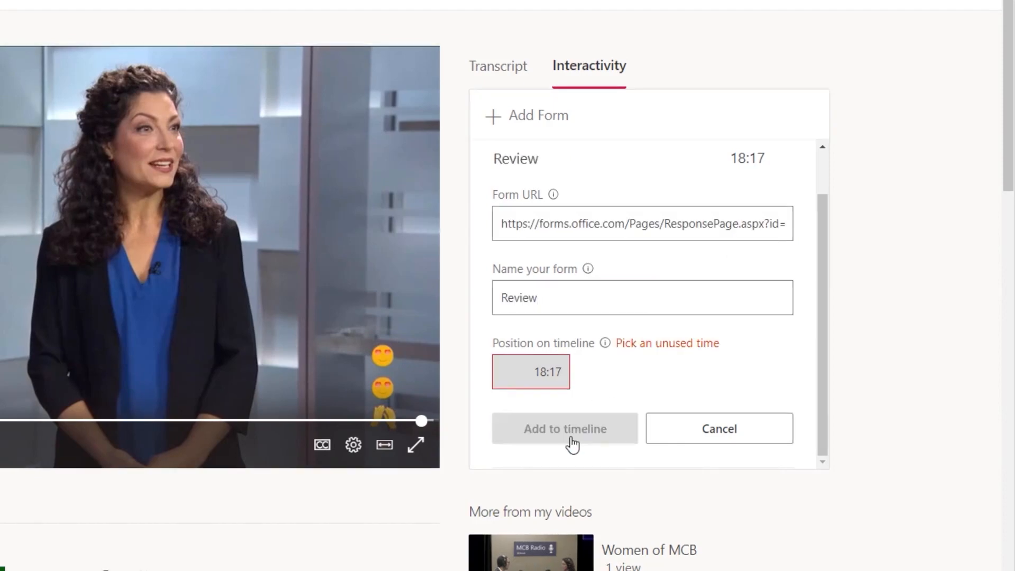
click(565, 429)
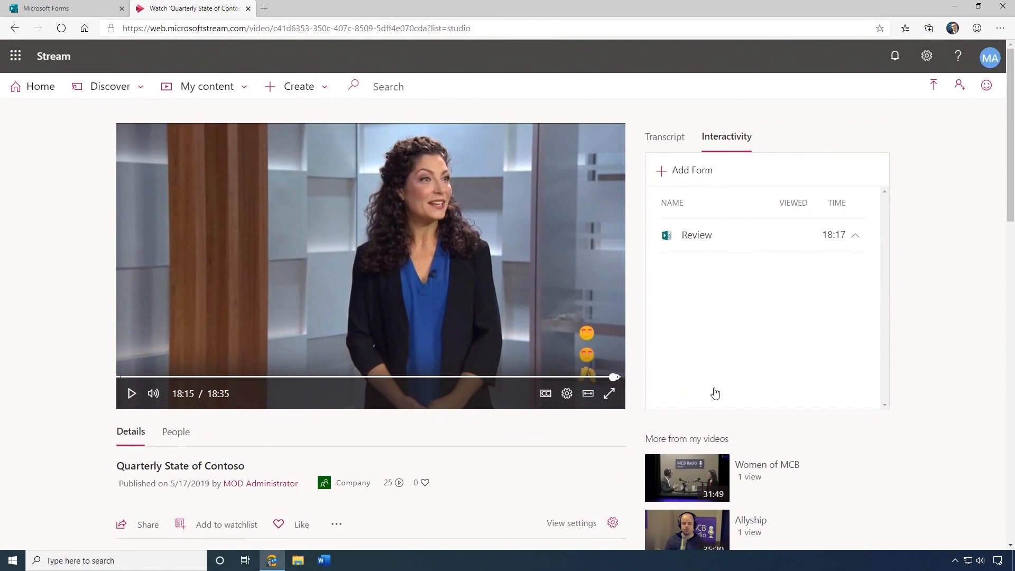
click(697, 234)
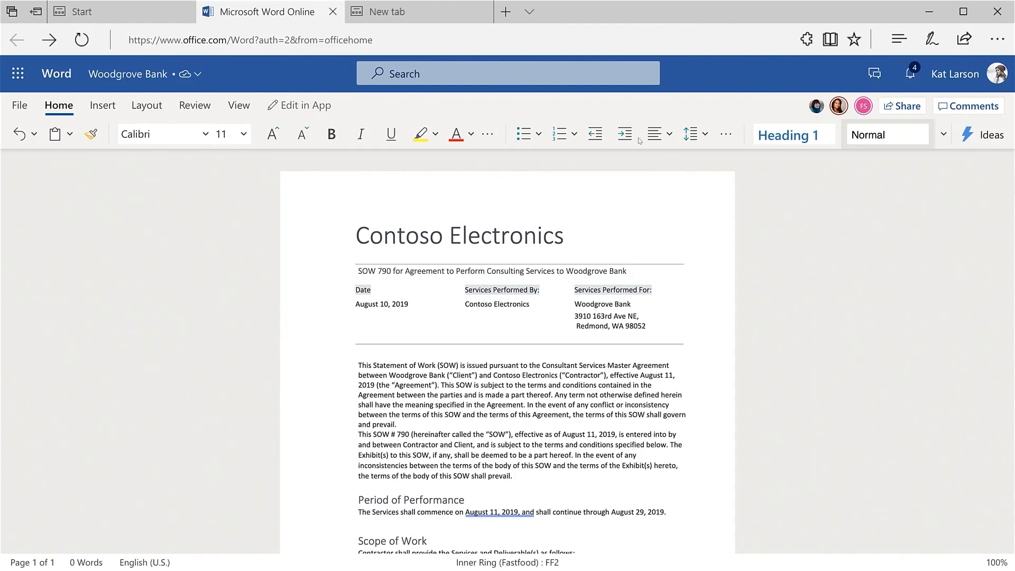
Search the document for 'what is the fee for a late payment' and jump to the 5% monthly penalty
click(507, 73)
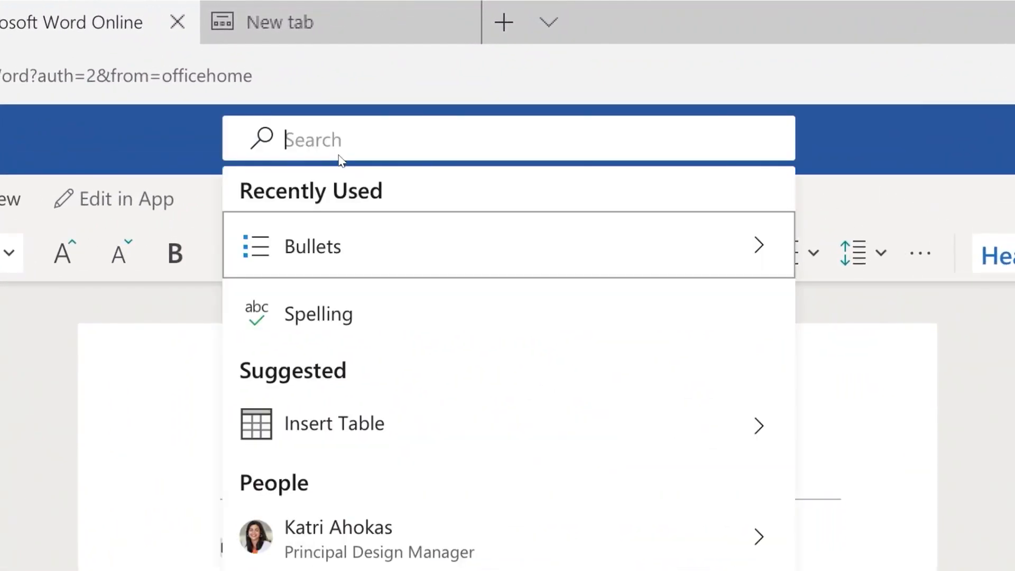
text(what is the fee for a late pay)
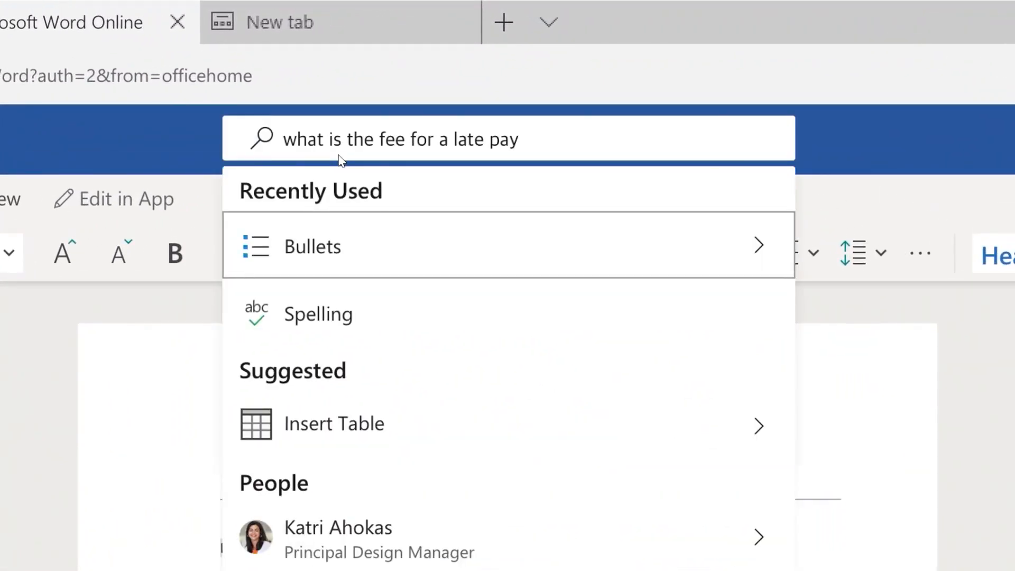
text(ment)
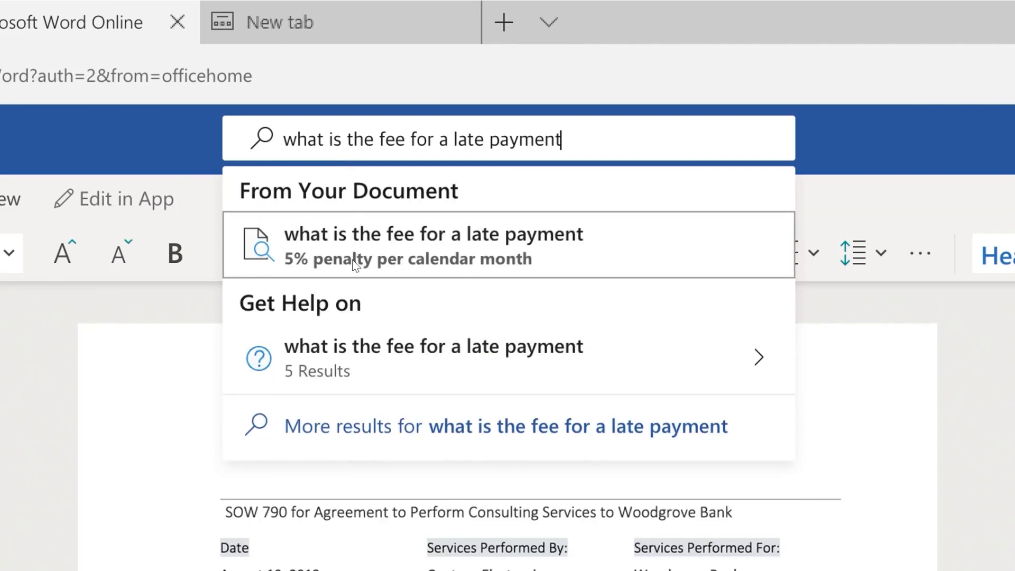
click(434, 245)
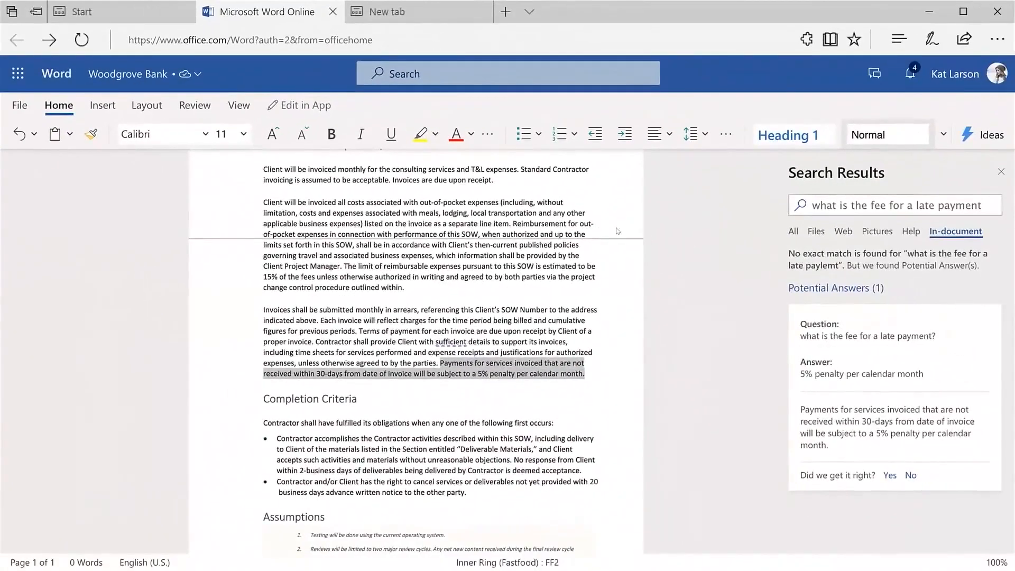
click(322, 561)
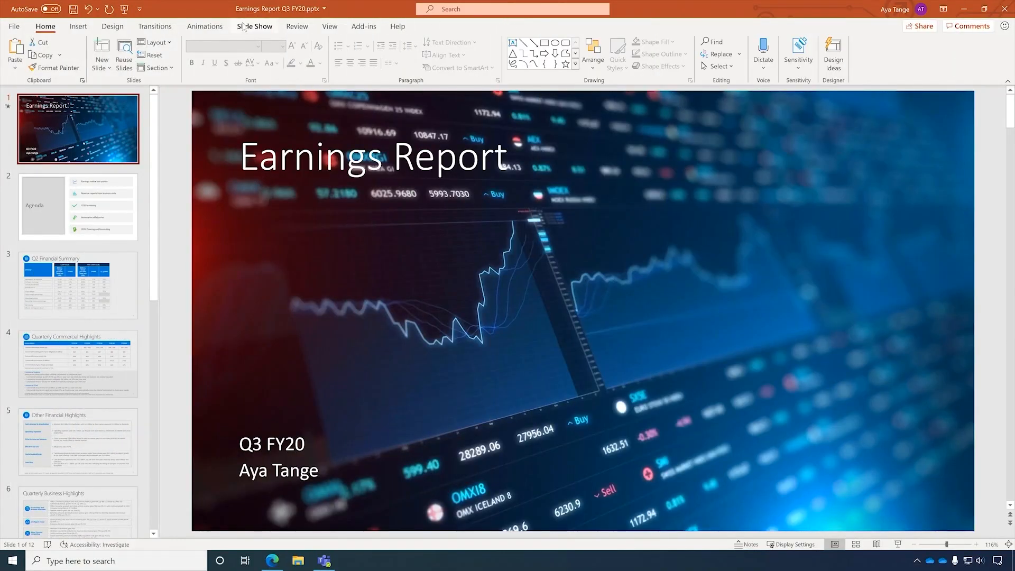
Open the Earnings Report deck's Slide Show subtitle settings, with English as the subtitle language
click(254, 26)
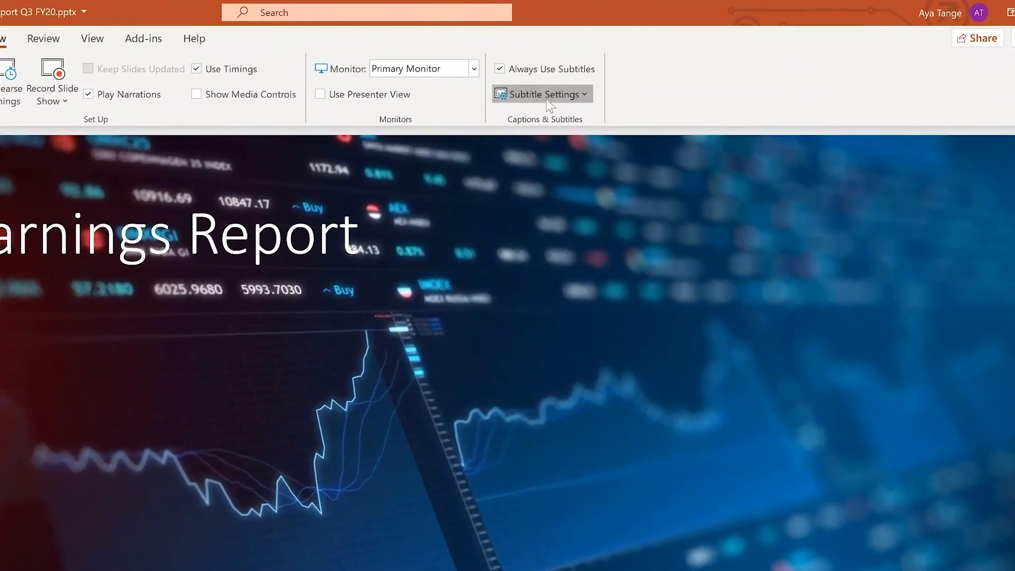
click(542, 94)
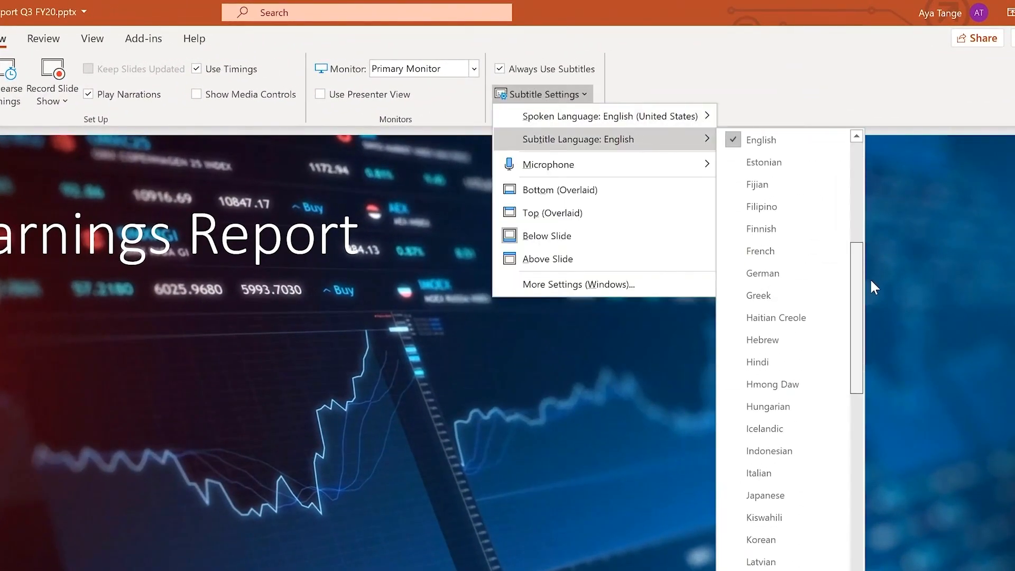